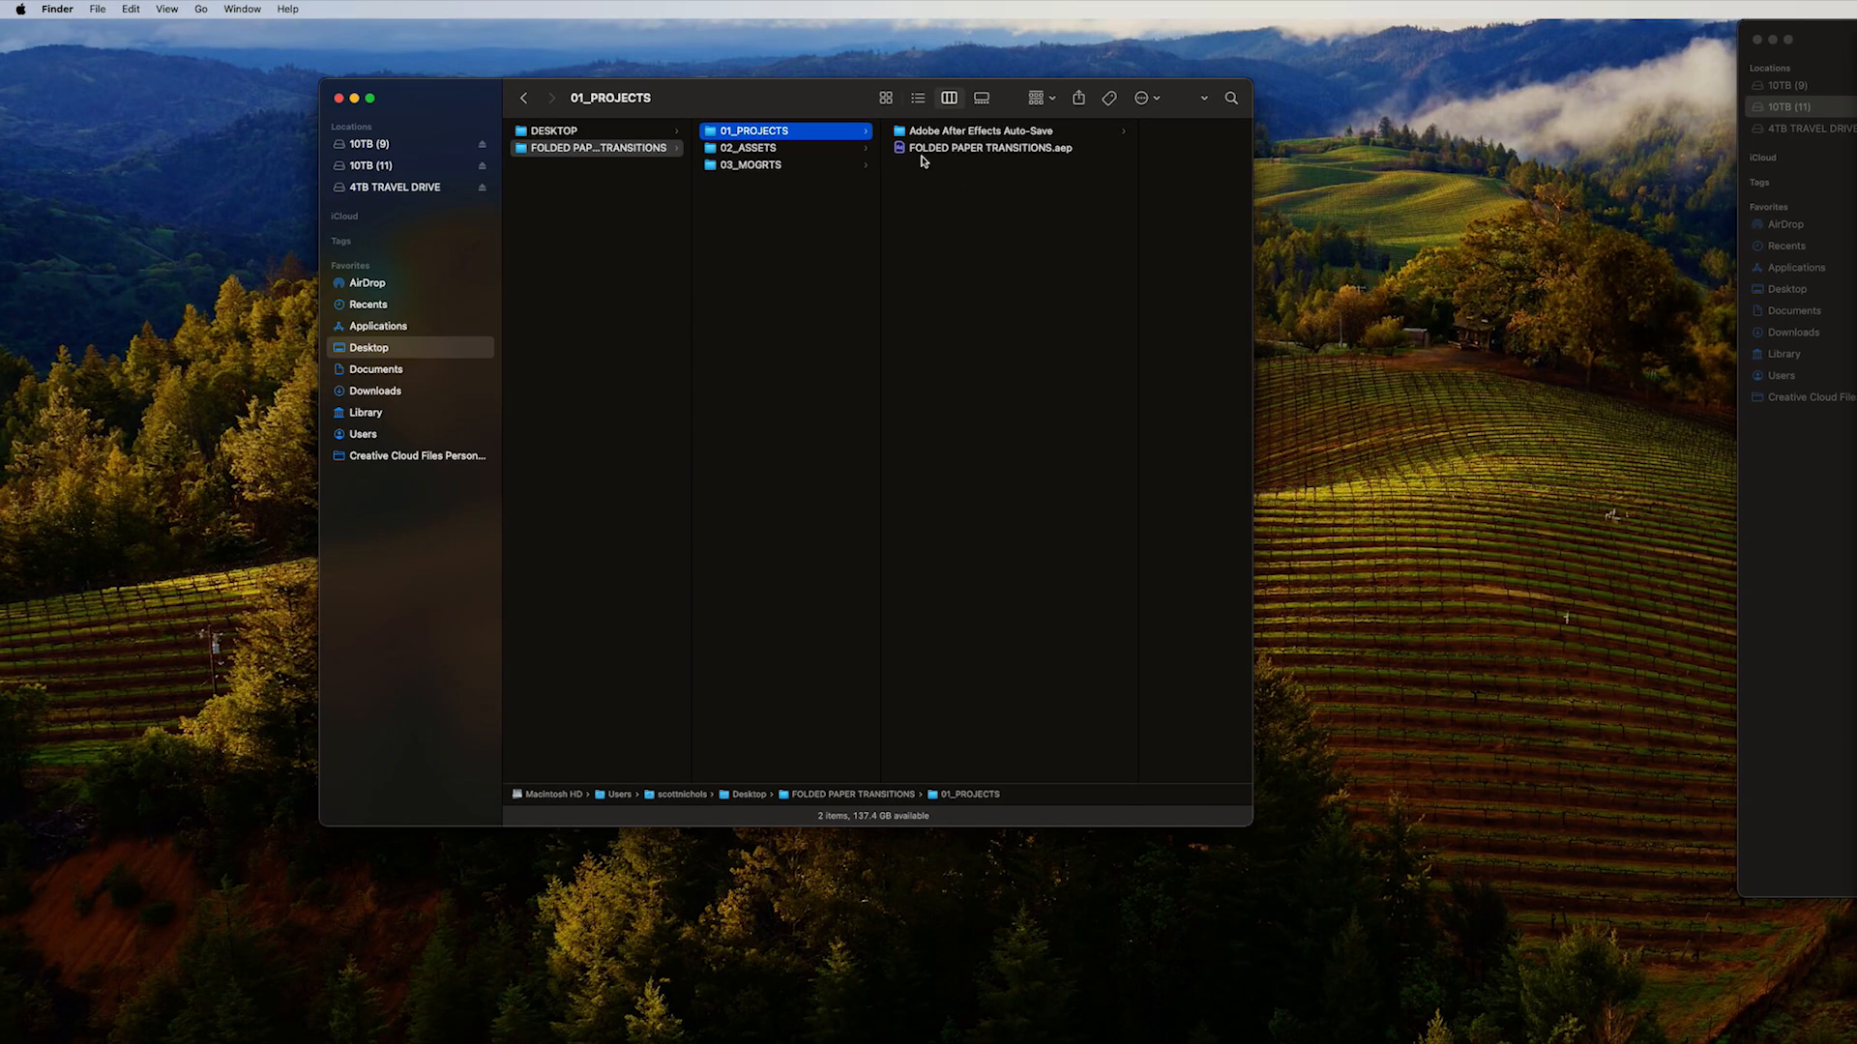
Right-click FOLDED PAPER TRANSITIONS.aep in 01_PROJECTS to show its Open With applications
{"action": "right_click", "coordinate": [990, 147]}
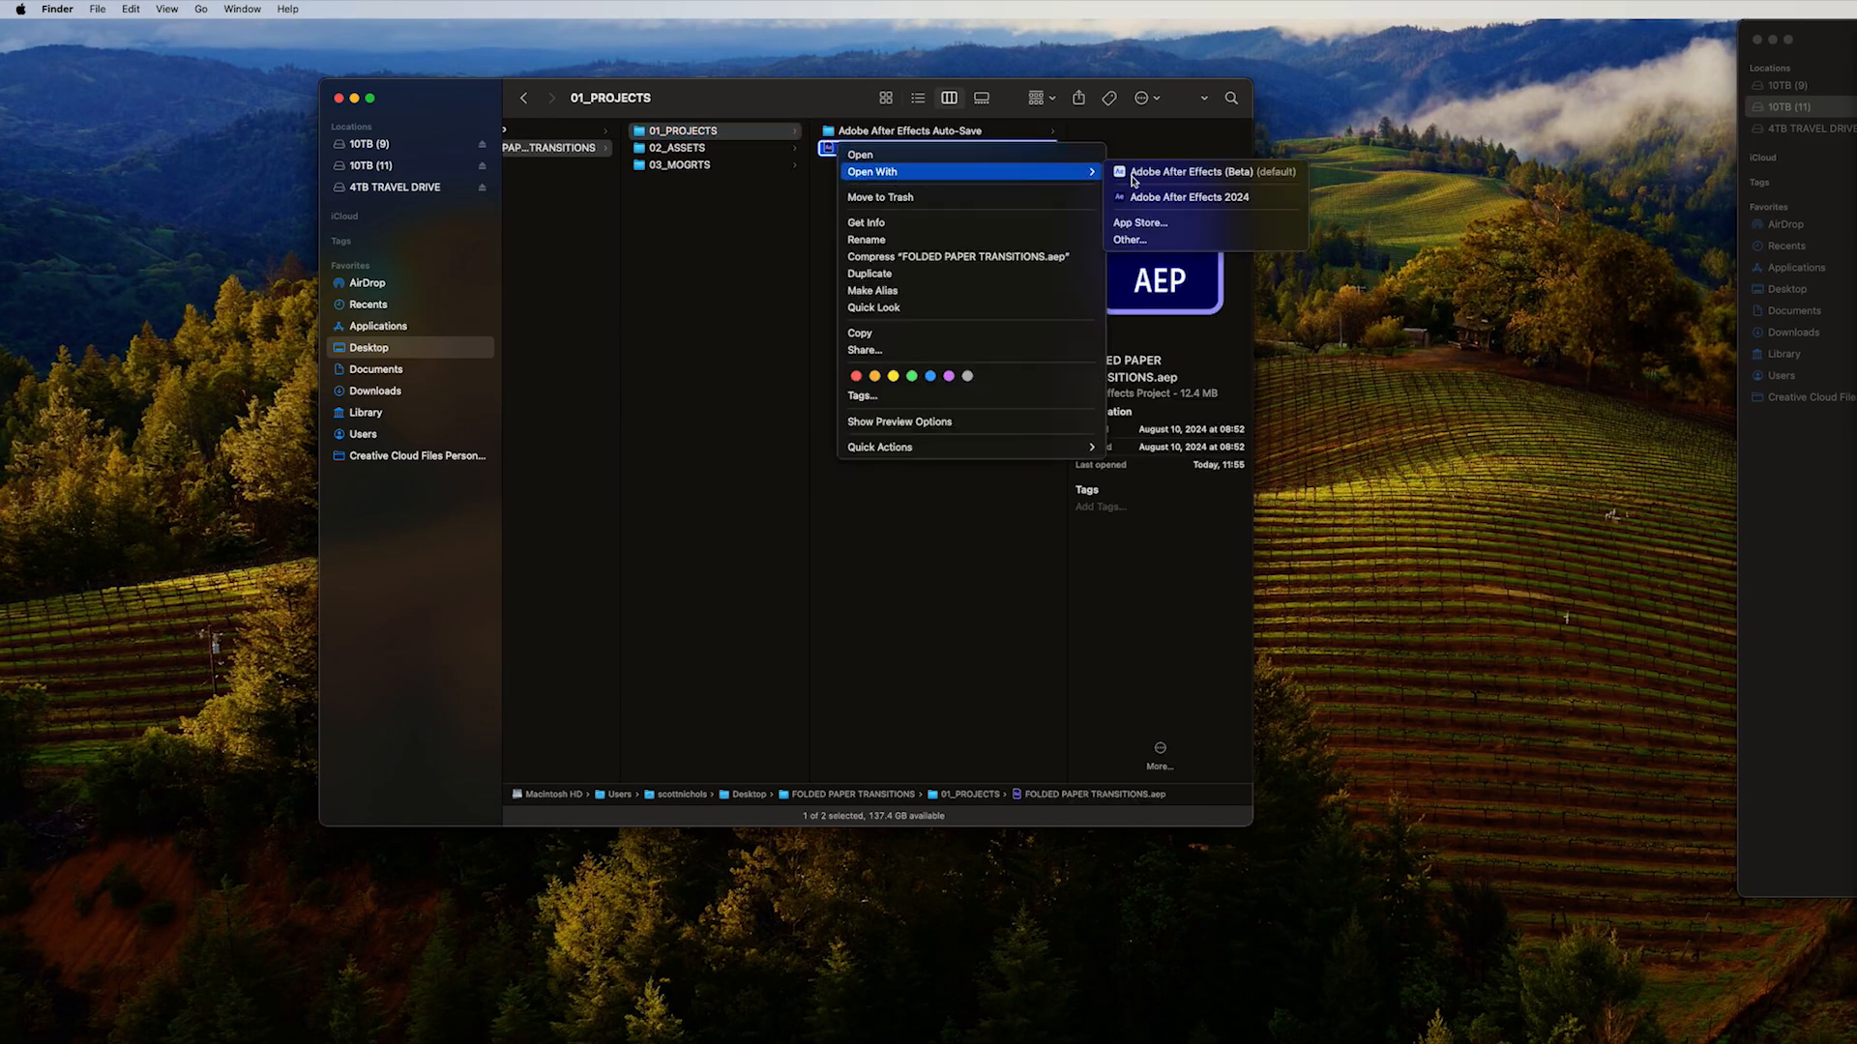
Open the project in After Effects 2024 and browse the FOLDED PAPER JPGS and PLACEHOLDERS folders
{"action": "left_click", "coordinate": [1187, 196]}
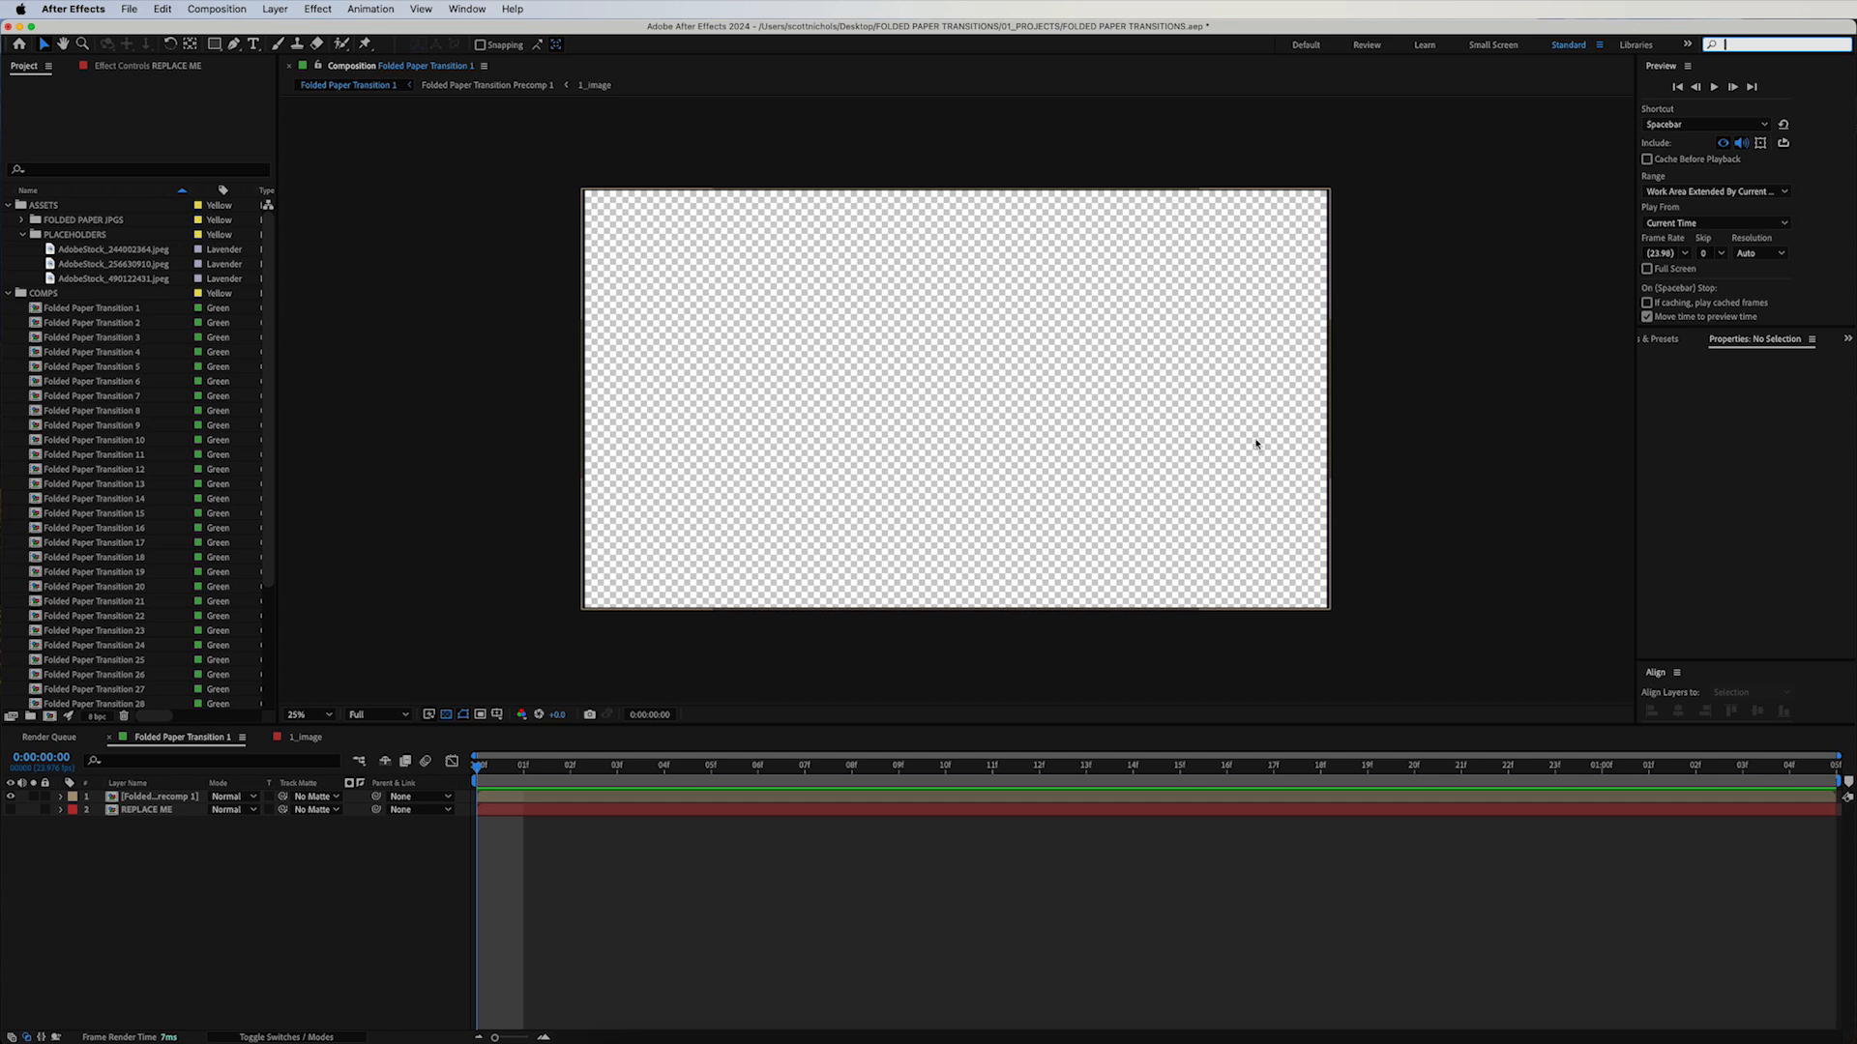
{"action": "mouse_move", "coordinate": [1228, 459]}
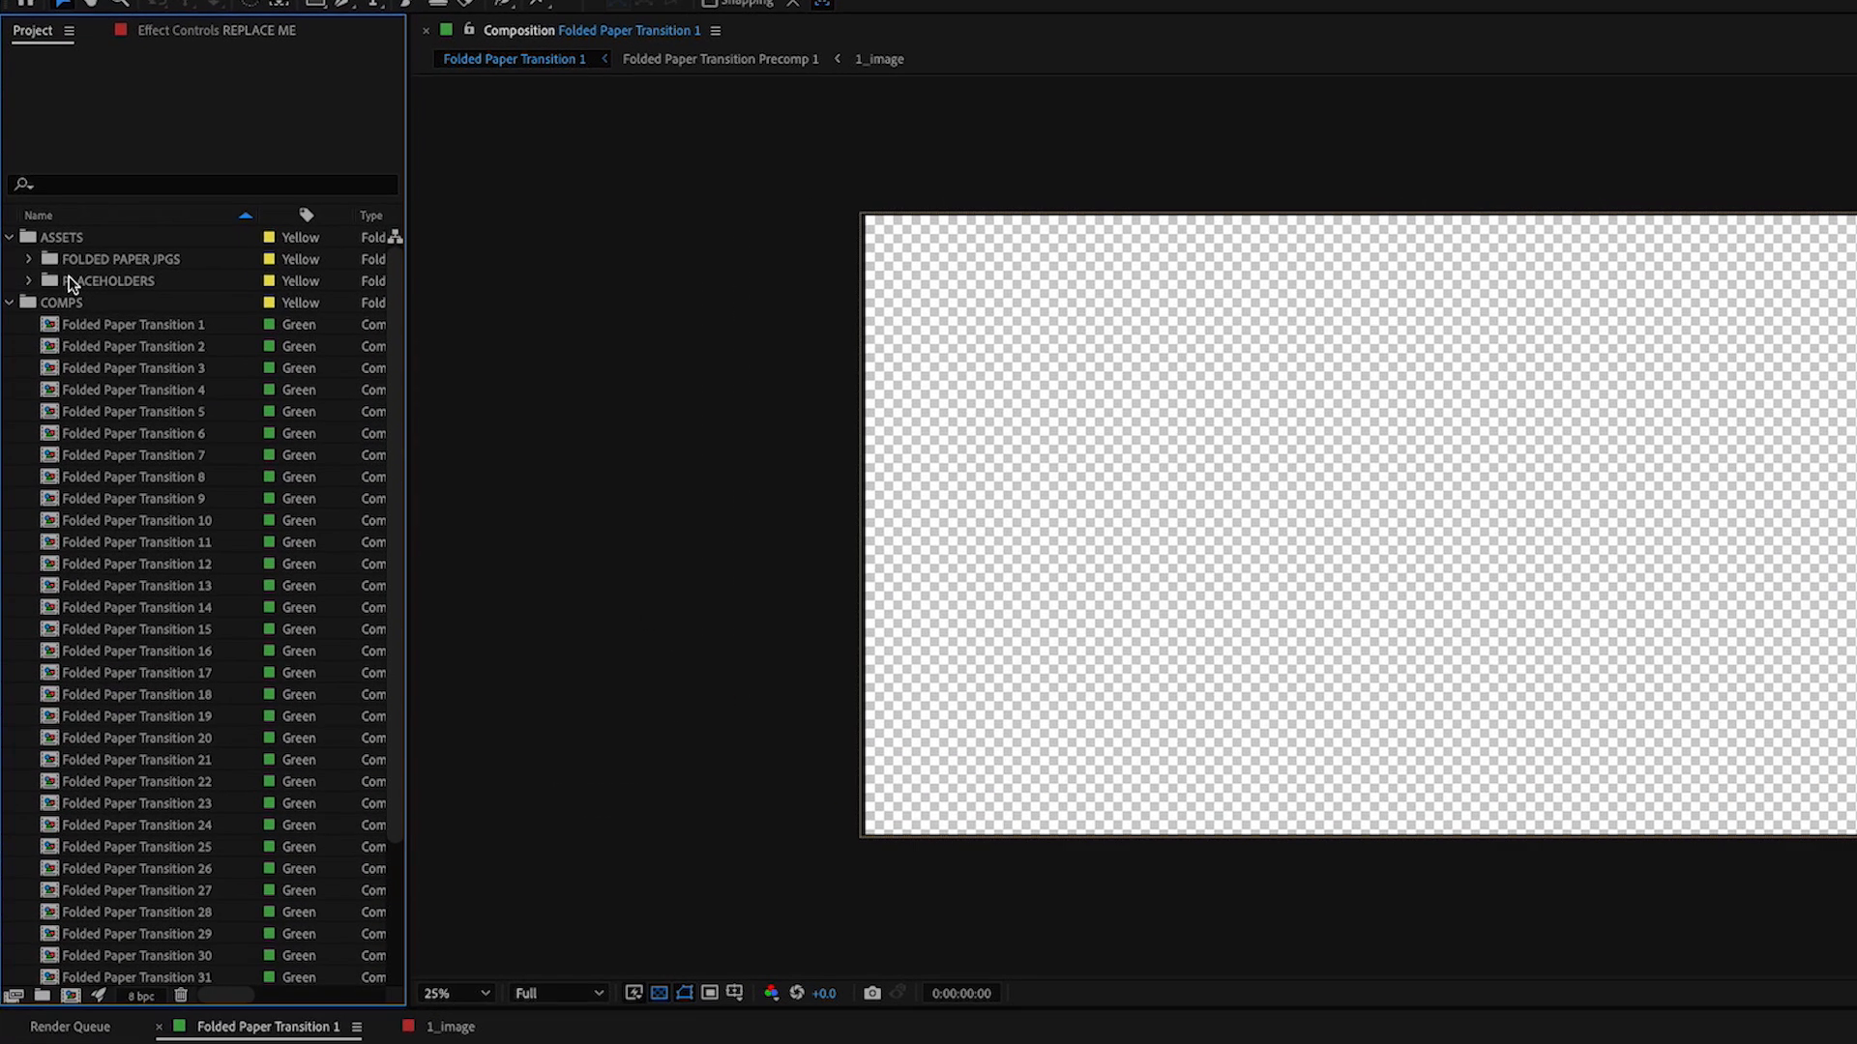
{"action": "left_click", "coordinate": [120, 258]}
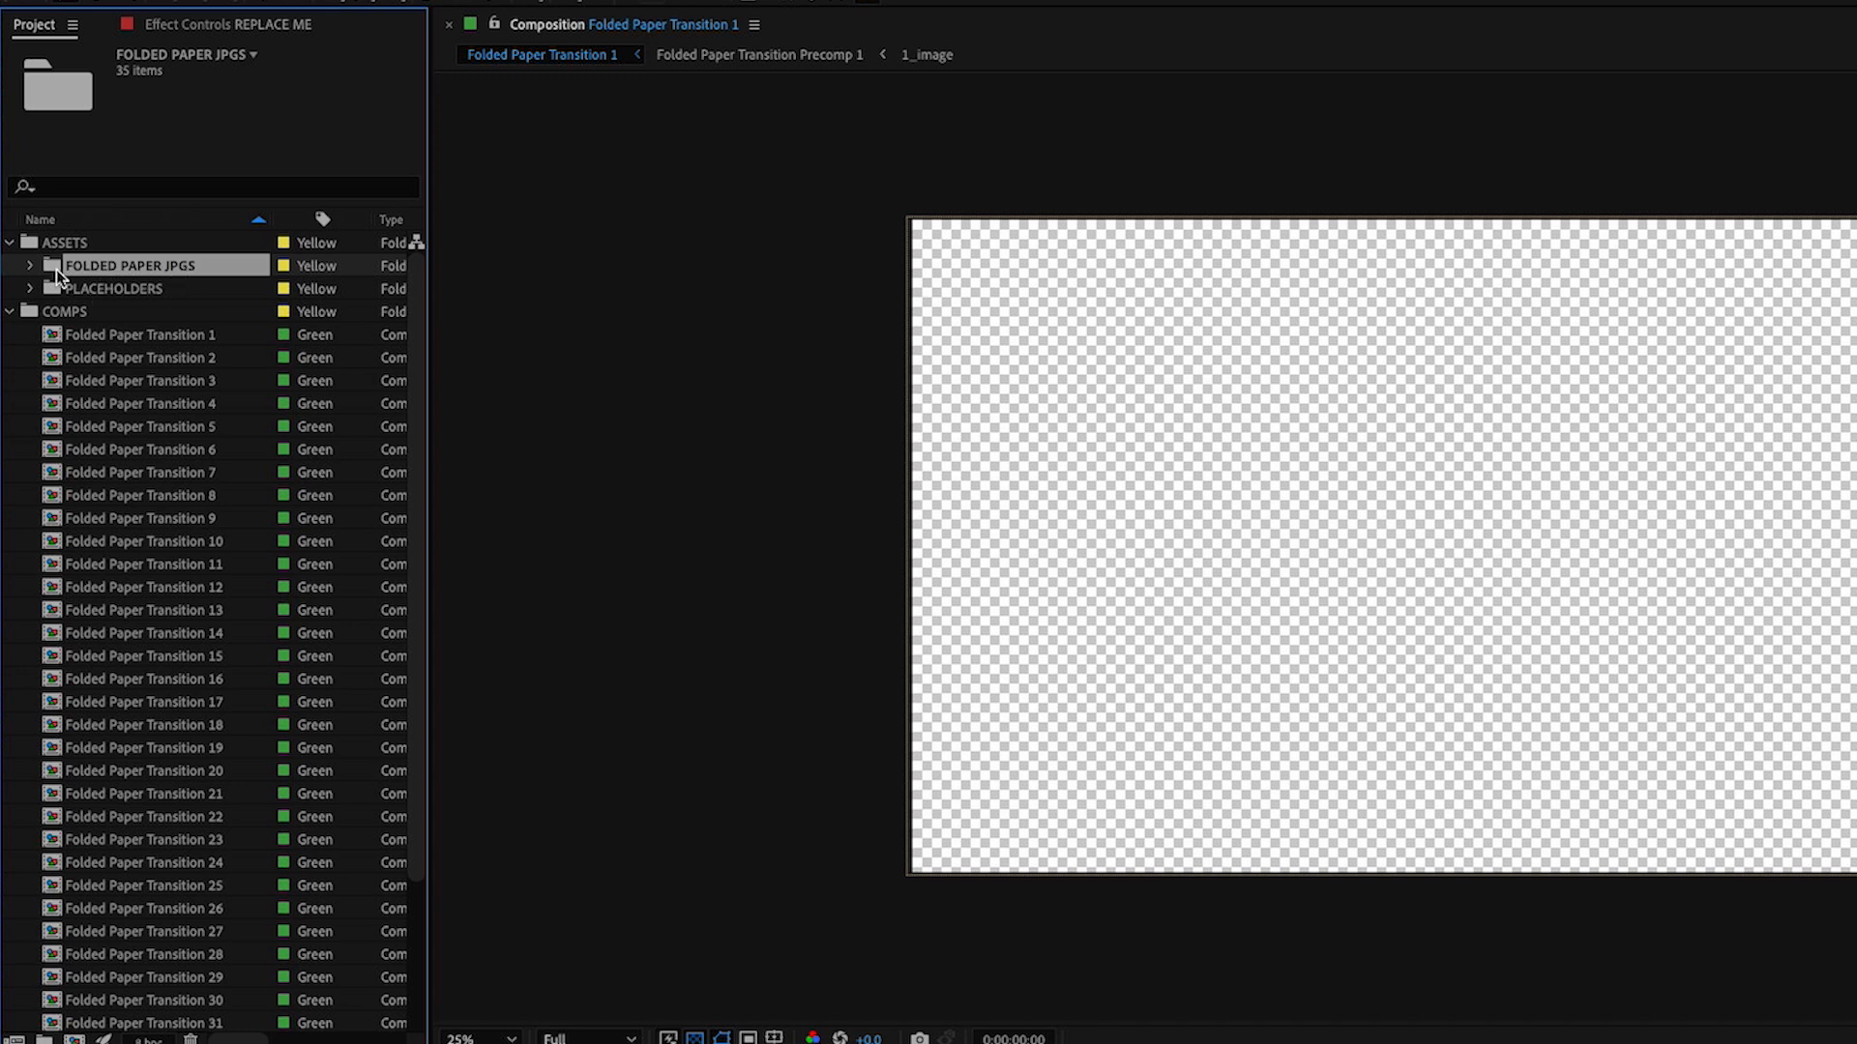
{"action": "left_click", "coordinate": [30, 295]}
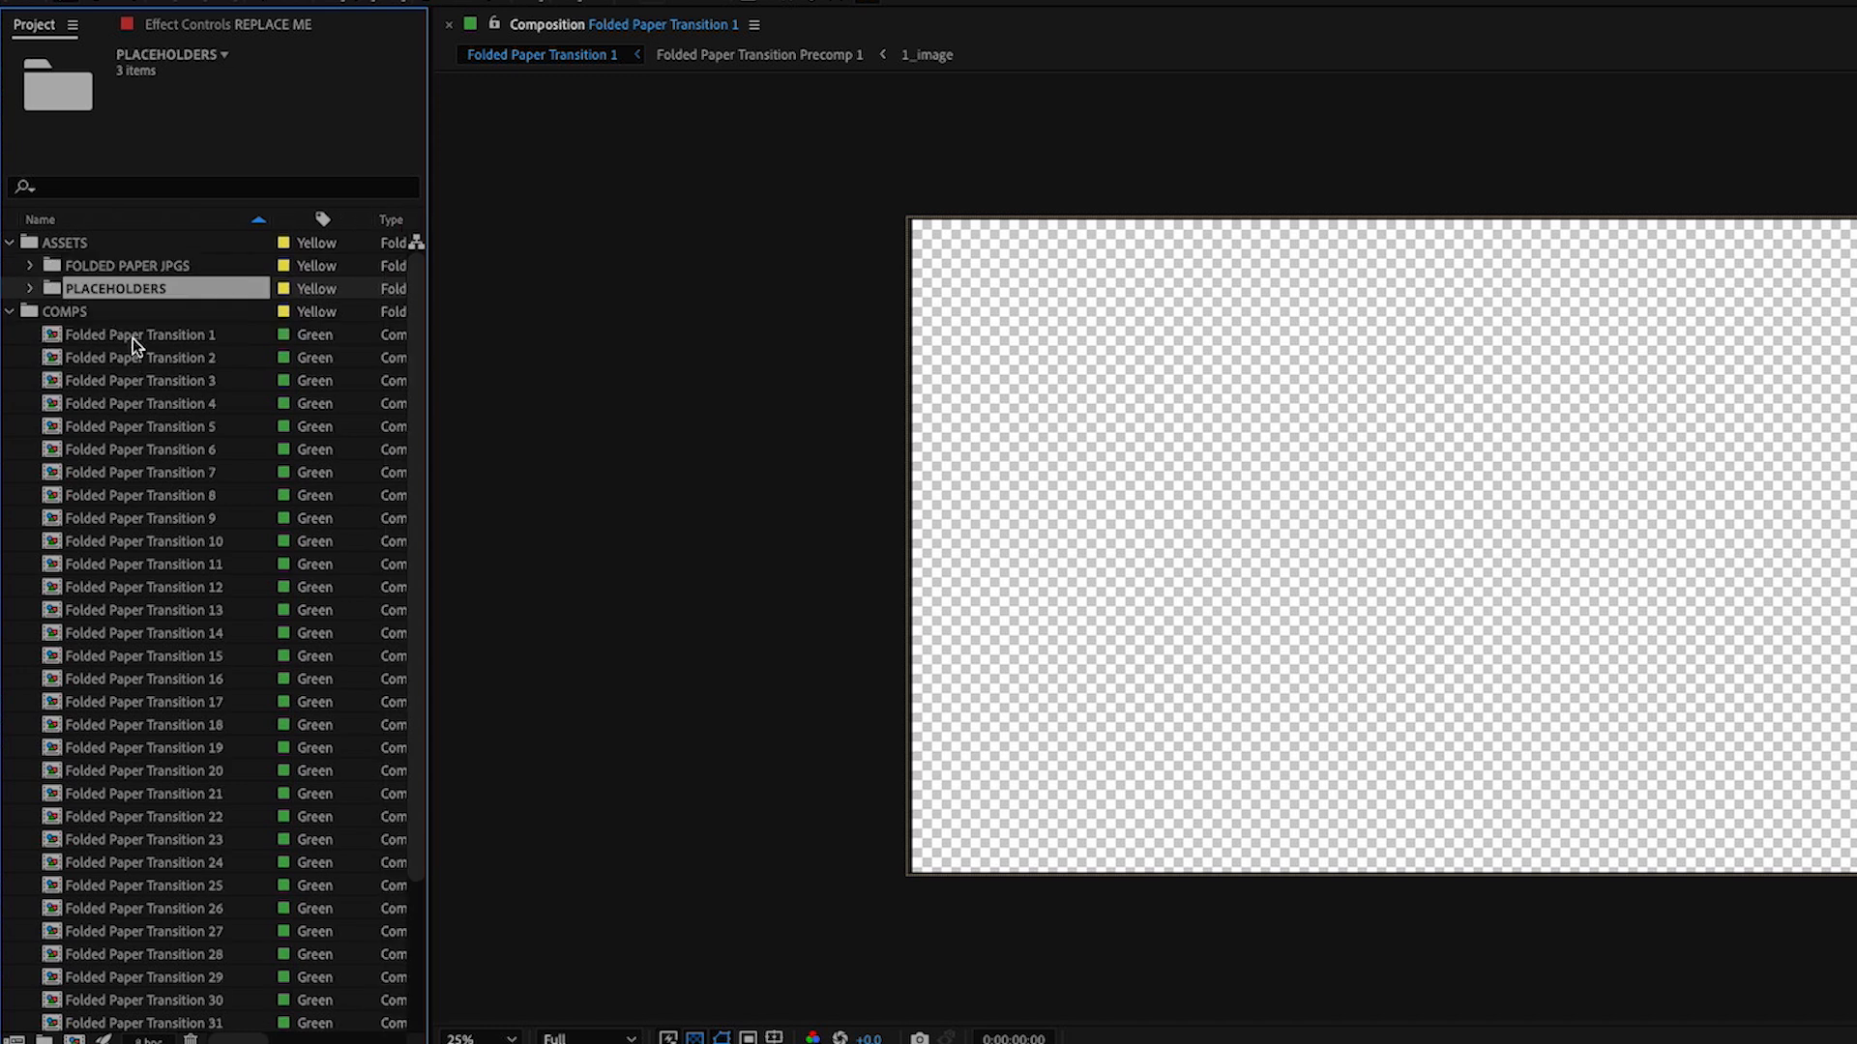
{"action": "scroll", "scroll_direction": "down", "scroll_amount": 3}
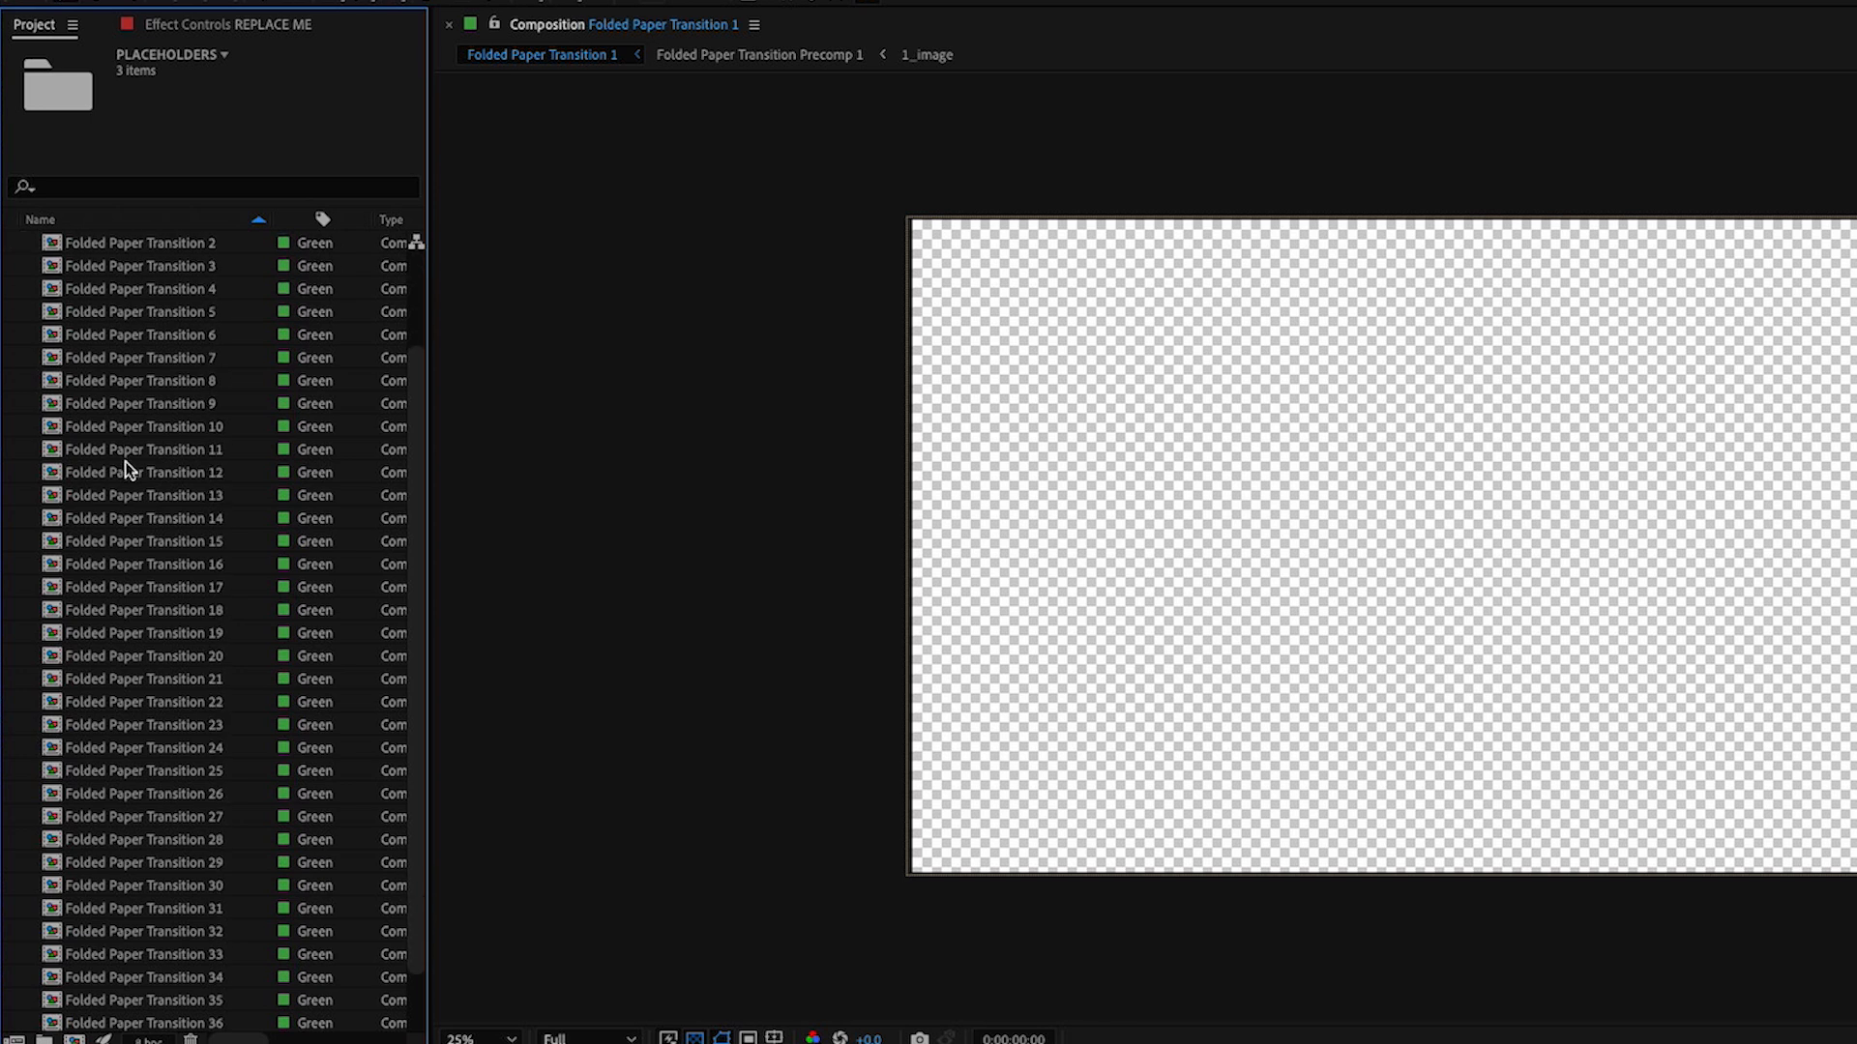
{"action": "scroll", "scroll_direction": "down", "scroll_amount": 3}
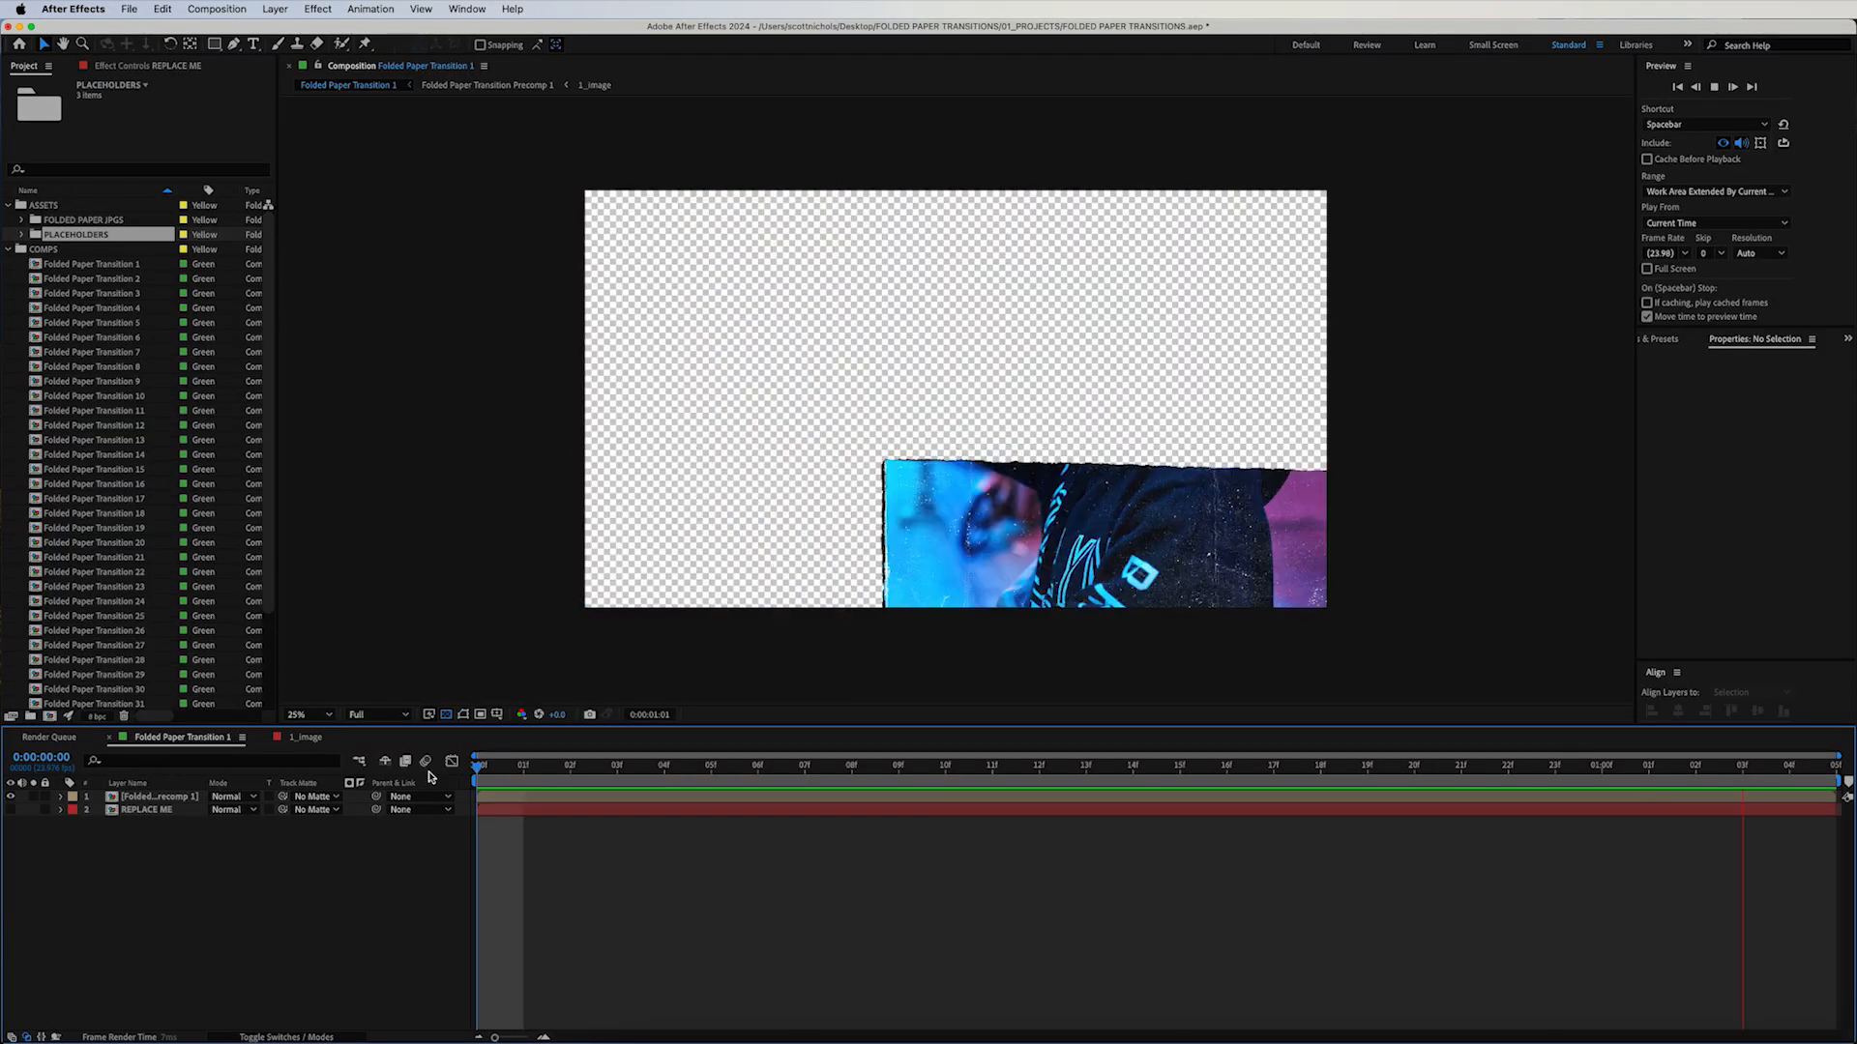
Open the REPLACE ME layer's 1_image precomp and select AdobeStock_244002364.jpeg in PLACEHOLDERS
{"action": "left_click", "coordinate": [1228, 764]}
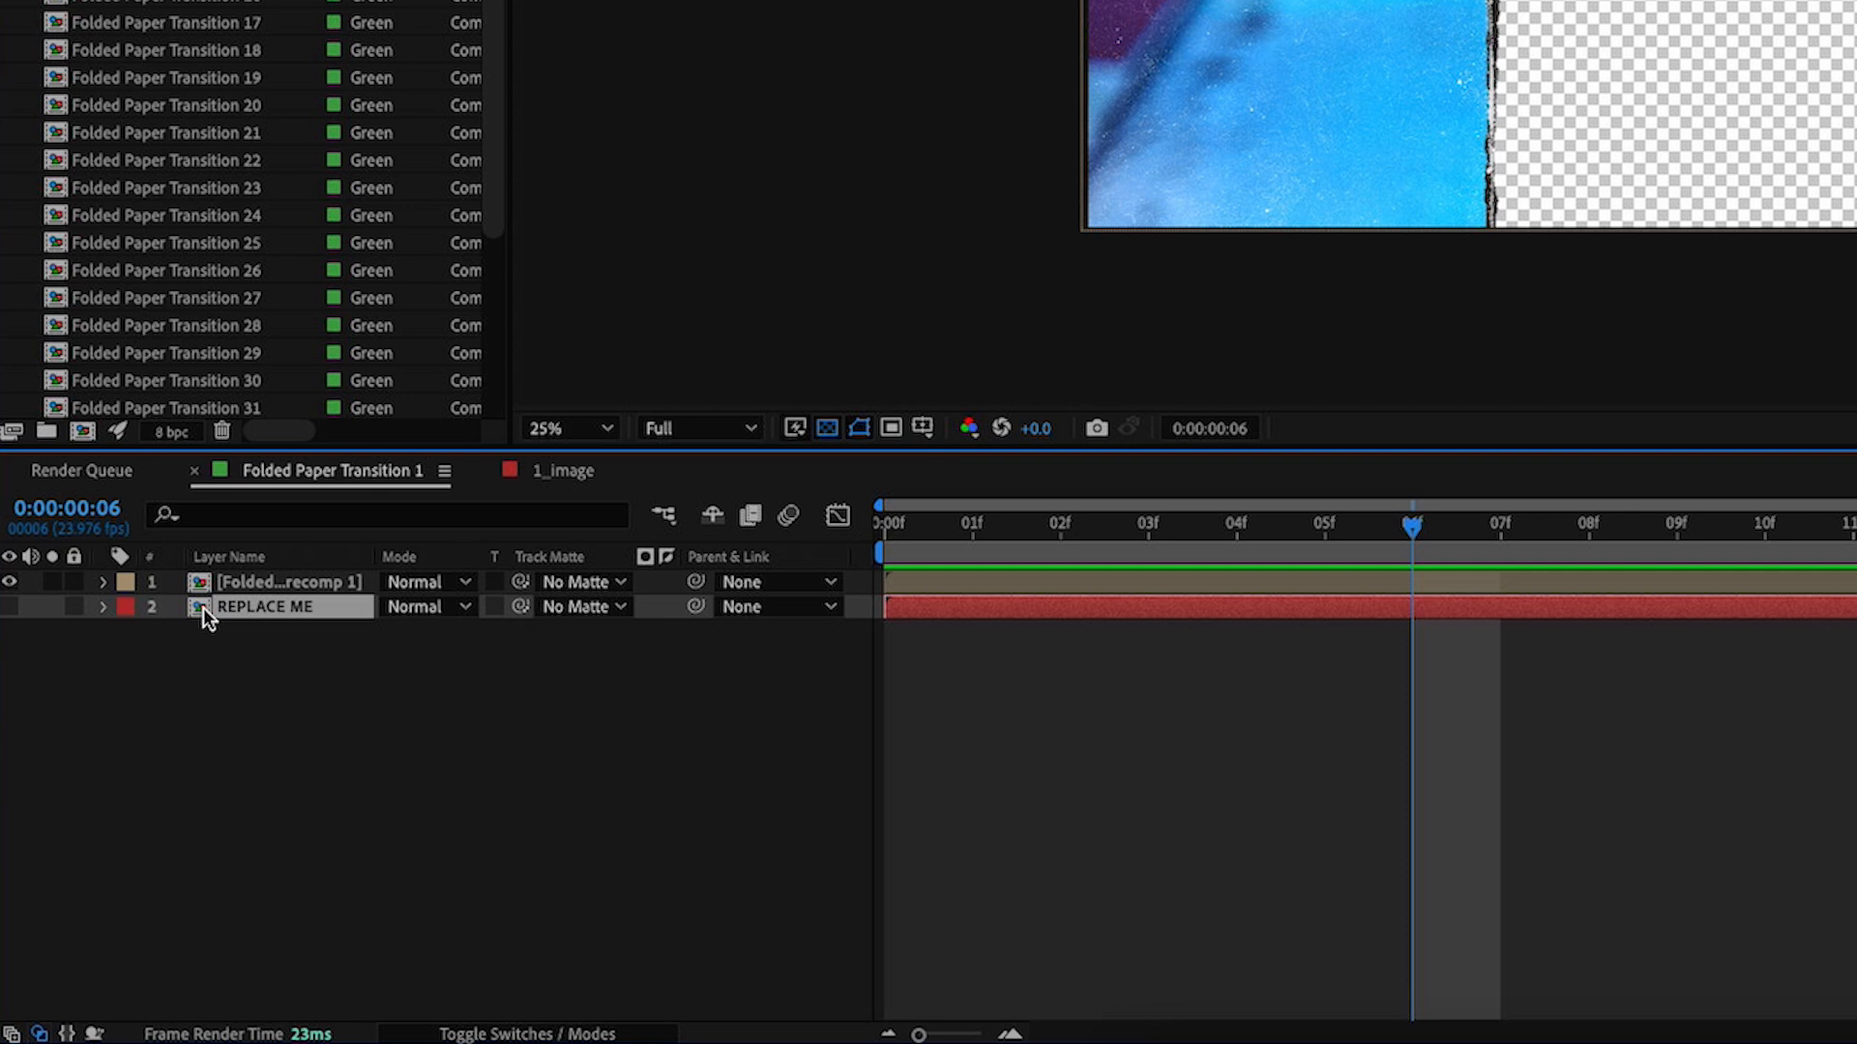
{"action": "left_click", "coordinate": [566, 470]}
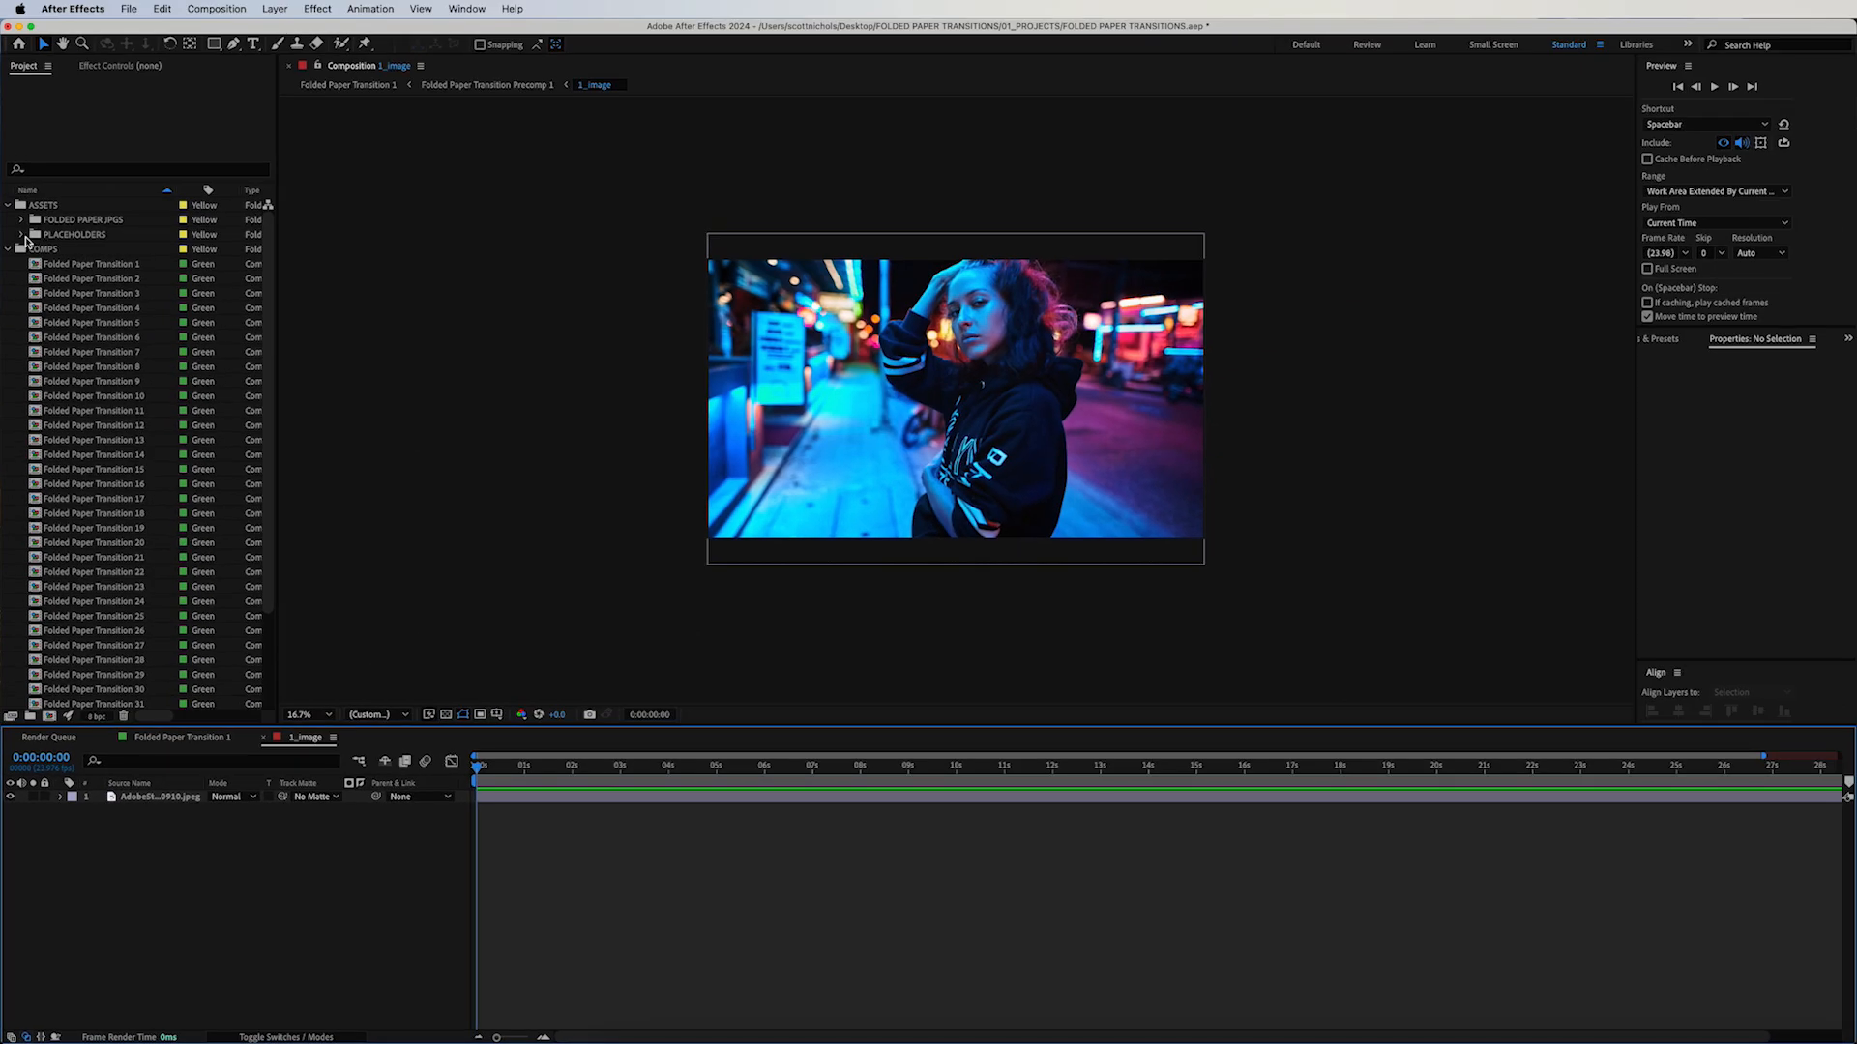
{"action": "left_click", "coordinate": [21, 234]}
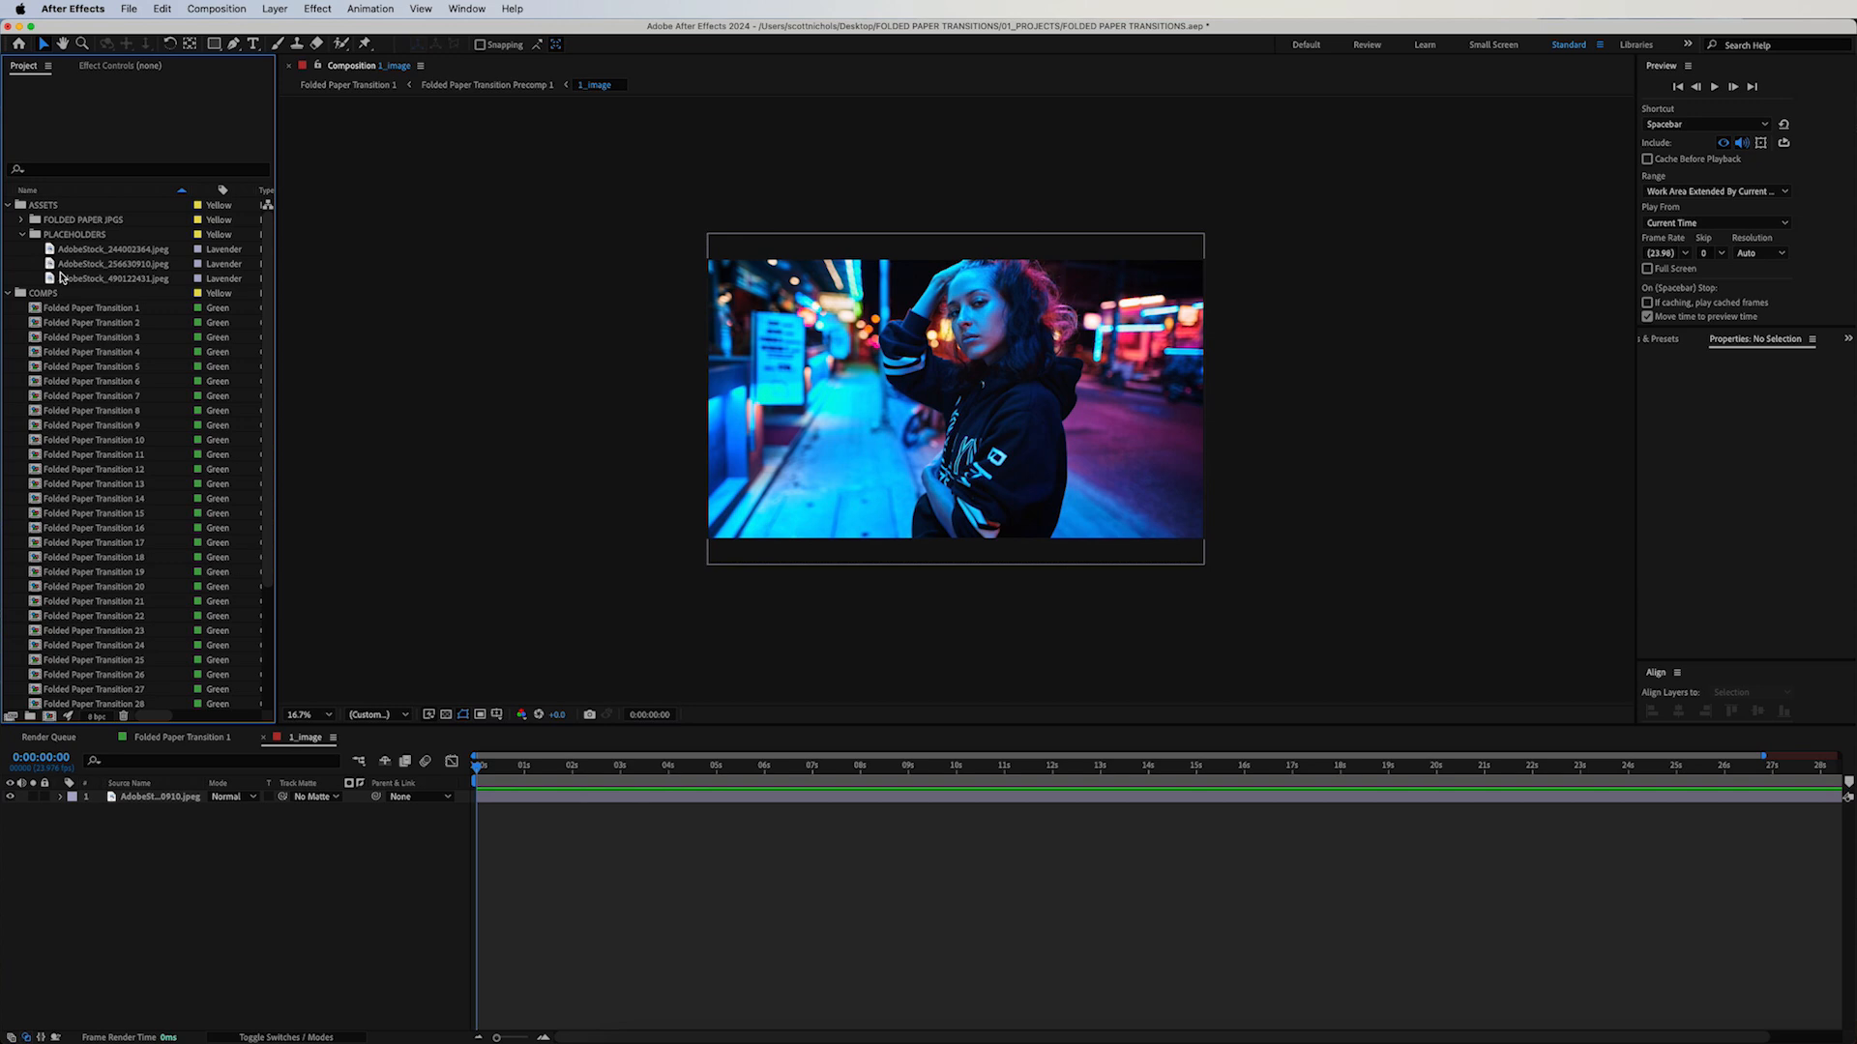
{"action": "left_click", "coordinate": [114, 249]}
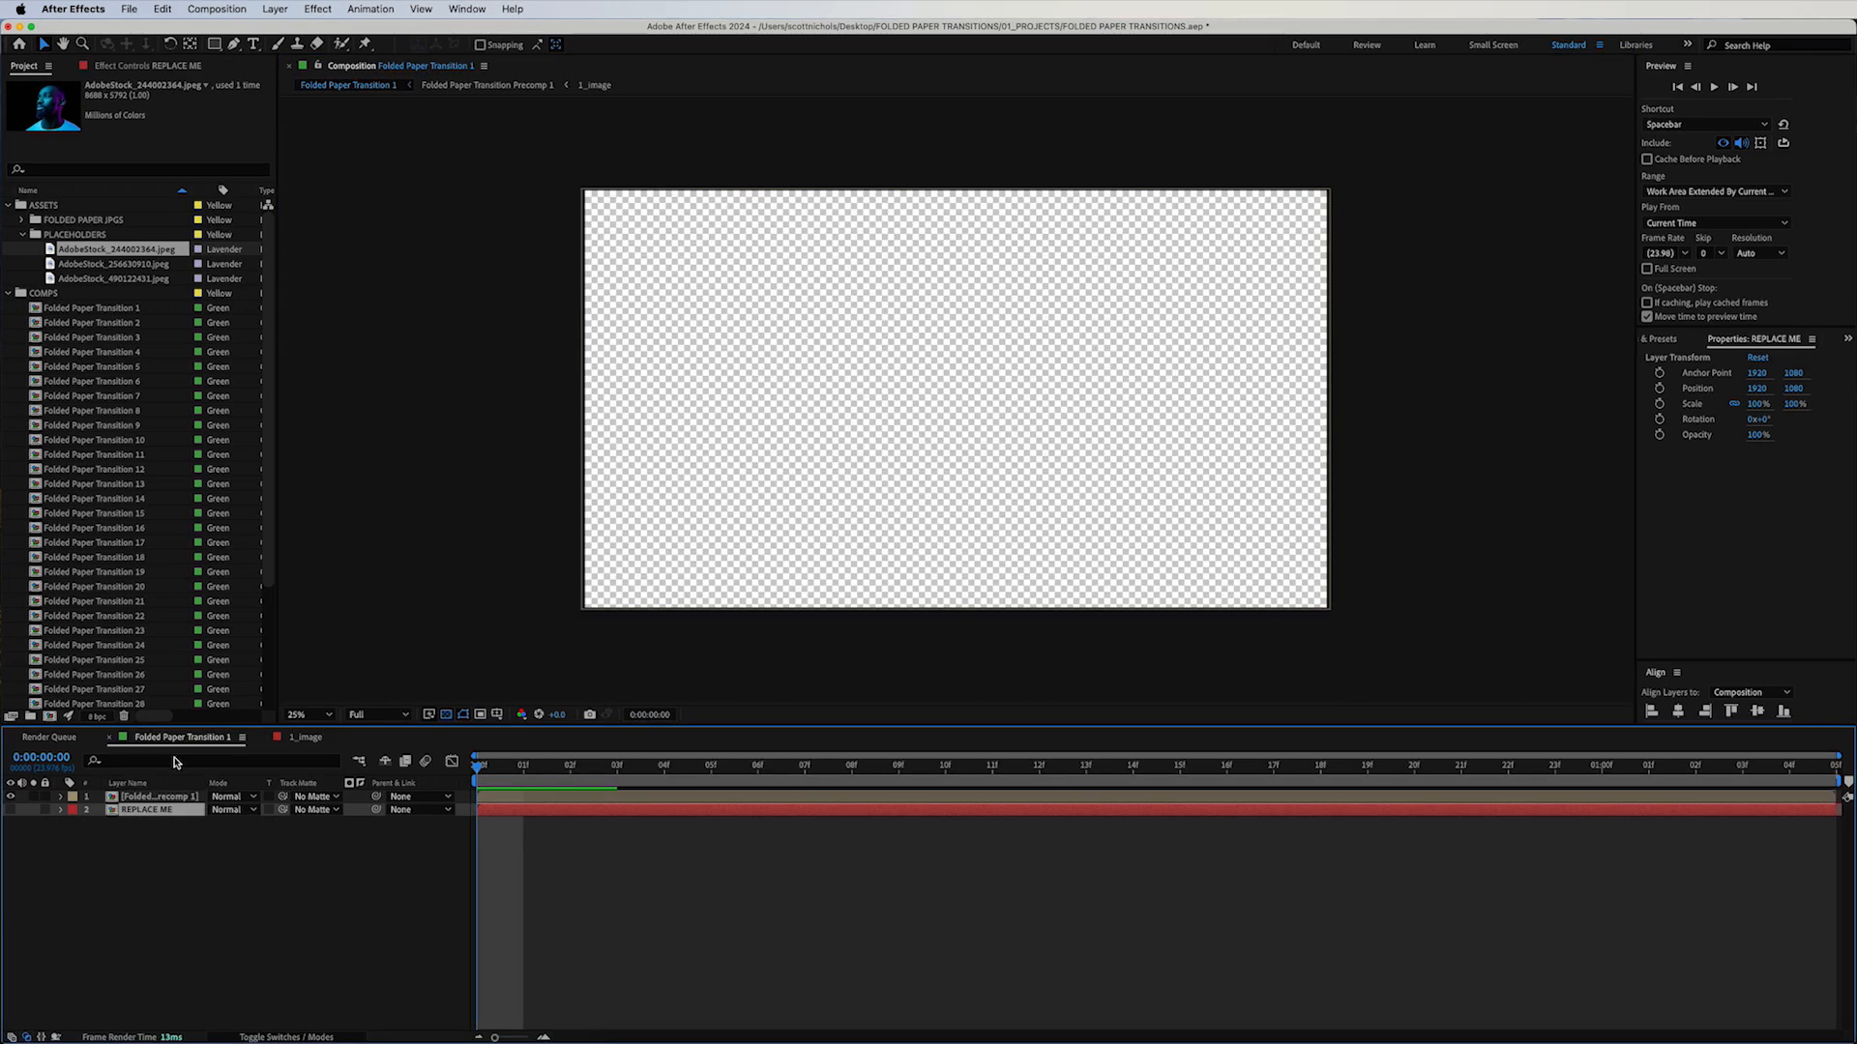
{"action": "mouse_move", "coordinate": [441, 776]}
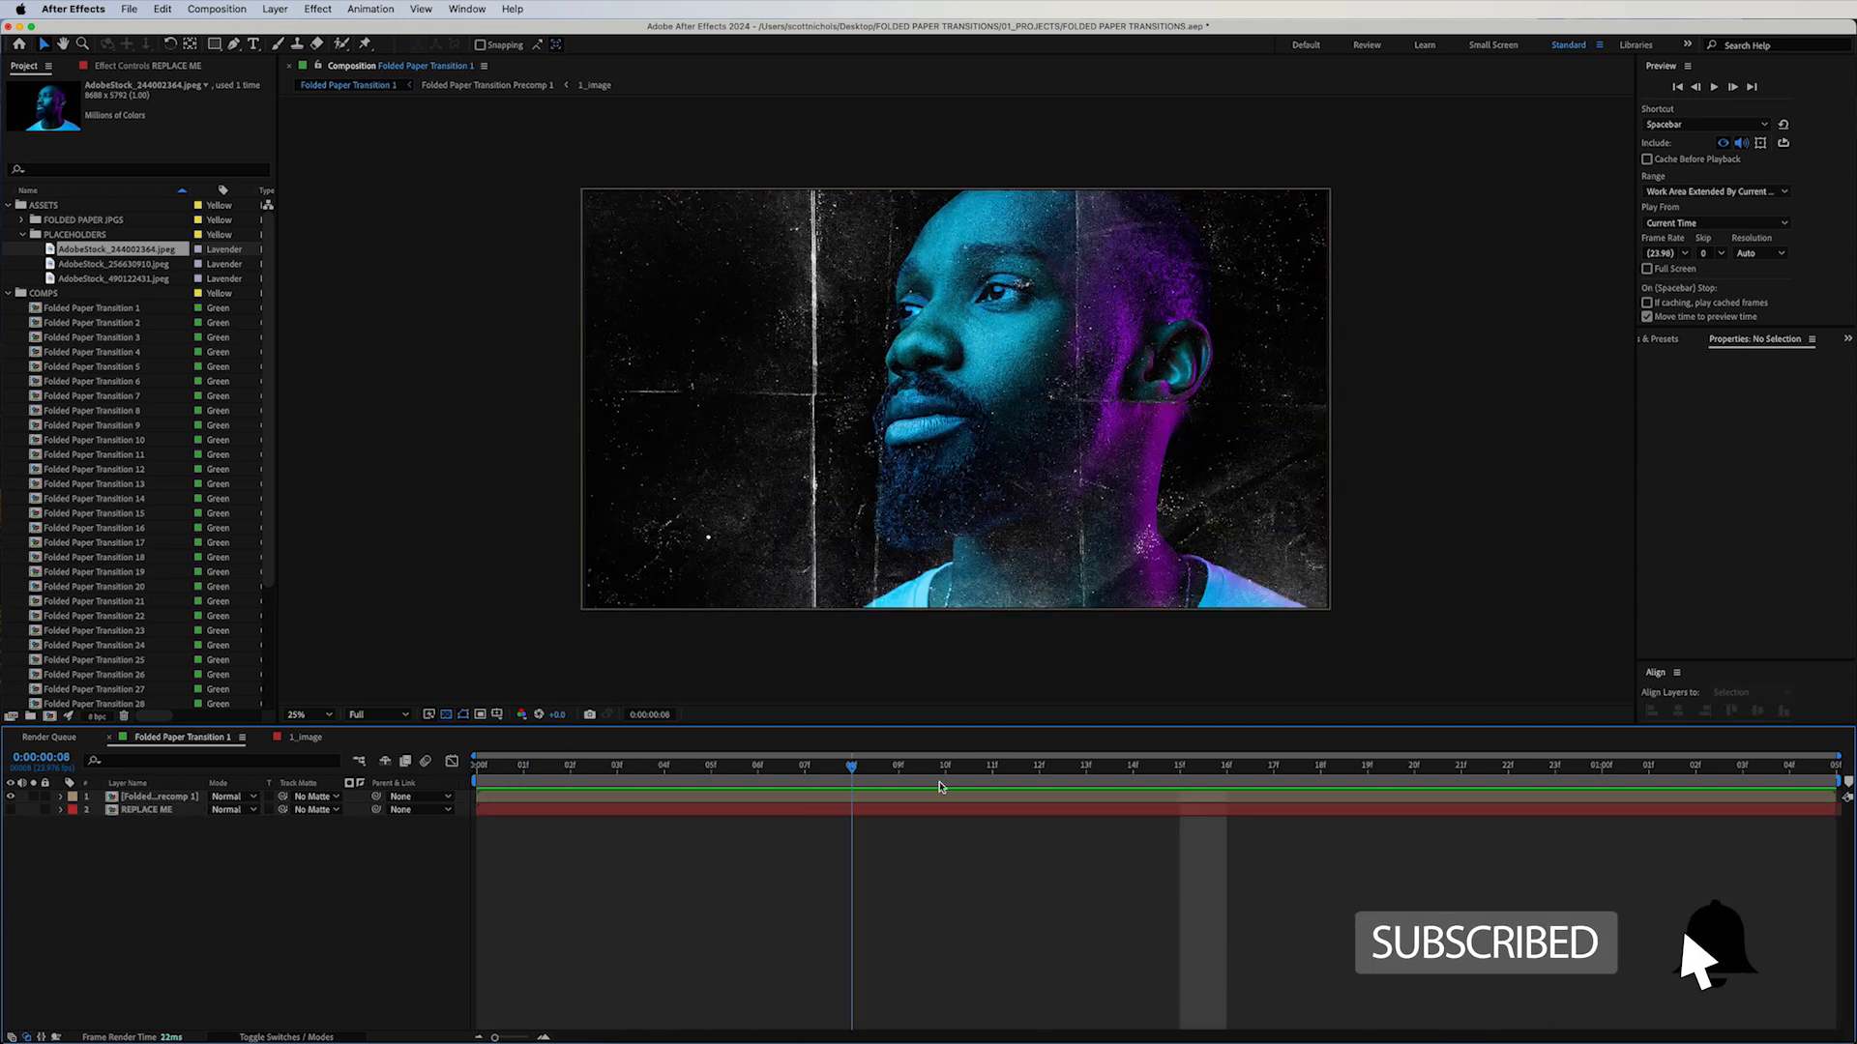
Swap AdobeStock_244002364.jpeg in as the REPLACE ME layer's footage
{"action": "left_click", "coordinate": [1040, 765]}
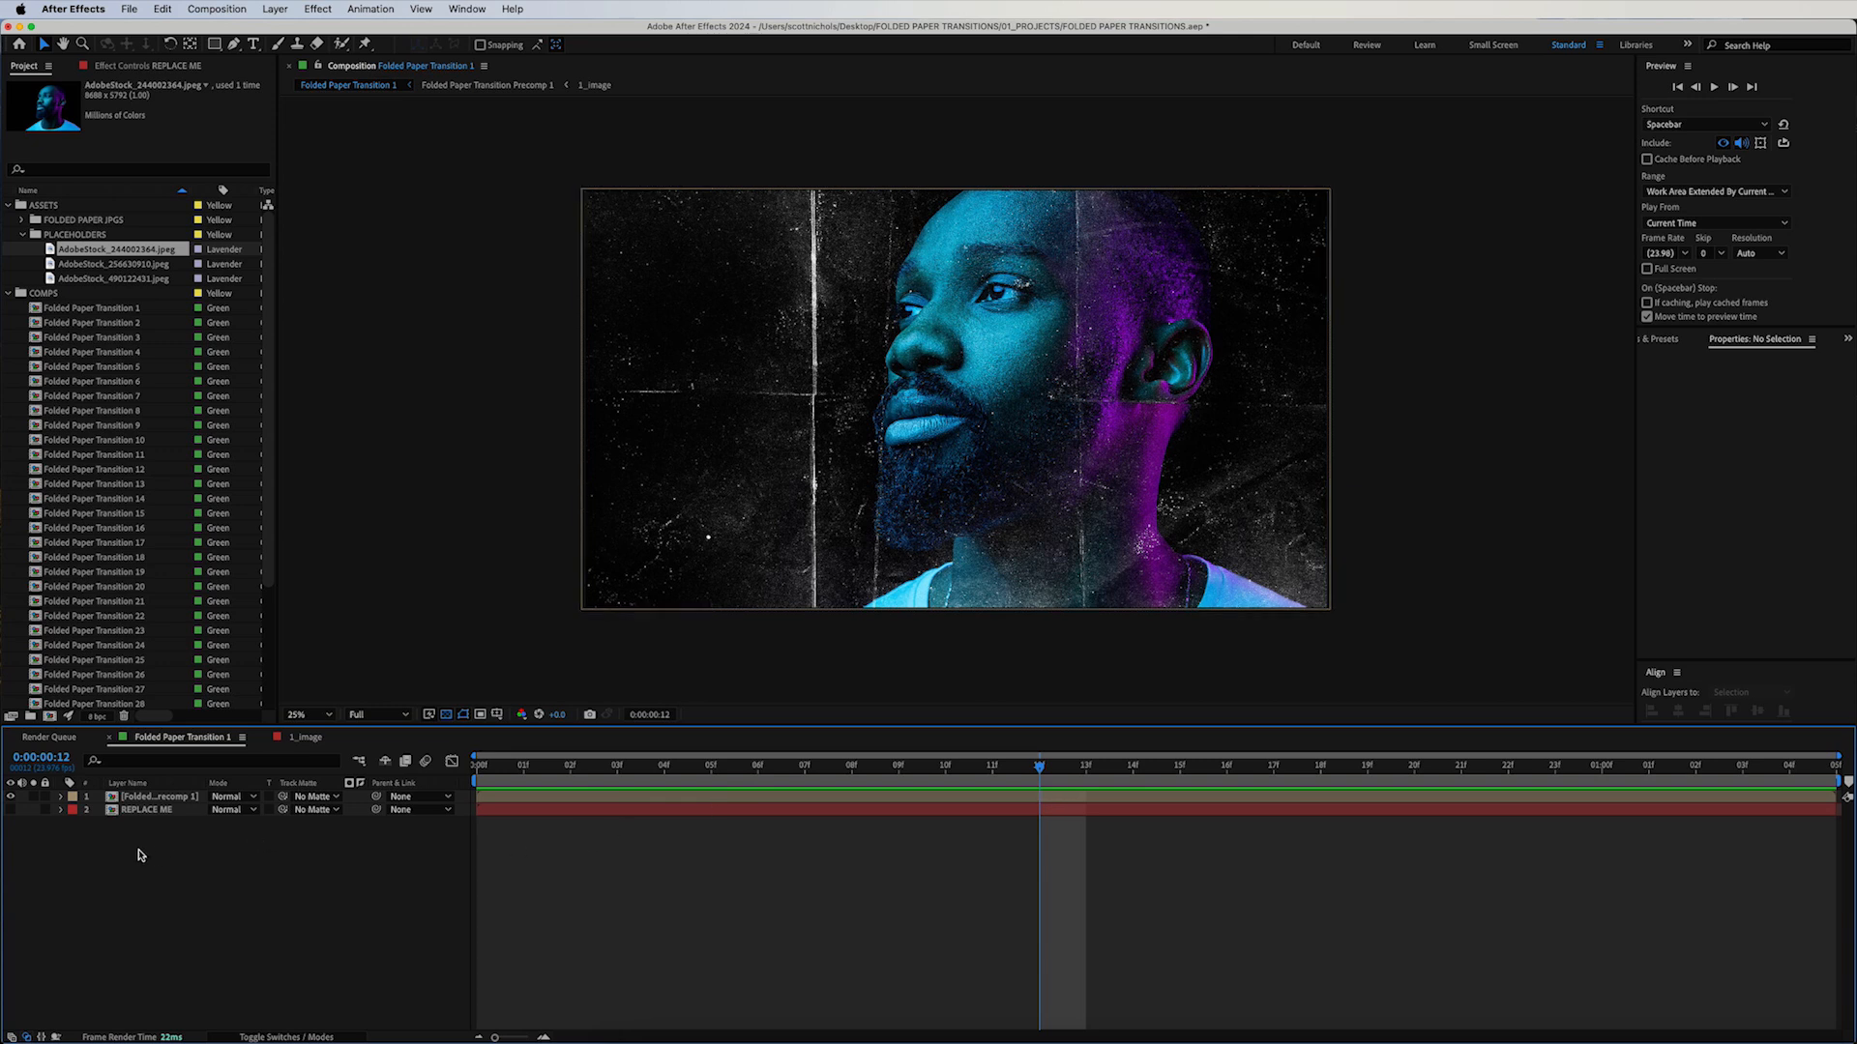
Open Folded Paper Transition Precomp 1 and enter a duration of 0:00:00:05 in Composition Settings
{"action": "left_click", "coordinate": [154, 796]}
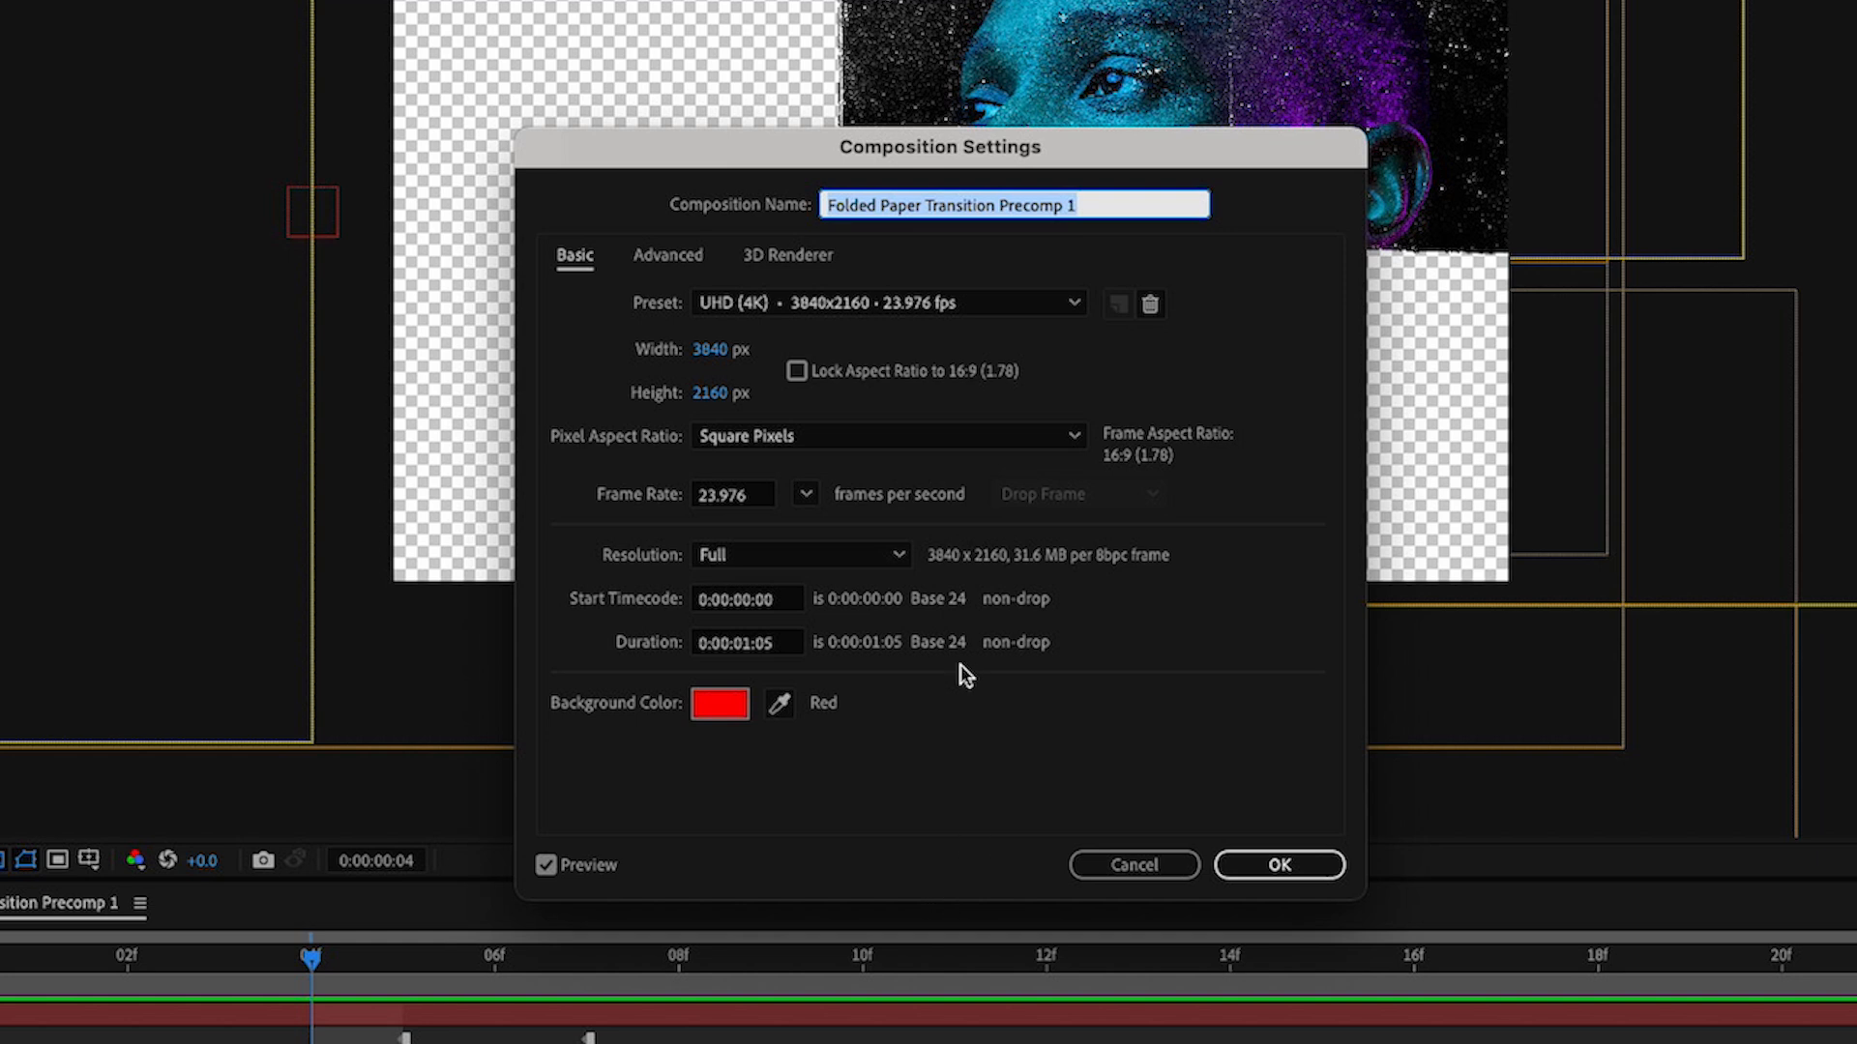
{"action": "mouse_move", "coordinate": [954, 168]}
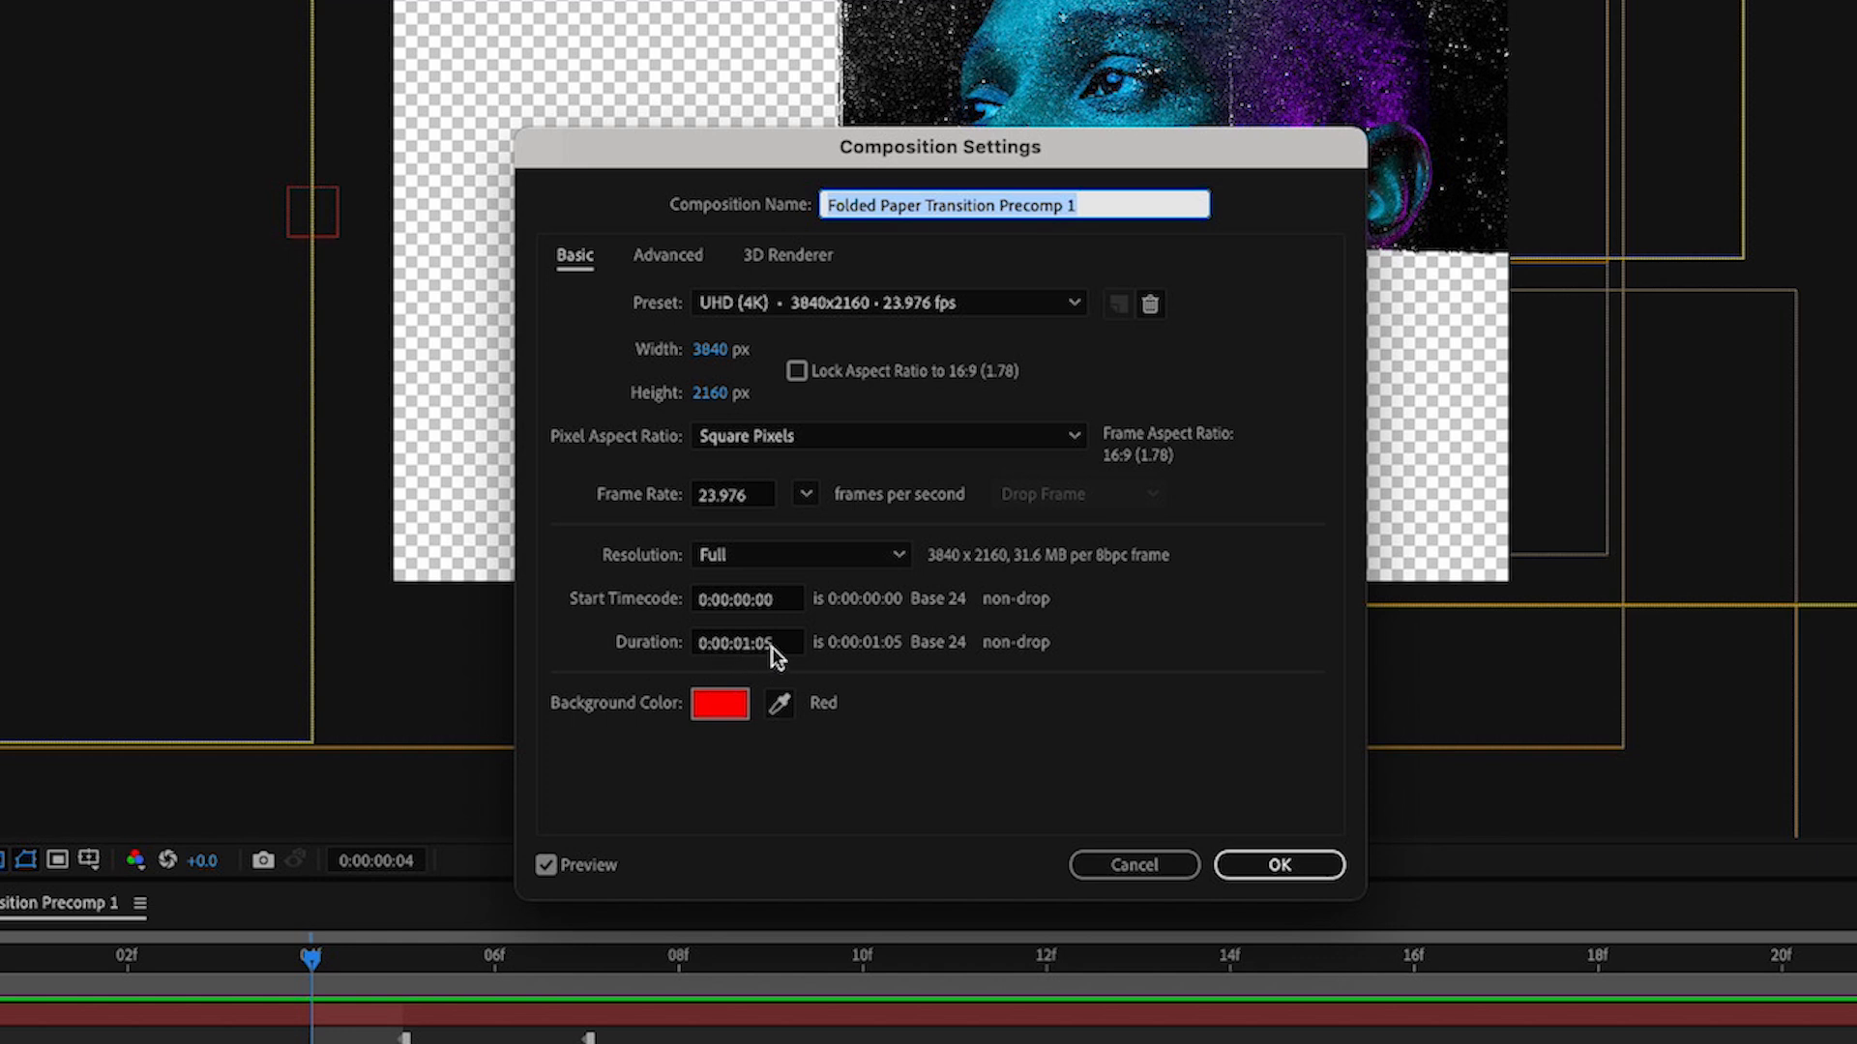
{"action": "left_click", "coordinate": [747, 642]}
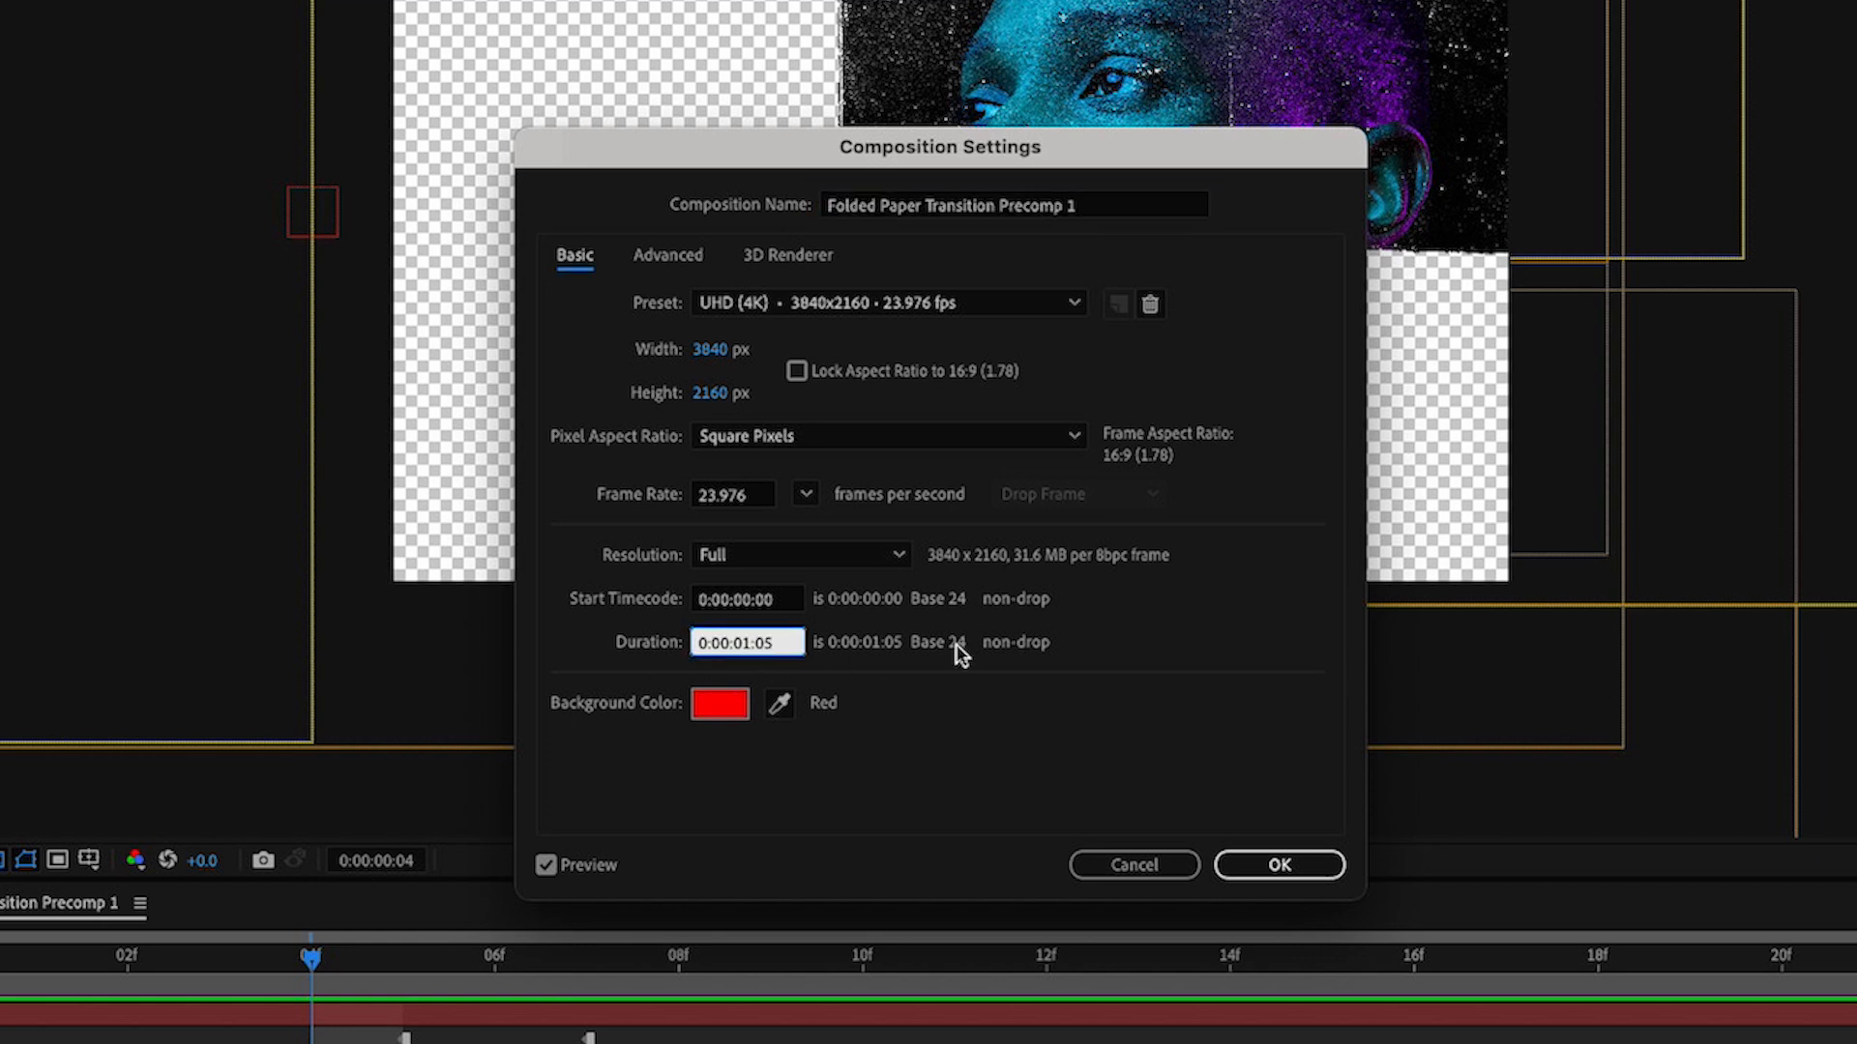
{"action": "type", "text": "0:00:00:05"}
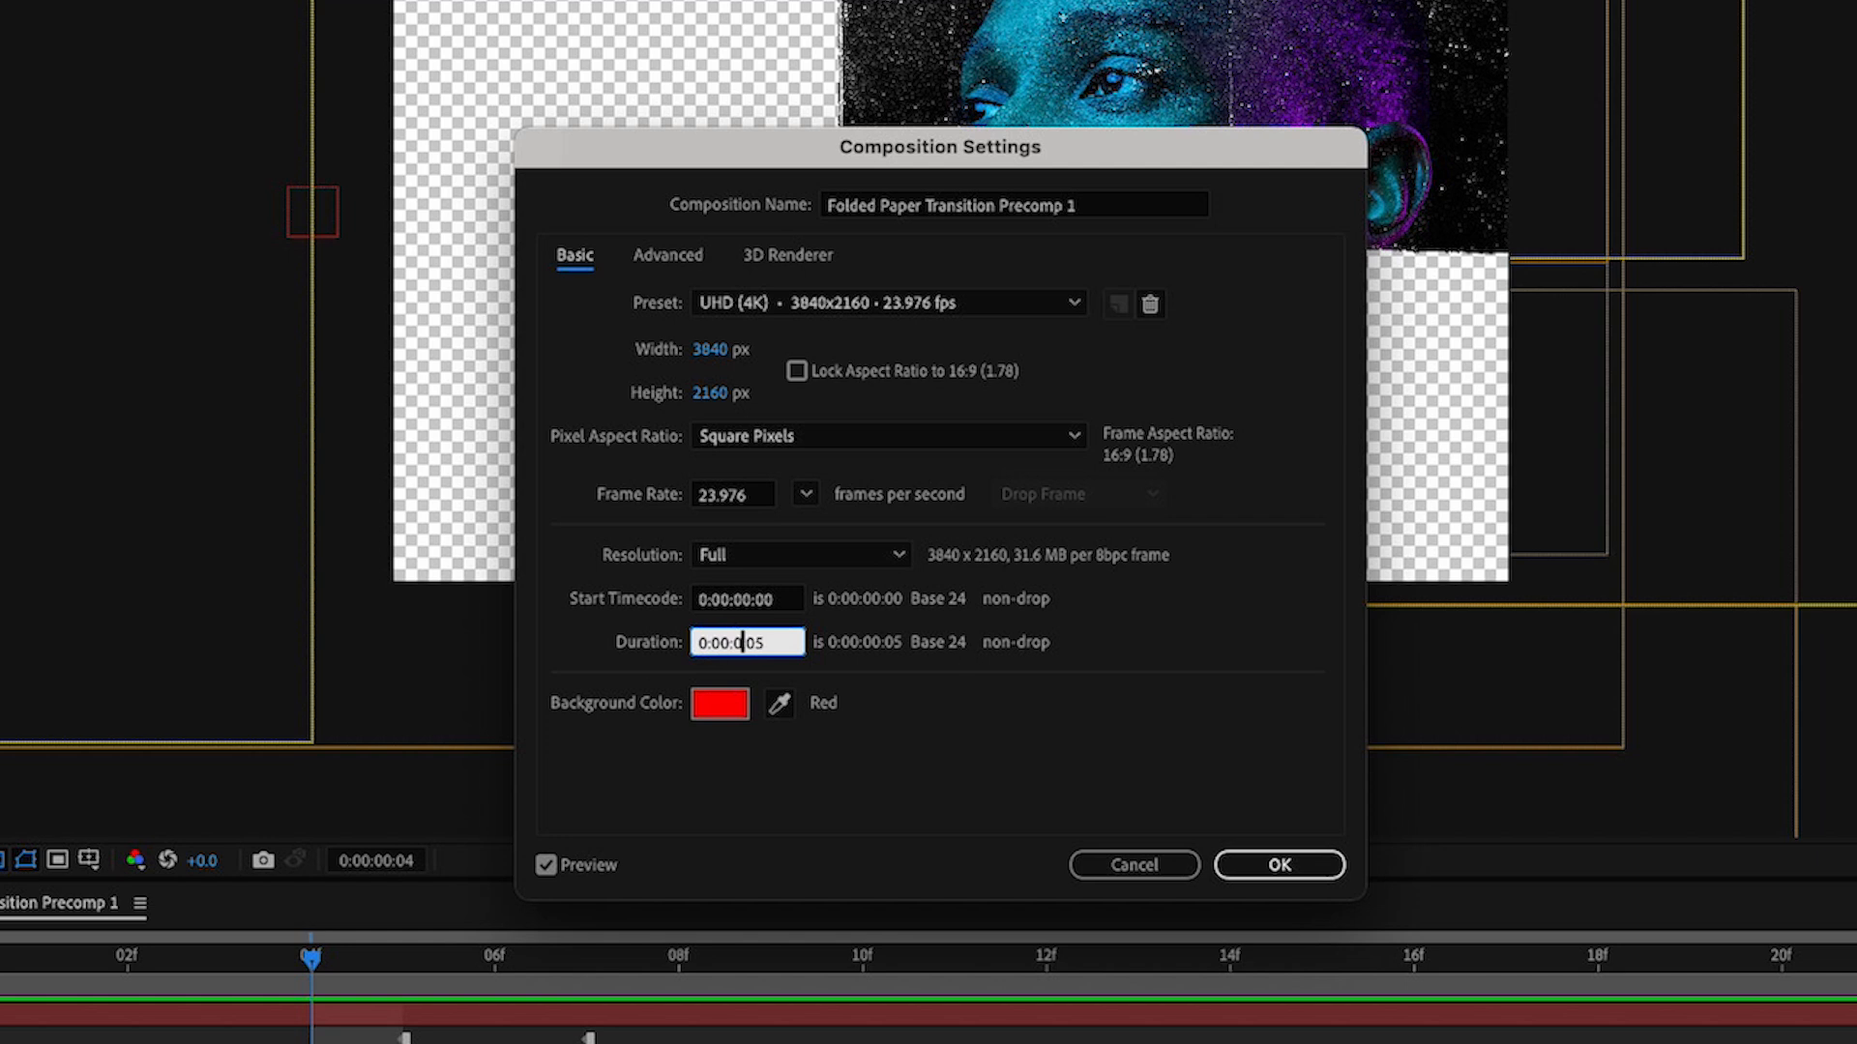
{"action": "left_click", "coordinate": [1277, 865]}
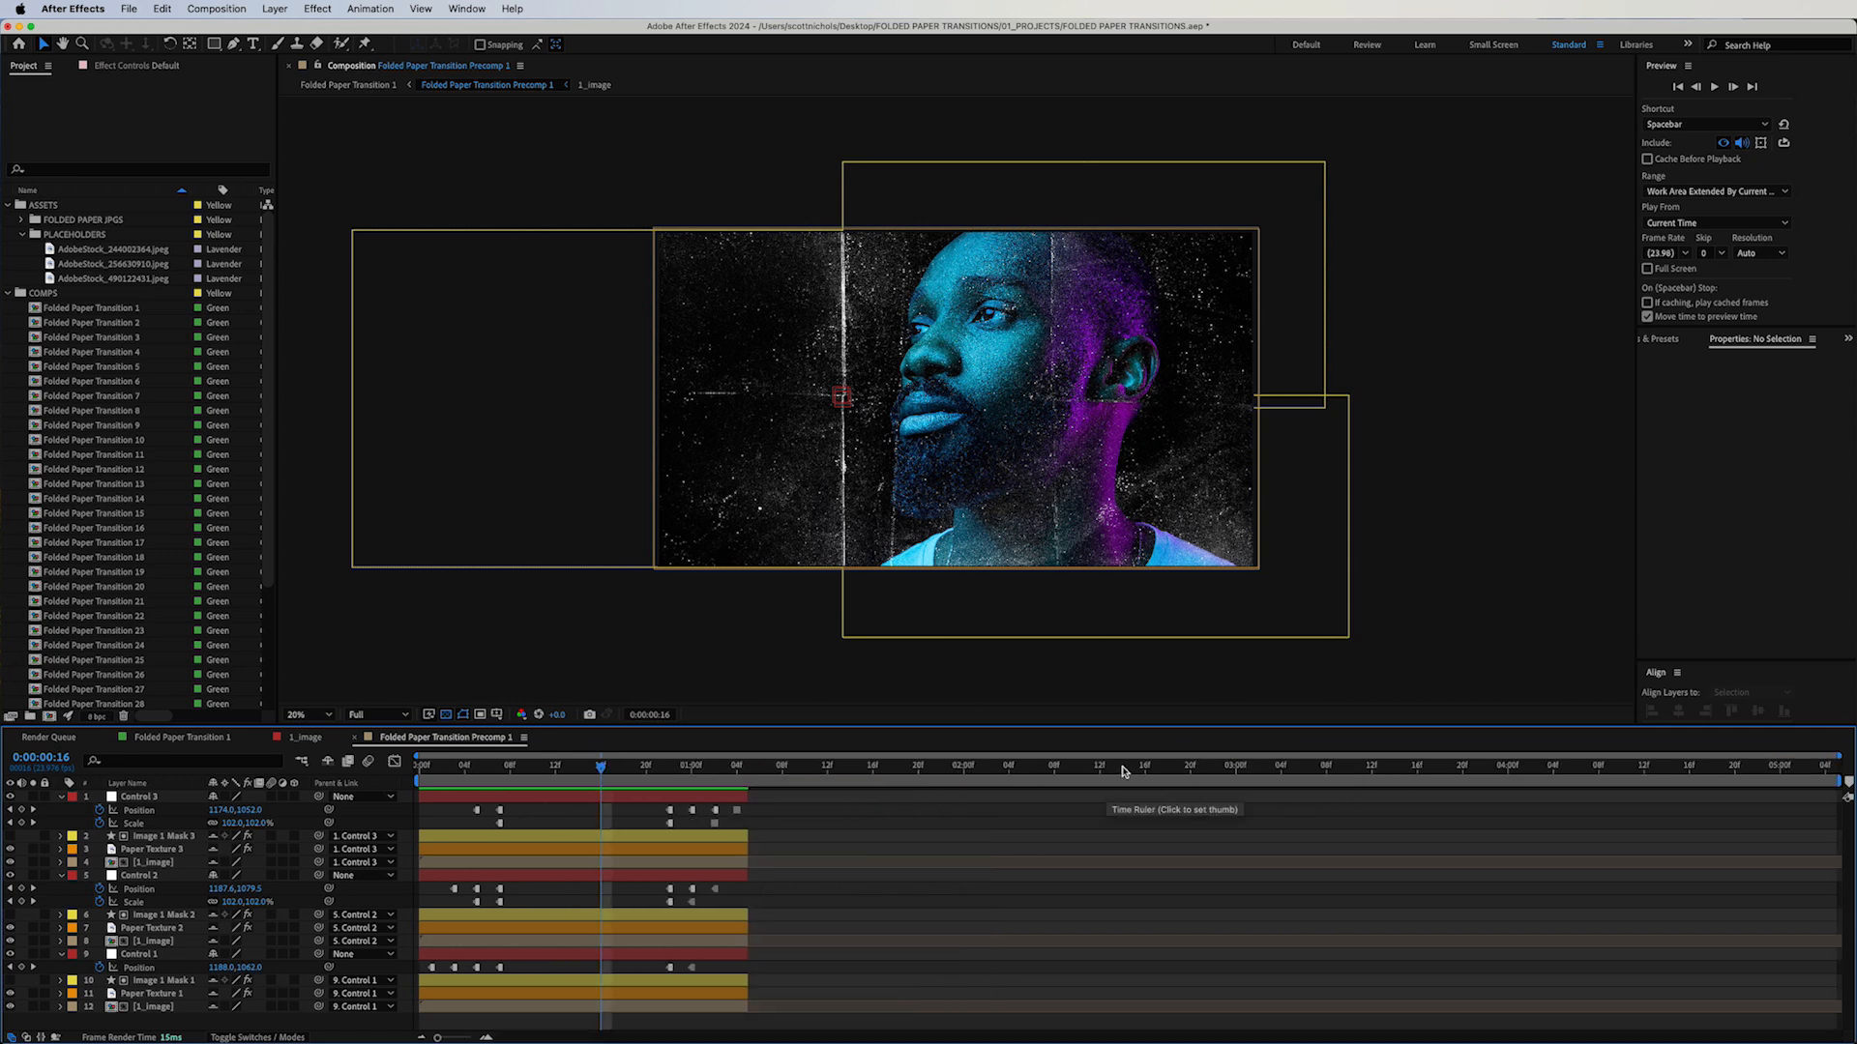
Drag the Control 1, 2 and 3 layers' ending keyframes to the precomp's end
{"action": "left_click", "coordinate": [1842, 781]}
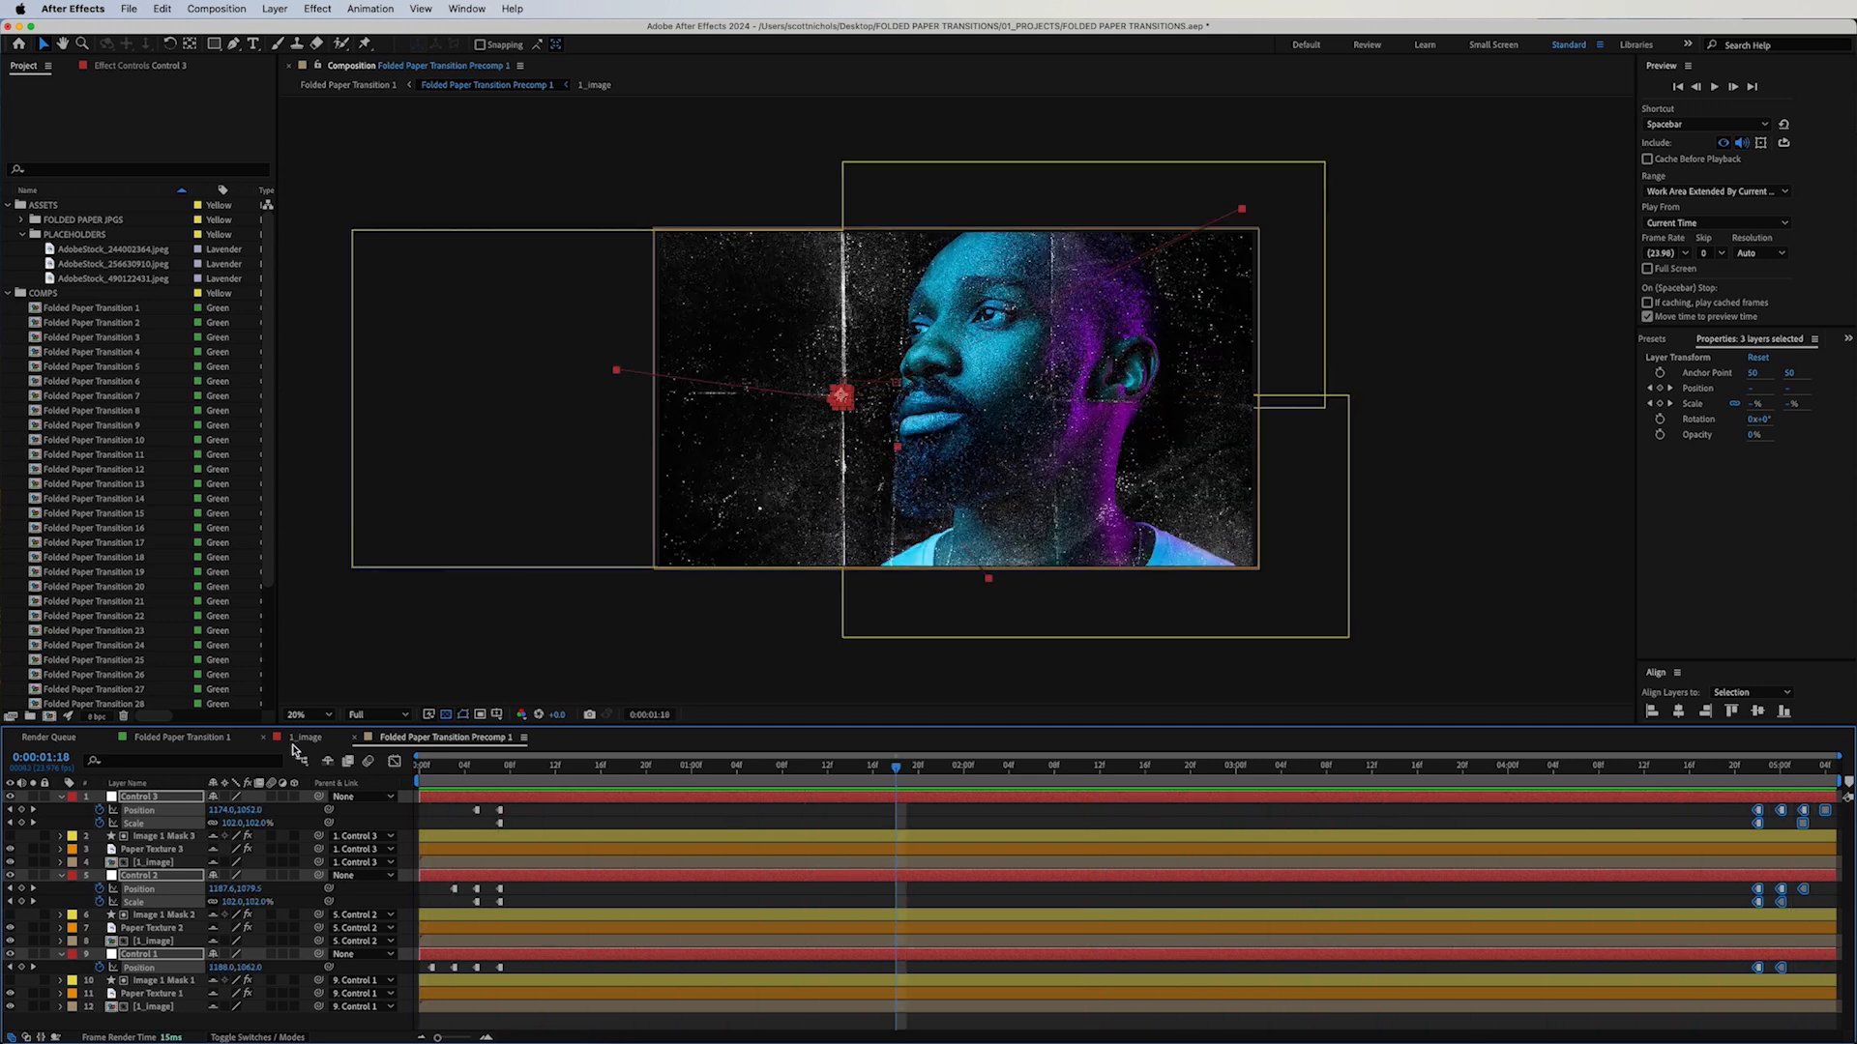
Set Folded Paper Transition 1's duration to five seconds and scrub the transition start
{"action": "left_click", "coordinate": [183, 737]}
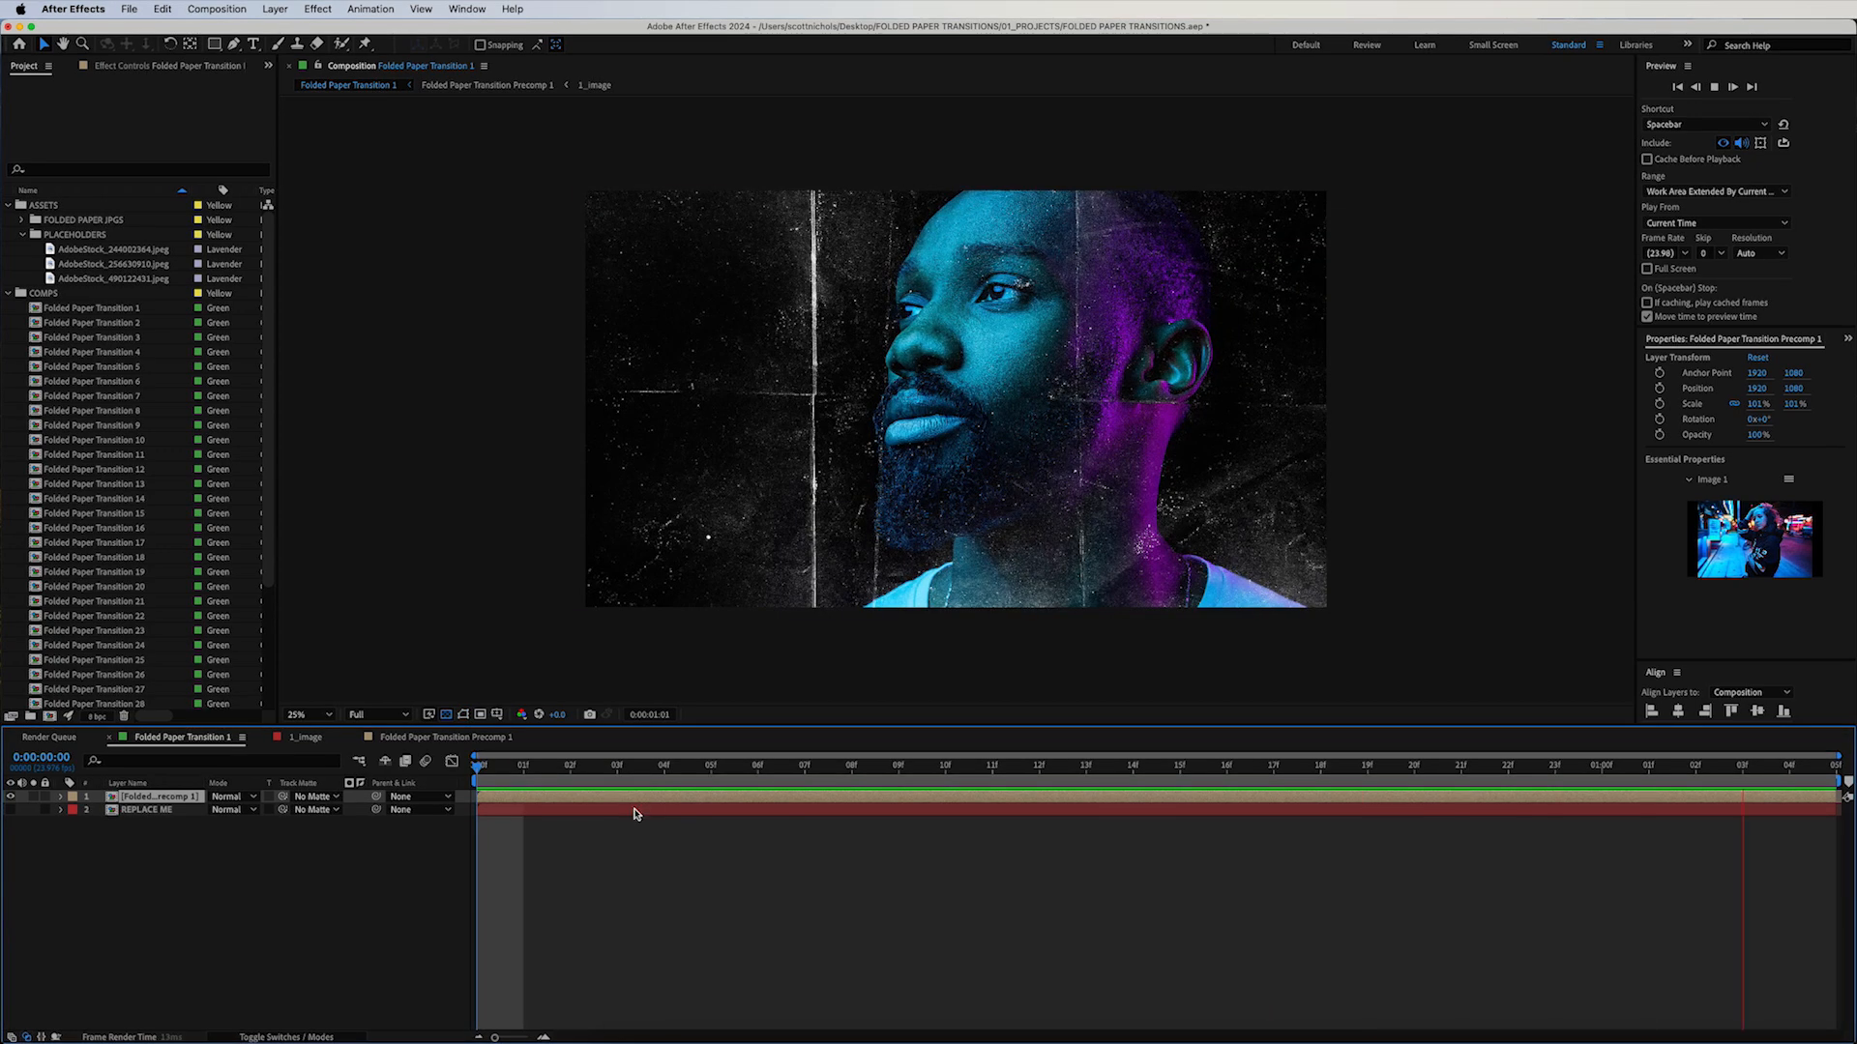
{"action": "left_click", "coordinate": [1324, 764]}
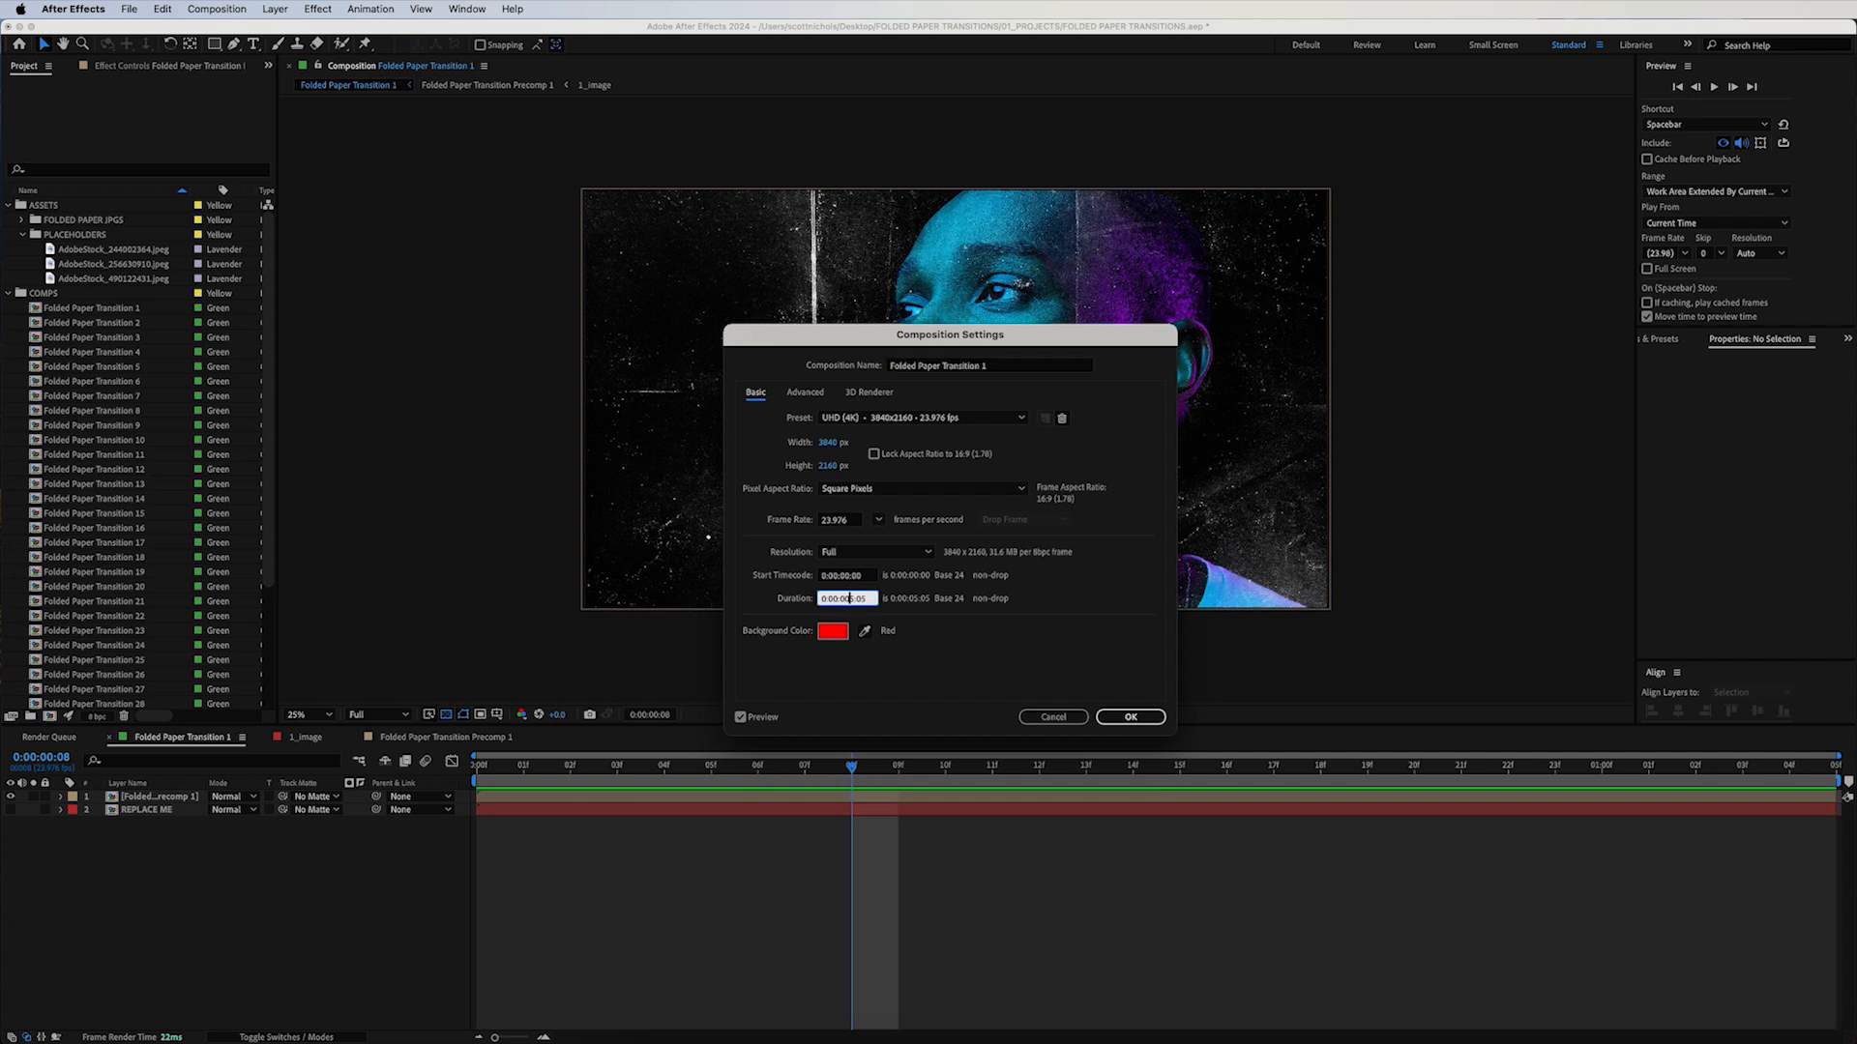
{"action": "left_click", "coordinate": [1127, 717]}
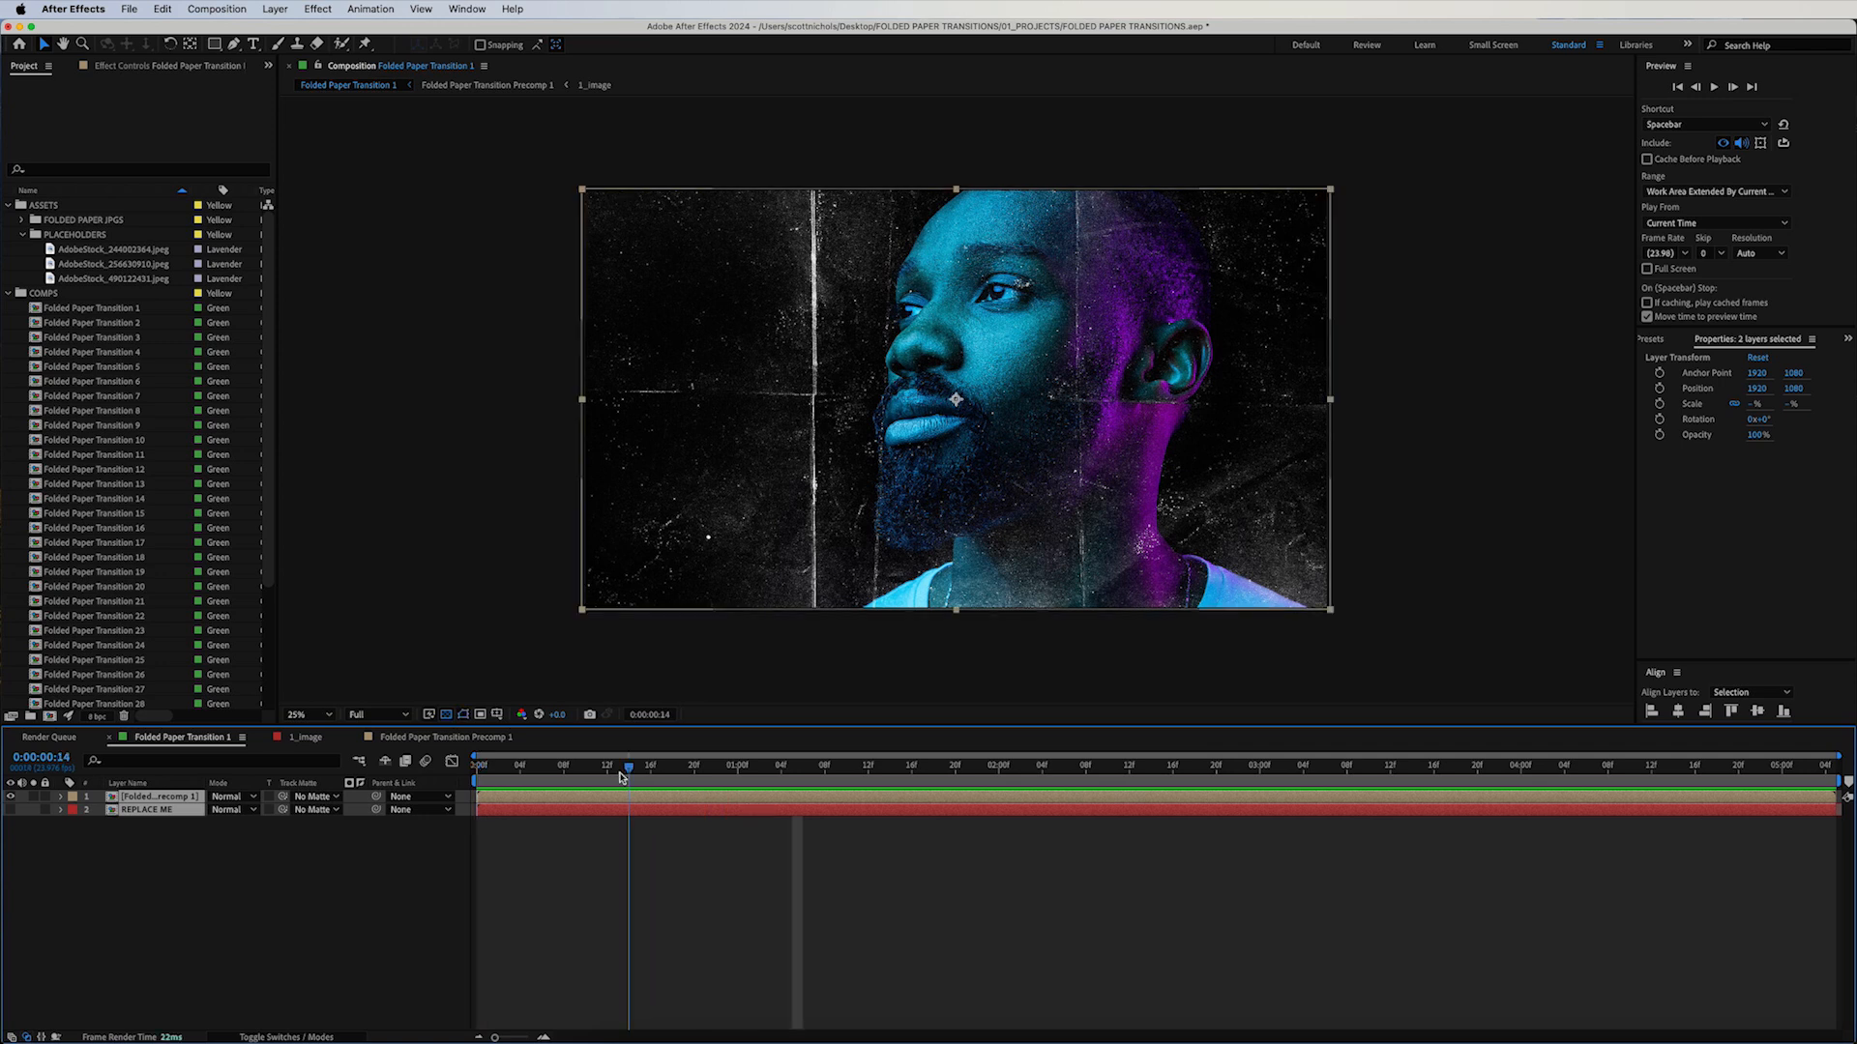
{"action": "left_click_drag", "start_coordinate": [628, 767], "coordinate": [544, 767]}
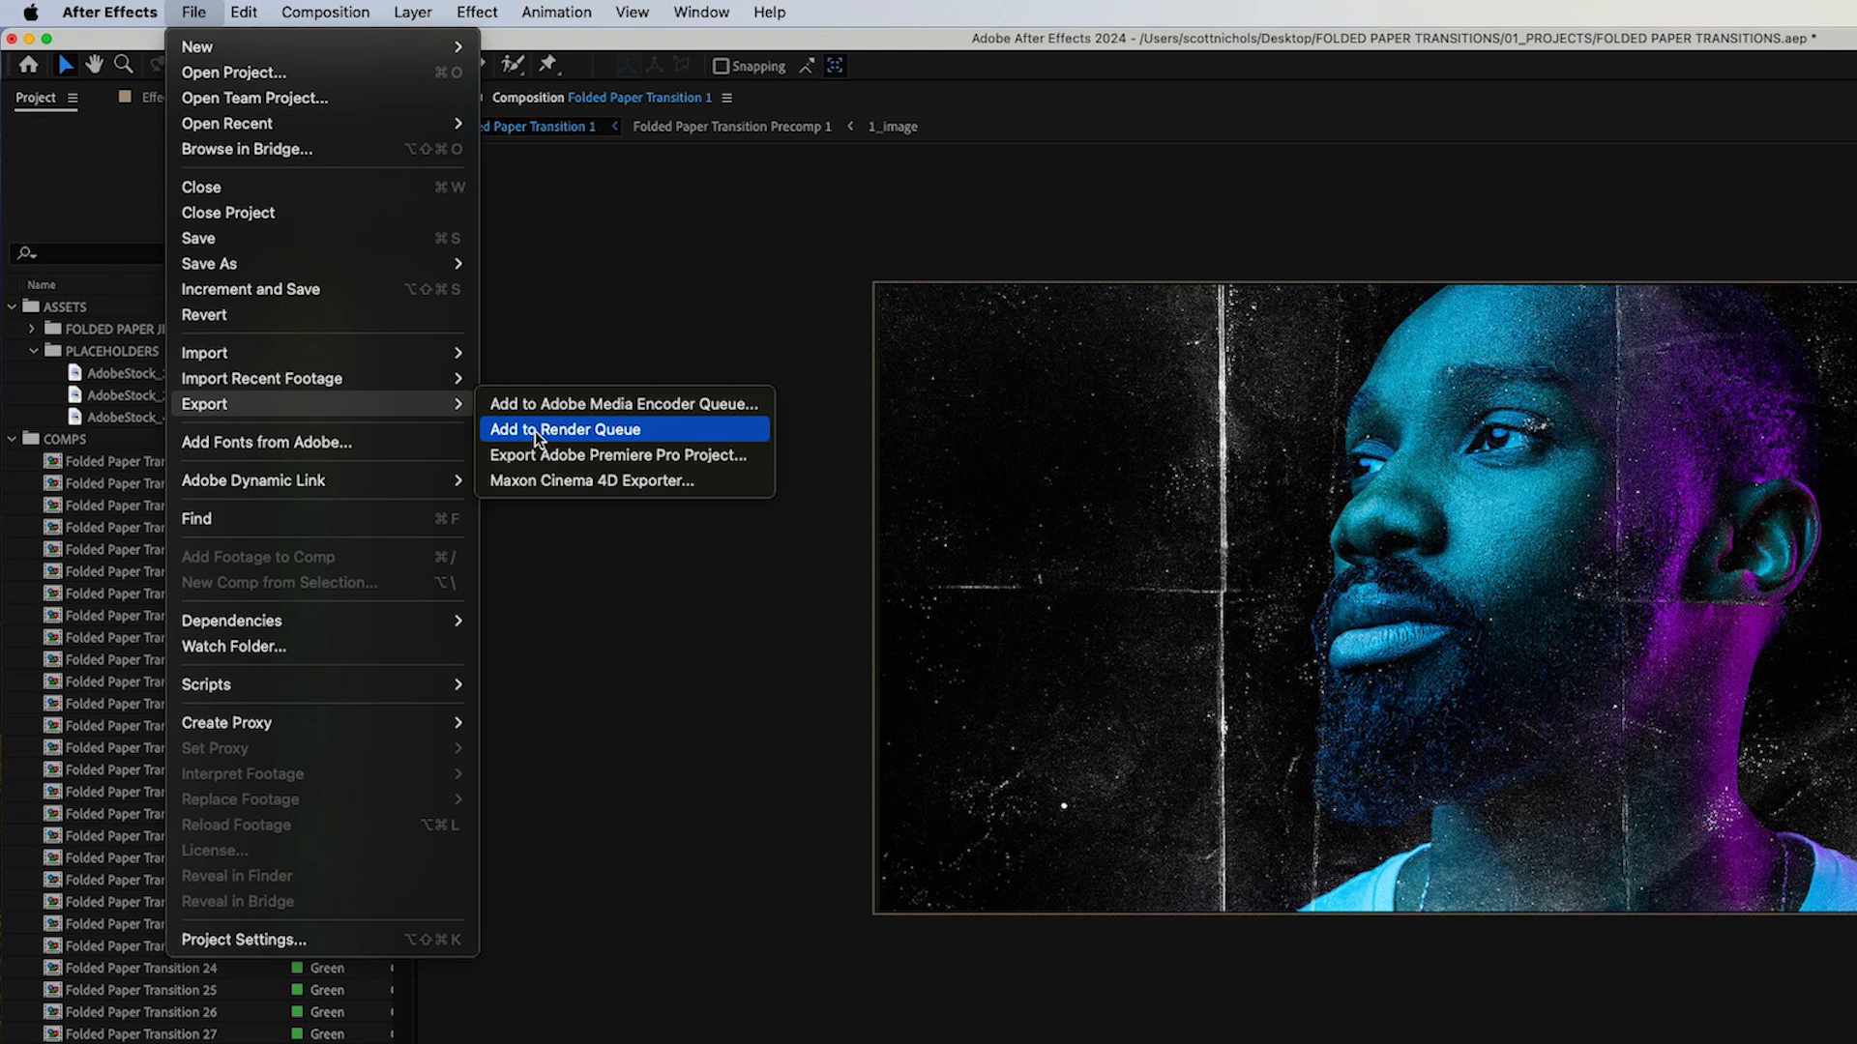
Add Folded Paper Transition 1 to the Render Queue and turn audio output off
{"action": "left_click", "coordinate": [568, 428]}
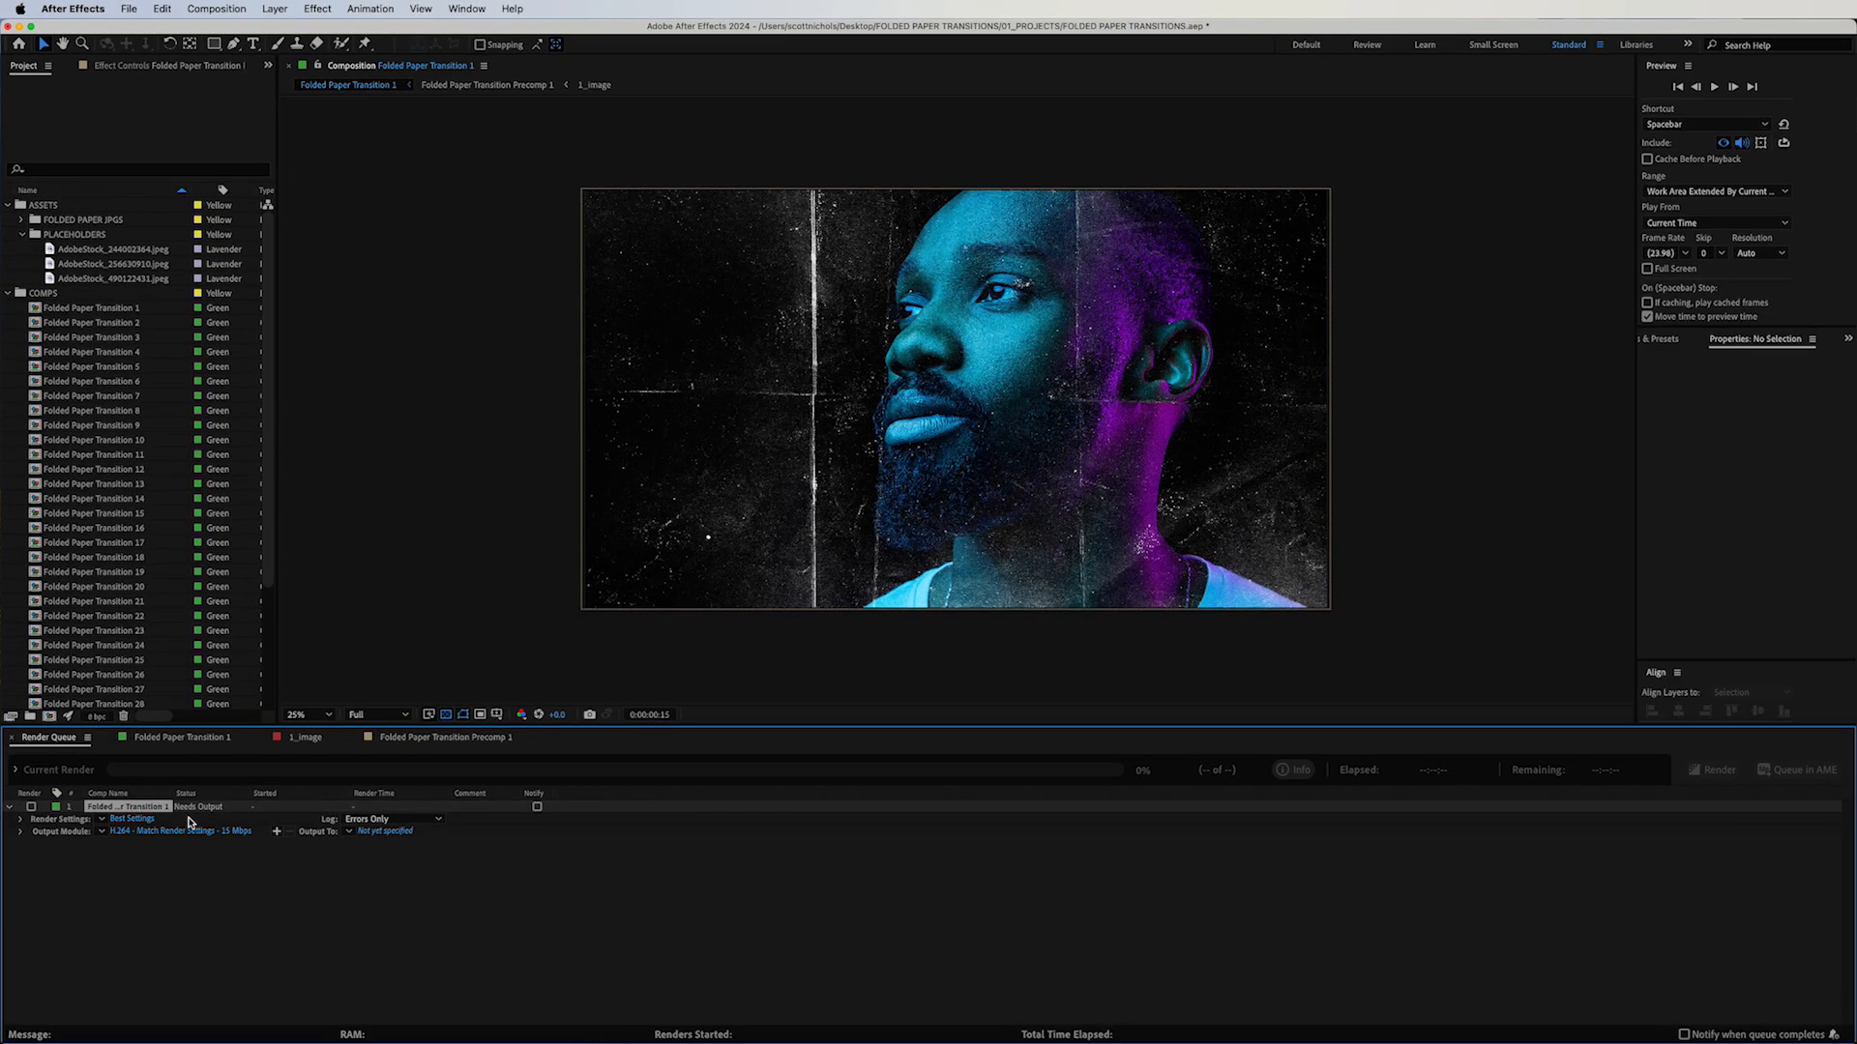
{"action": "left_click", "coordinate": [132, 818]}
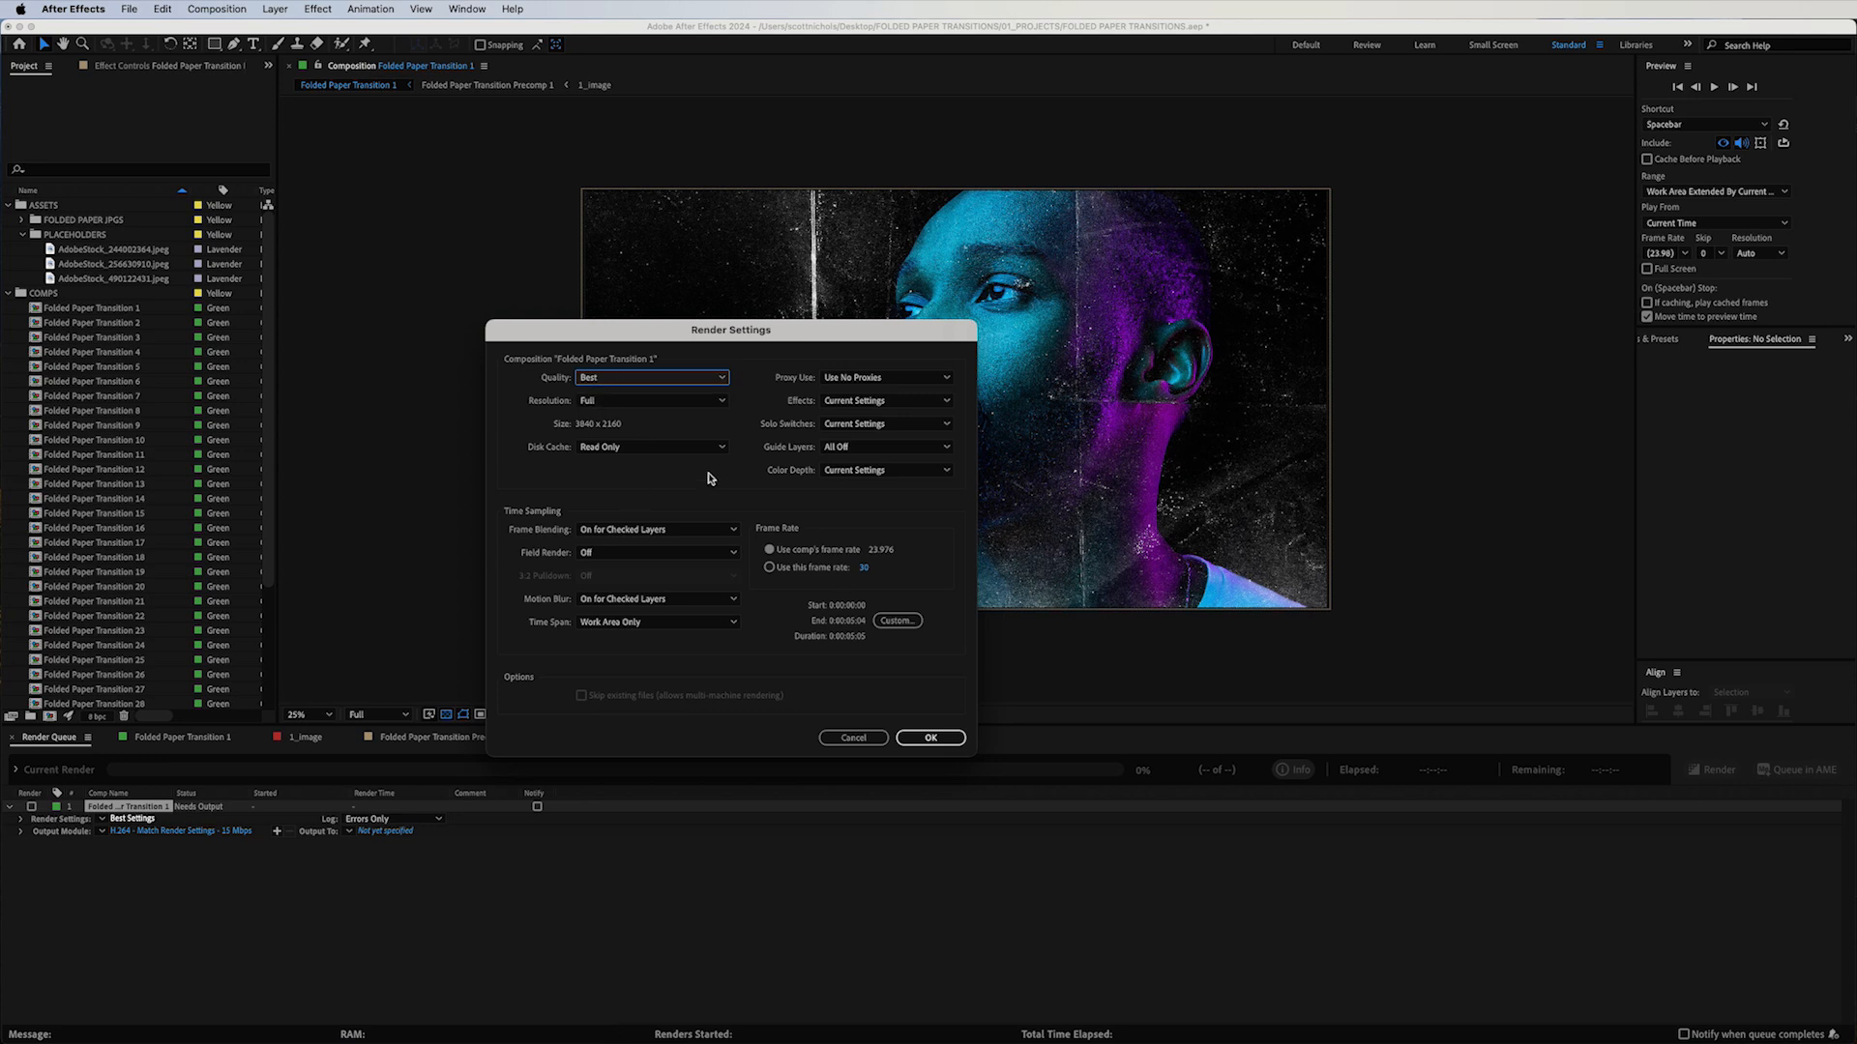
{"action": "left_click", "coordinate": [930, 738]}
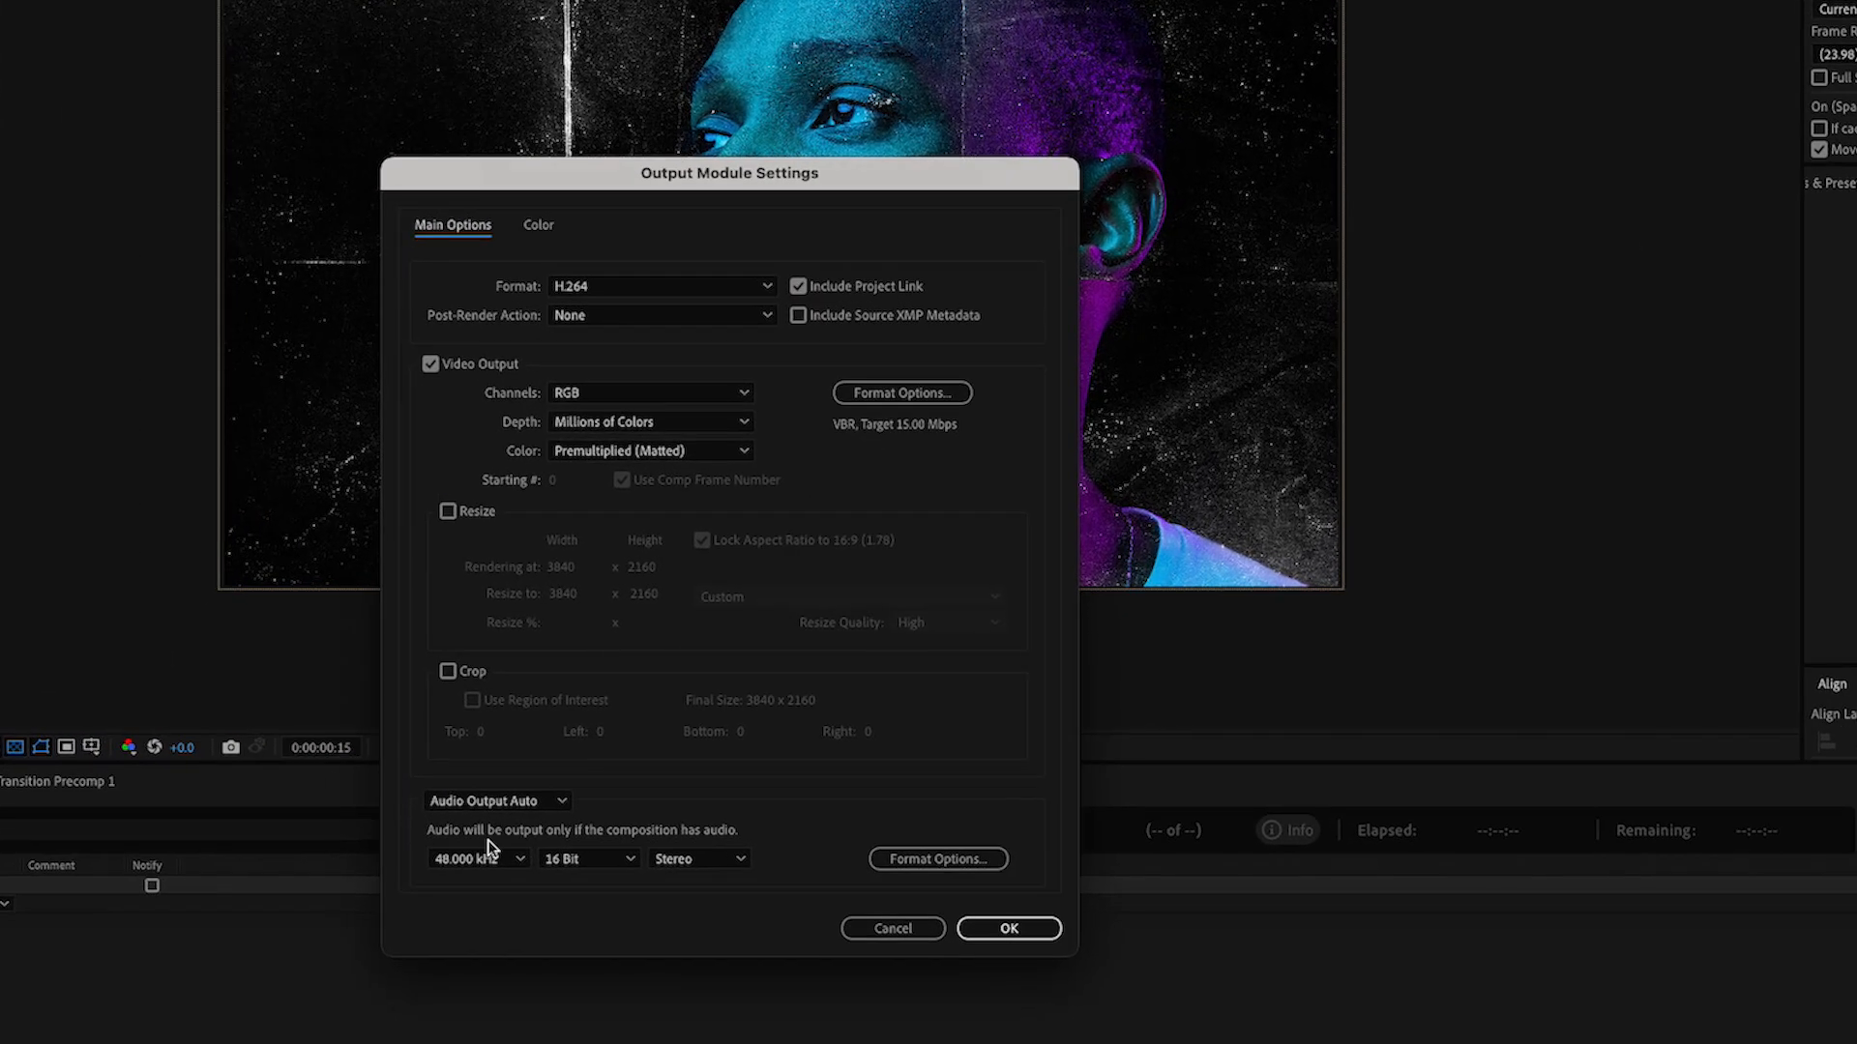
{"action": "left_click", "coordinate": [497, 801]}
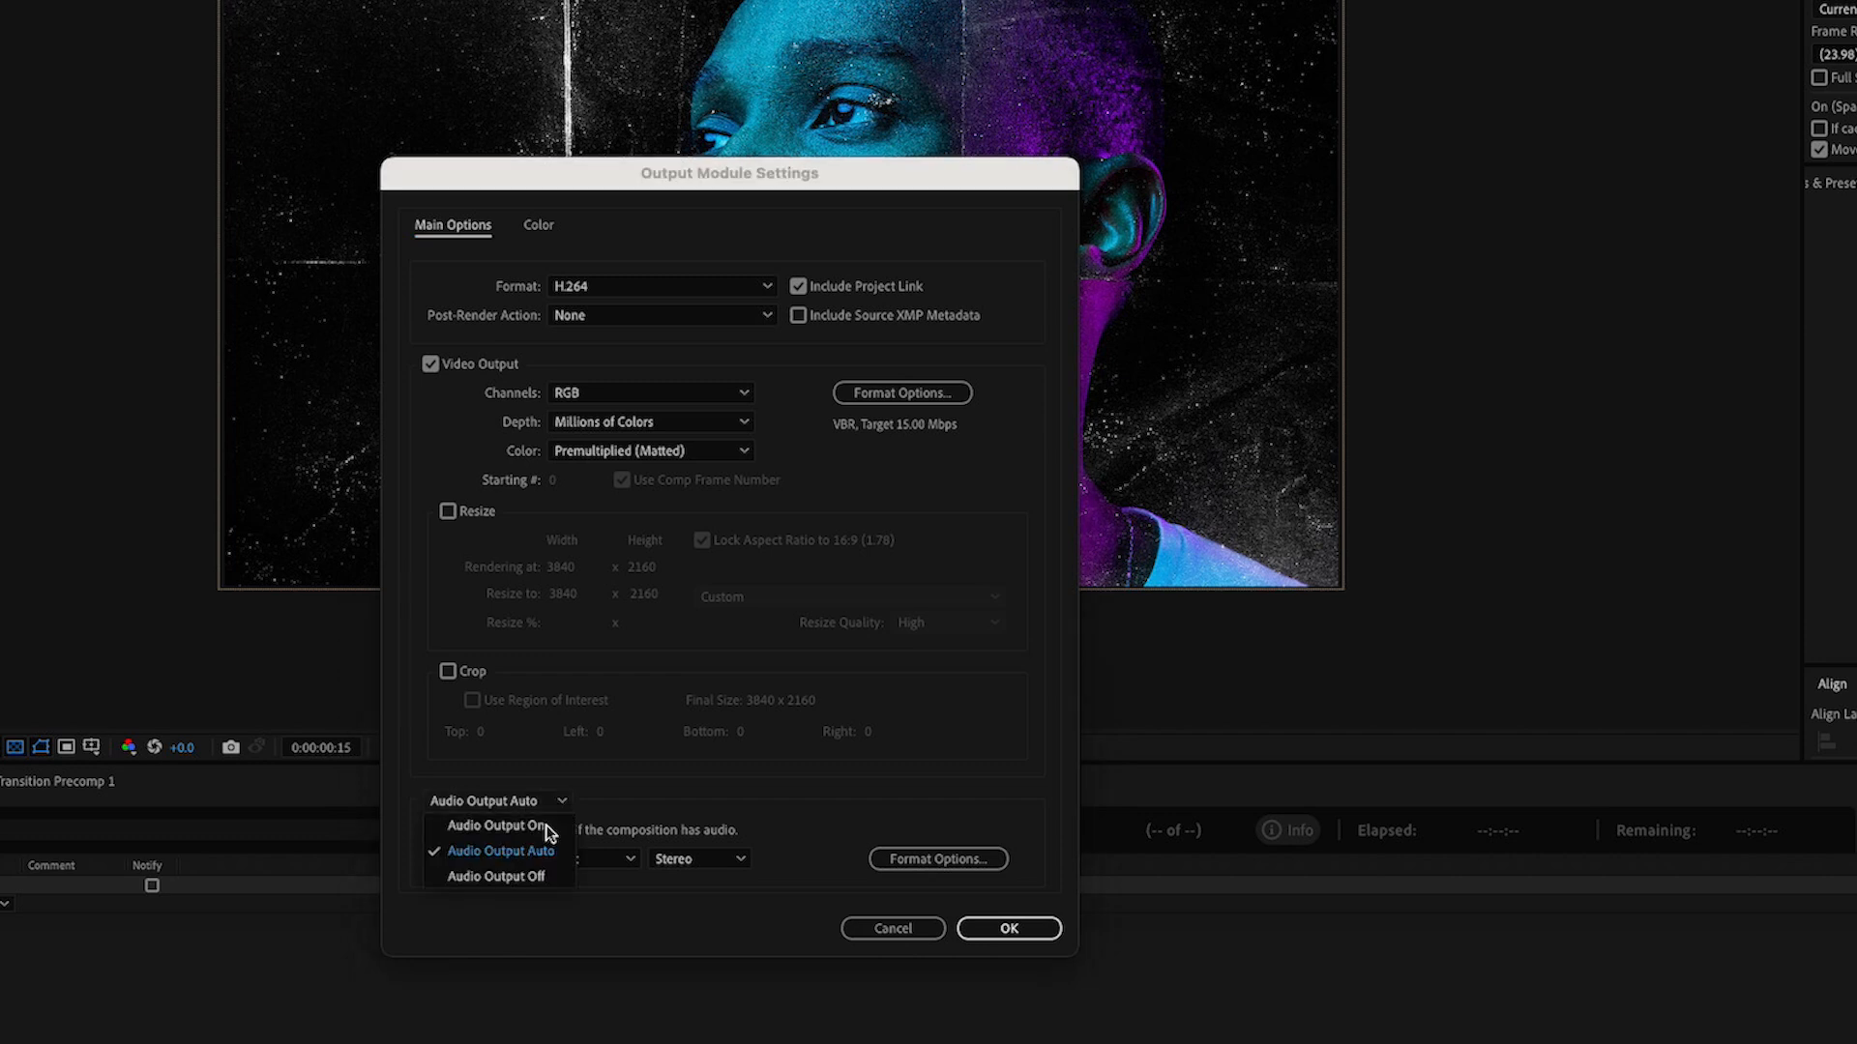
{"action": "left_click", "coordinate": [495, 877]}
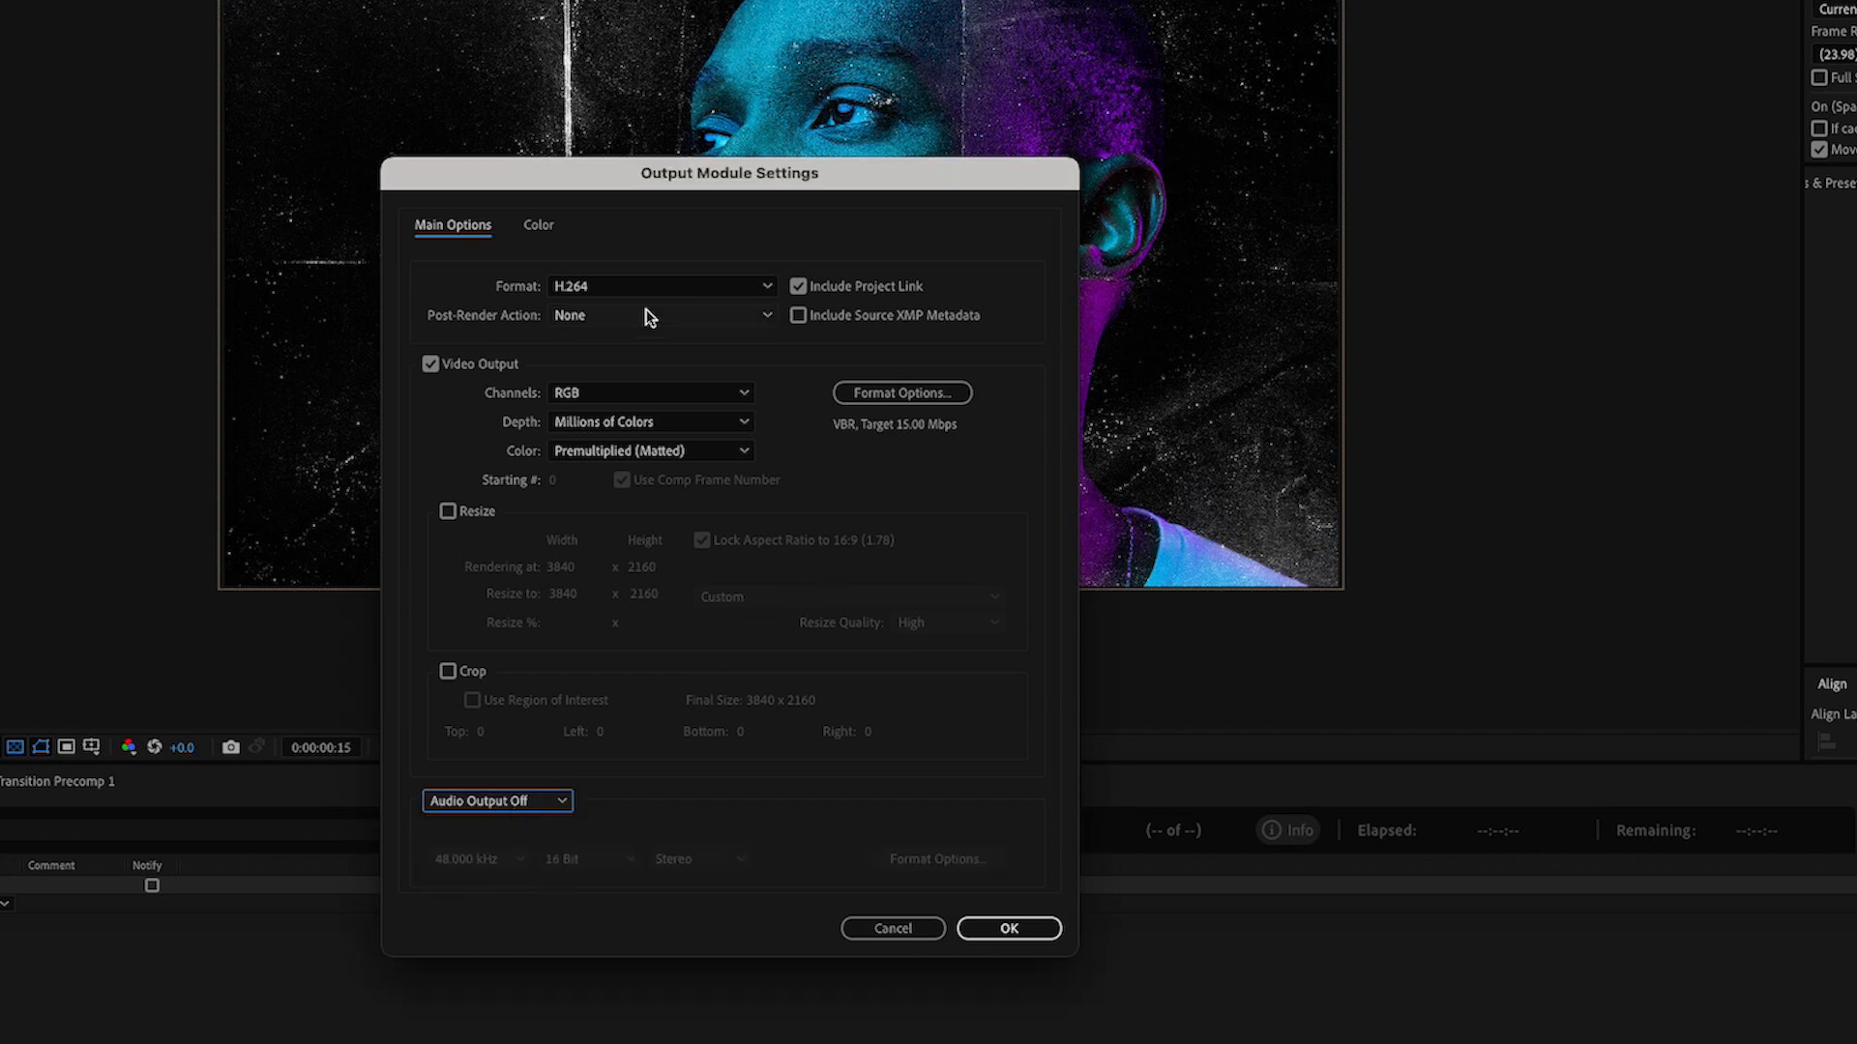
Set the output format to QuickTime ProRes 4444 with RGB + Alpha channels
{"action": "left_click", "coordinate": [660, 285]}
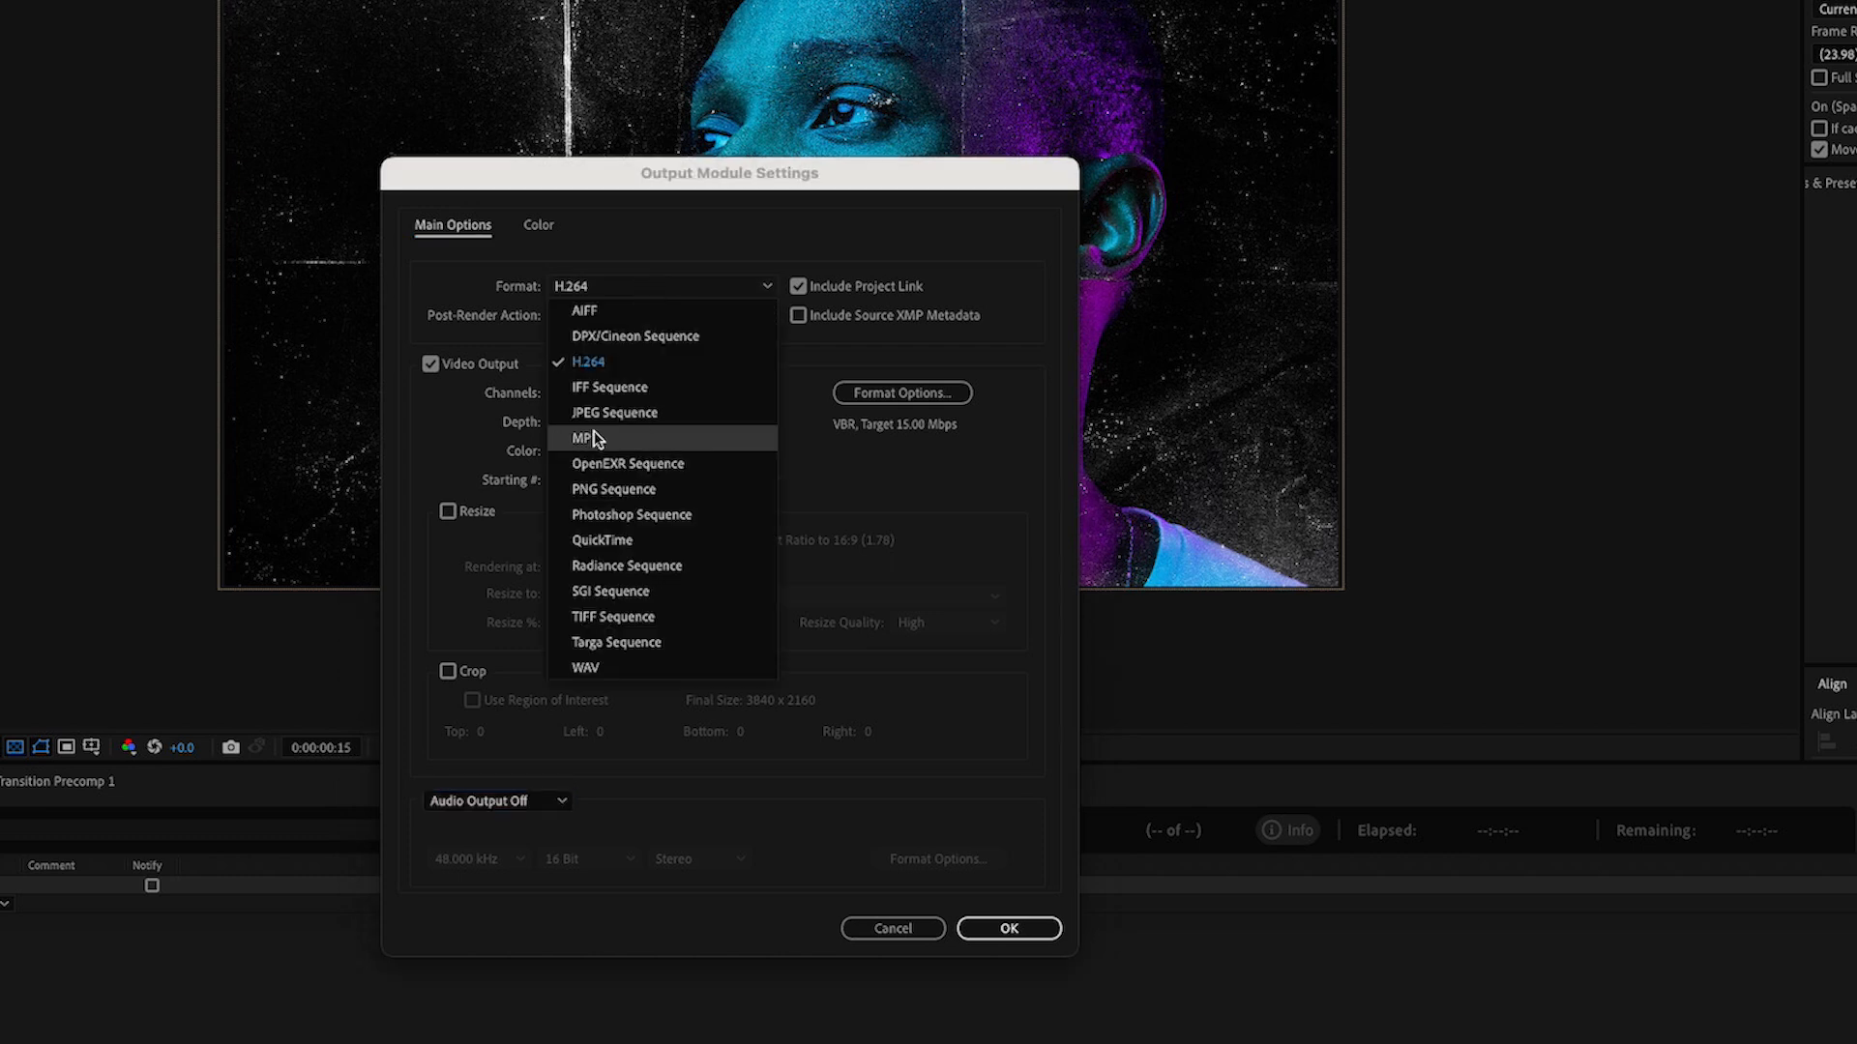
{"action": "left_click", "coordinate": [602, 540]}
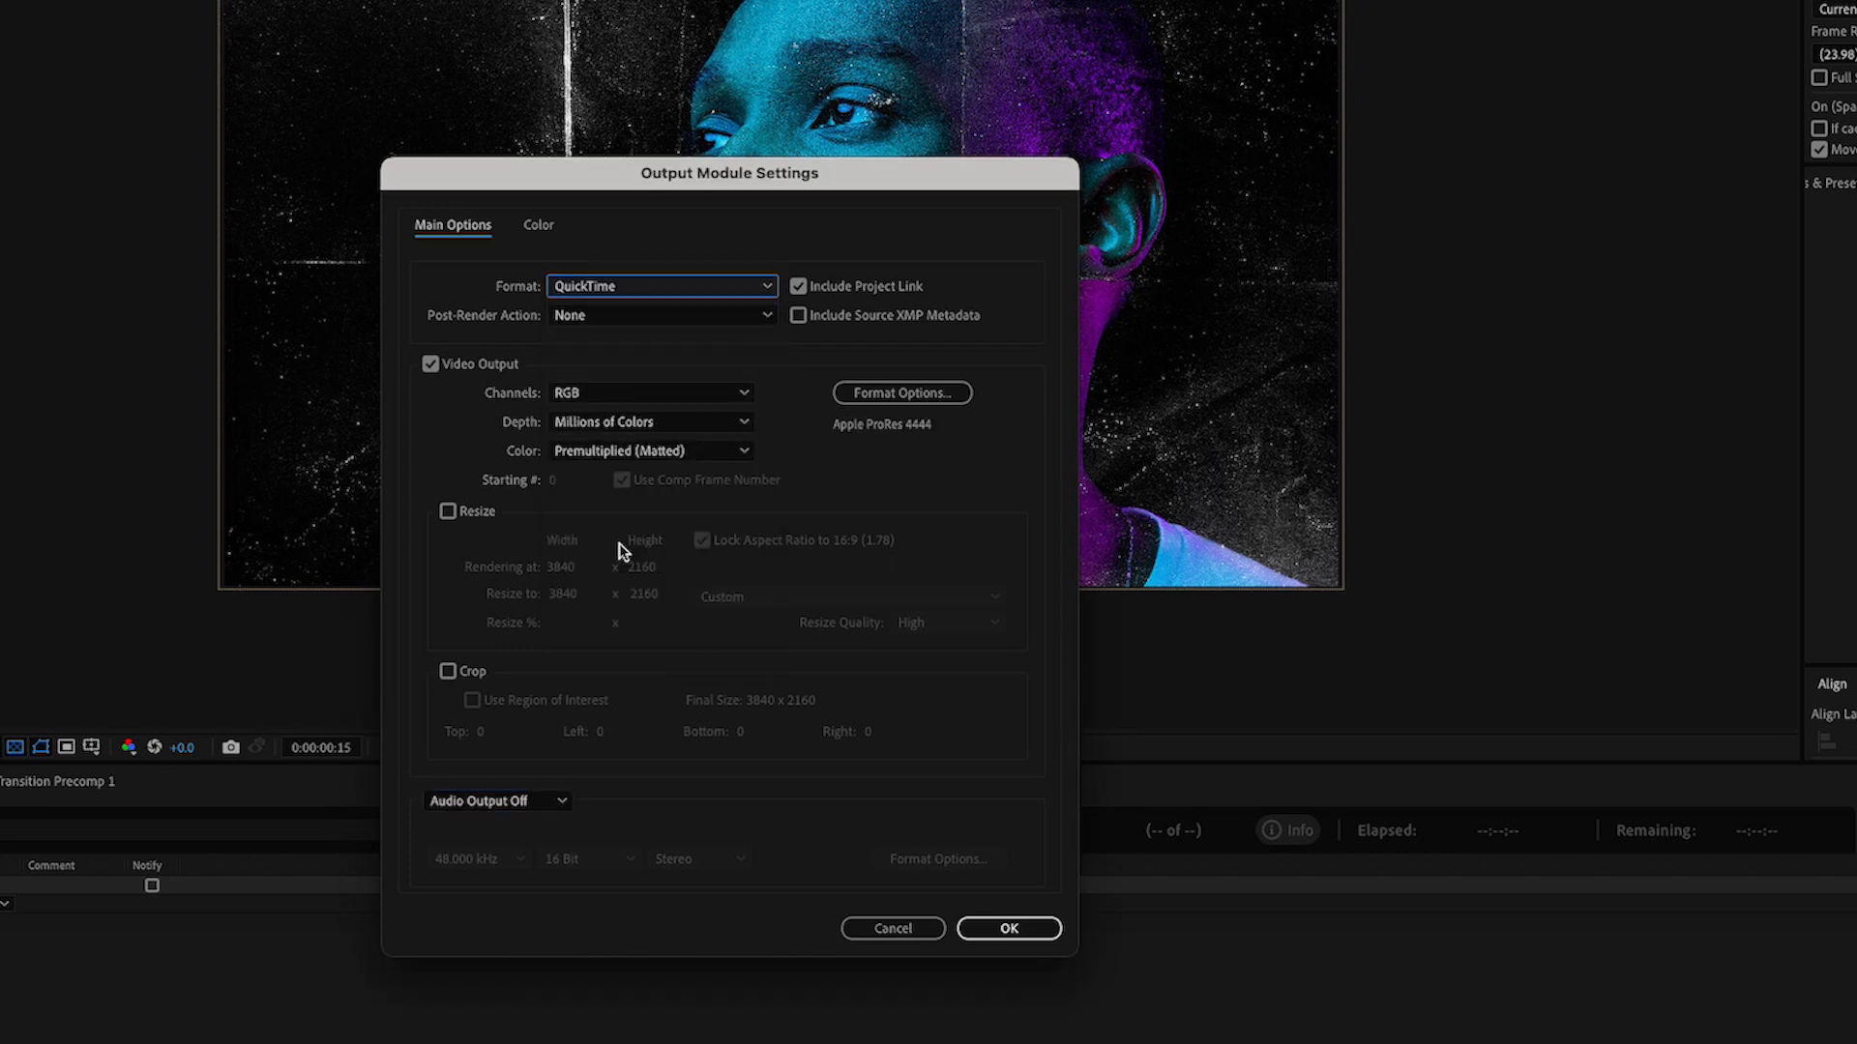
{"action": "left_click", "coordinate": [901, 392]}
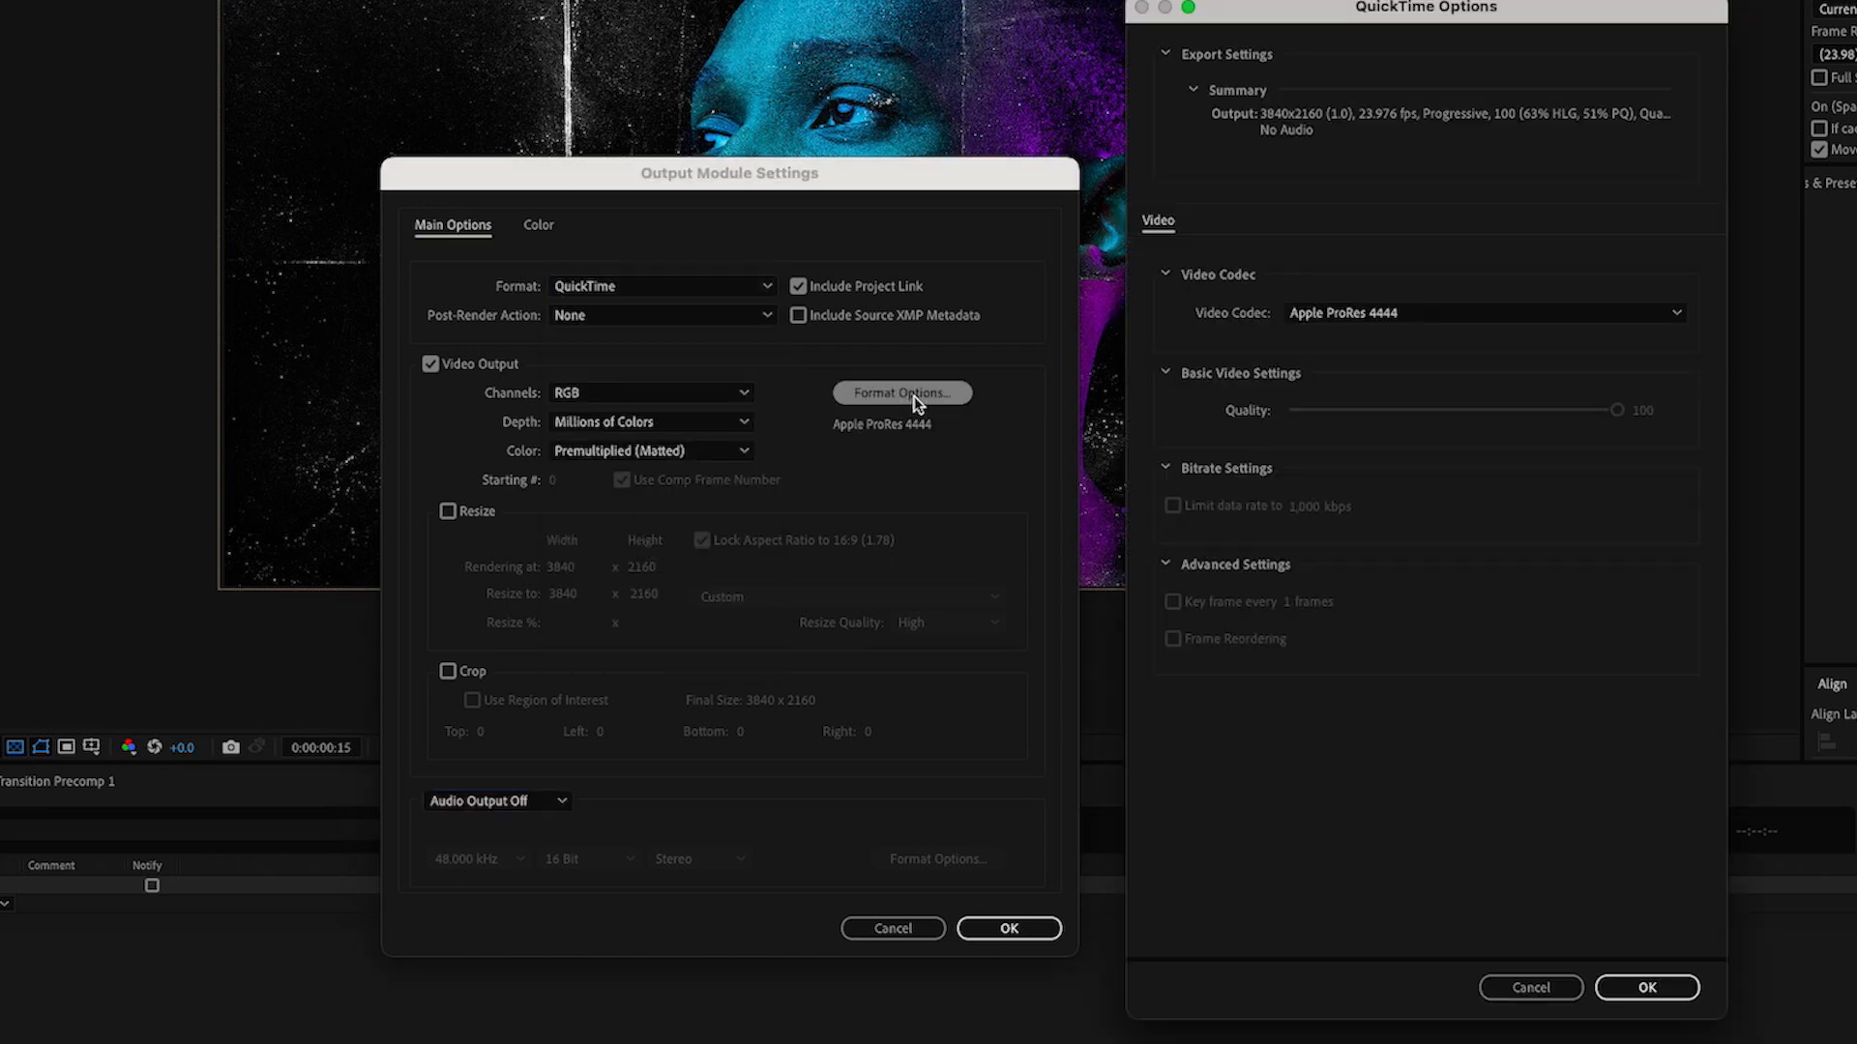
{"action": "mouse_move", "coordinate": [1391, 327]}
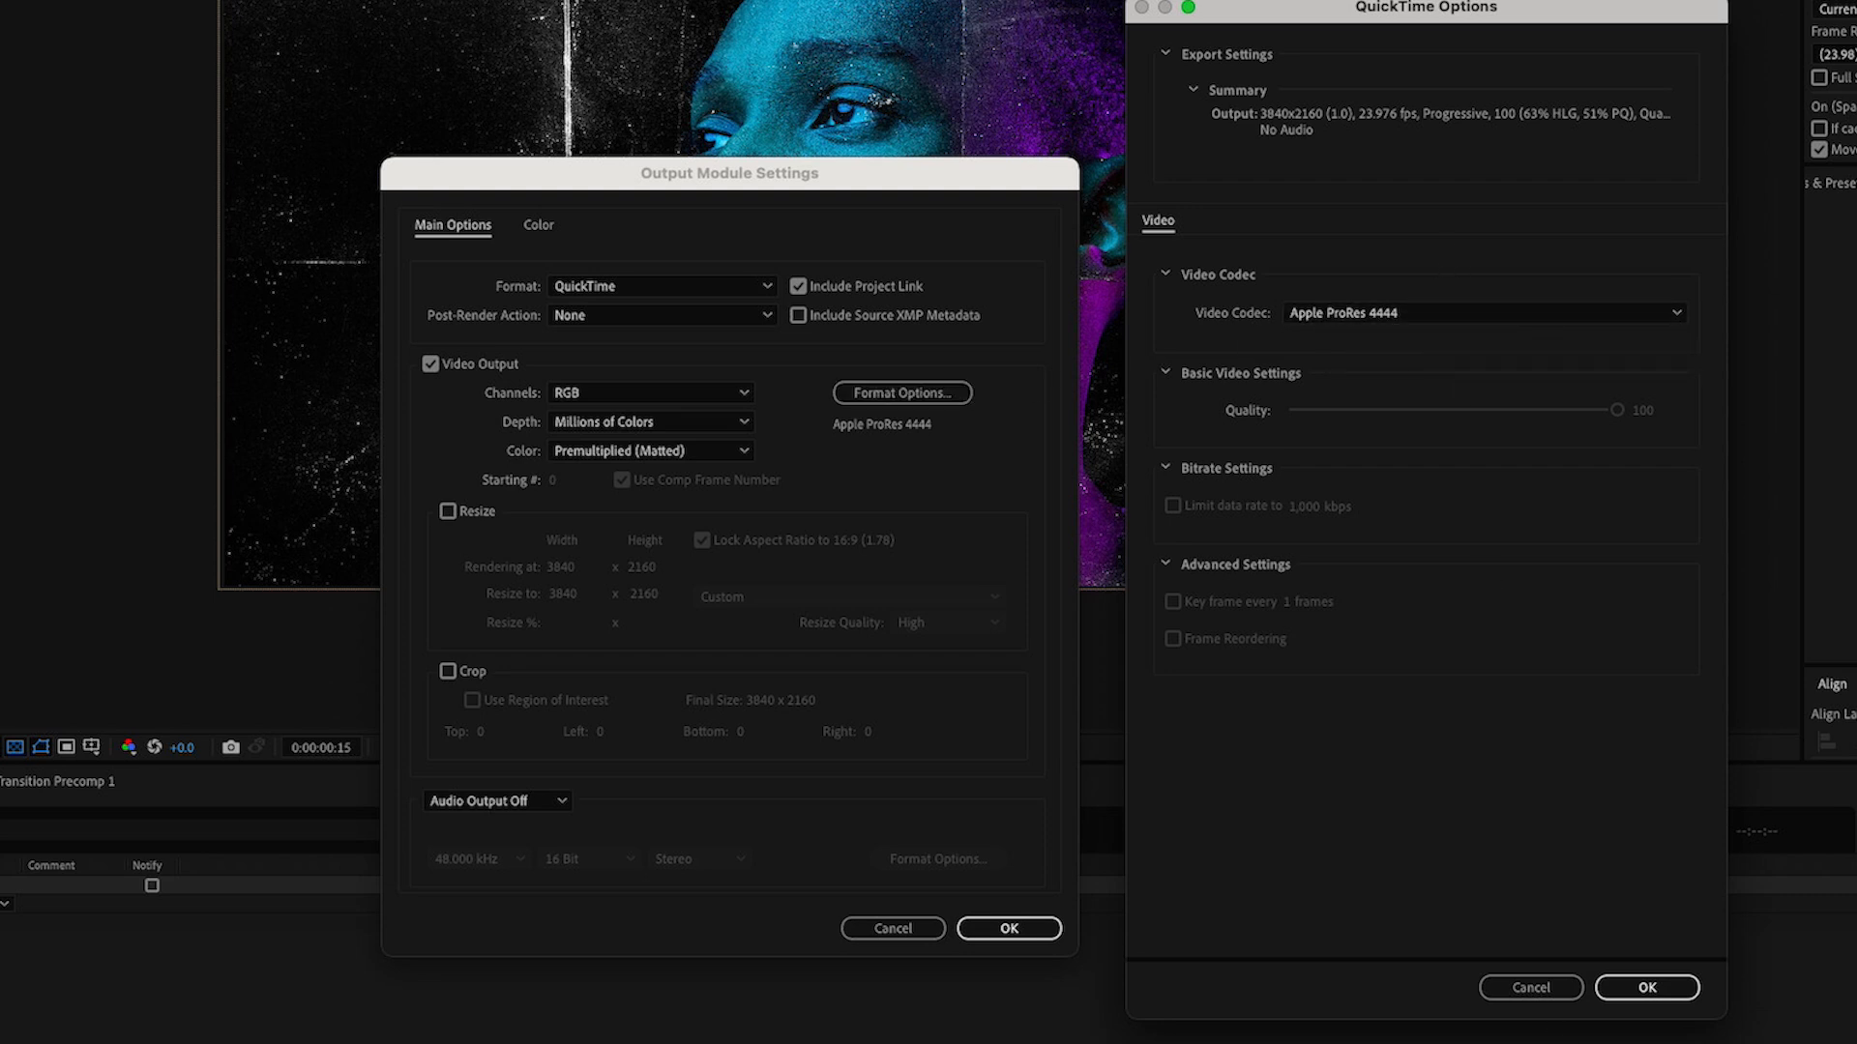
{"action": "left_click", "coordinate": [648, 392]}
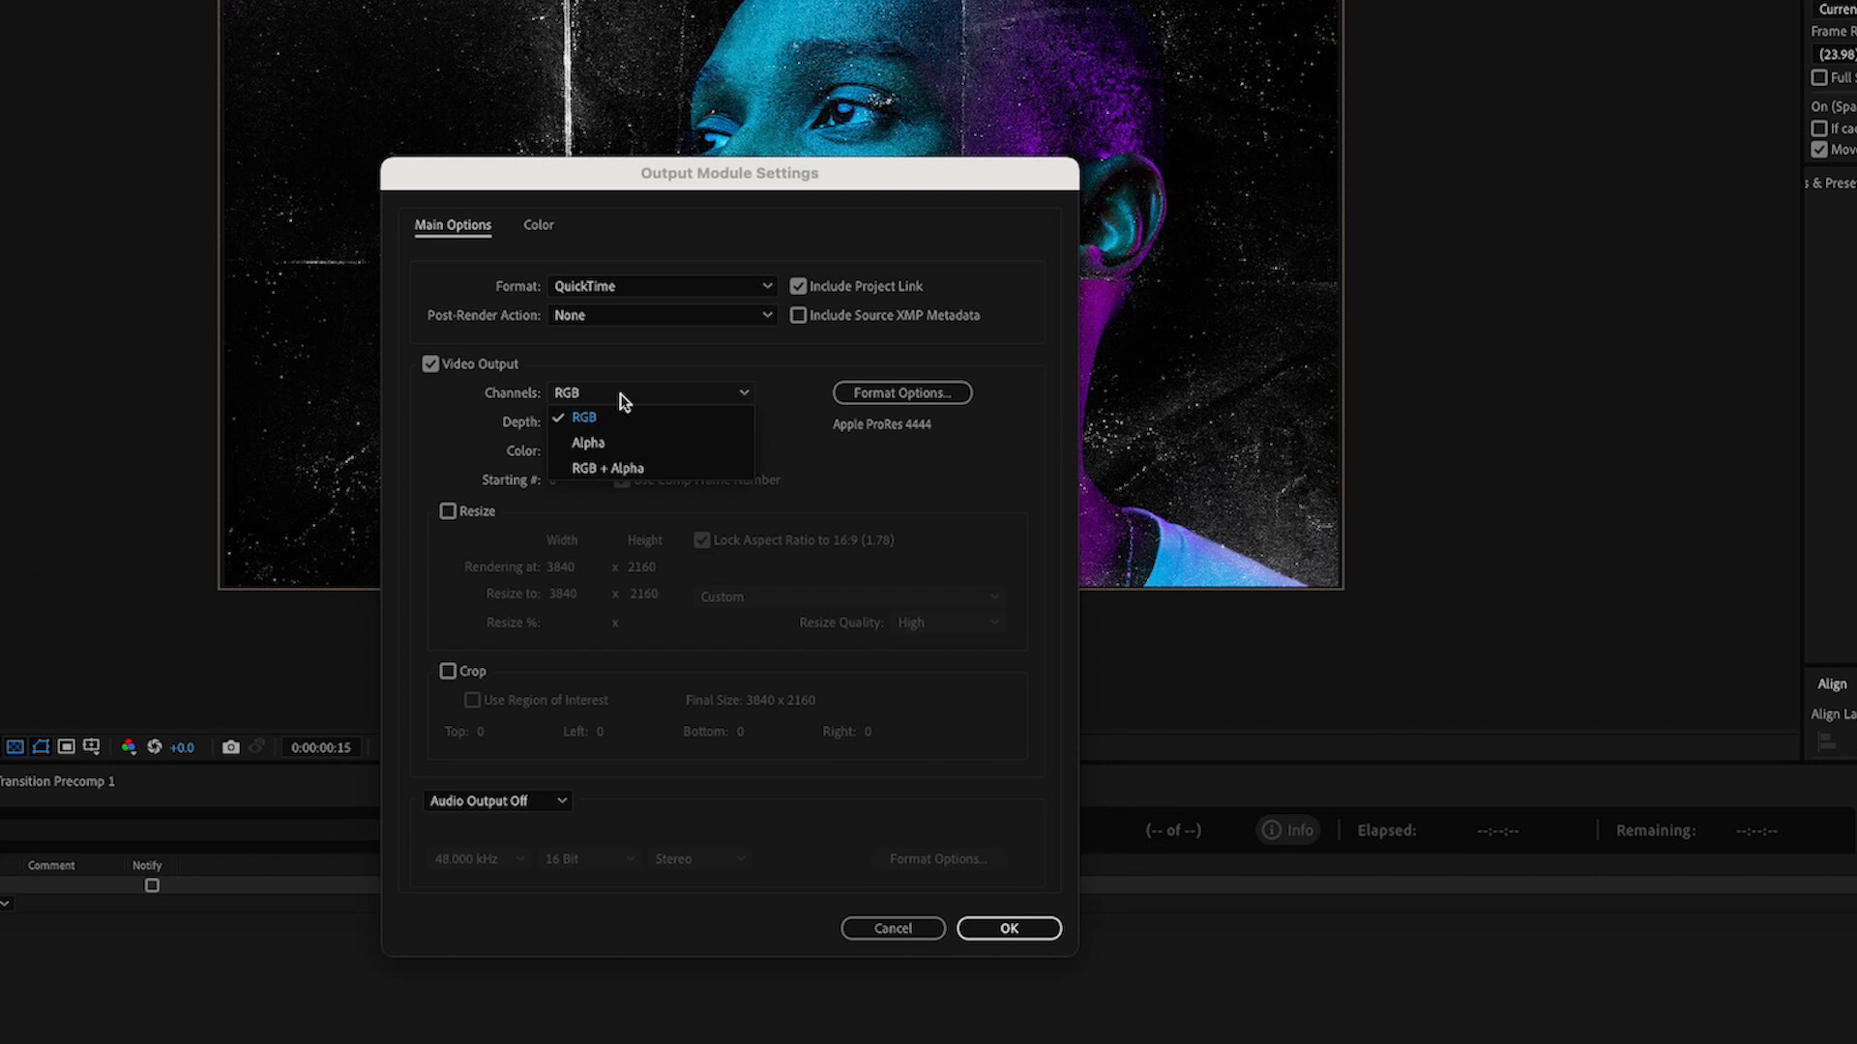
{"action": "left_click", "coordinate": [608, 468]}
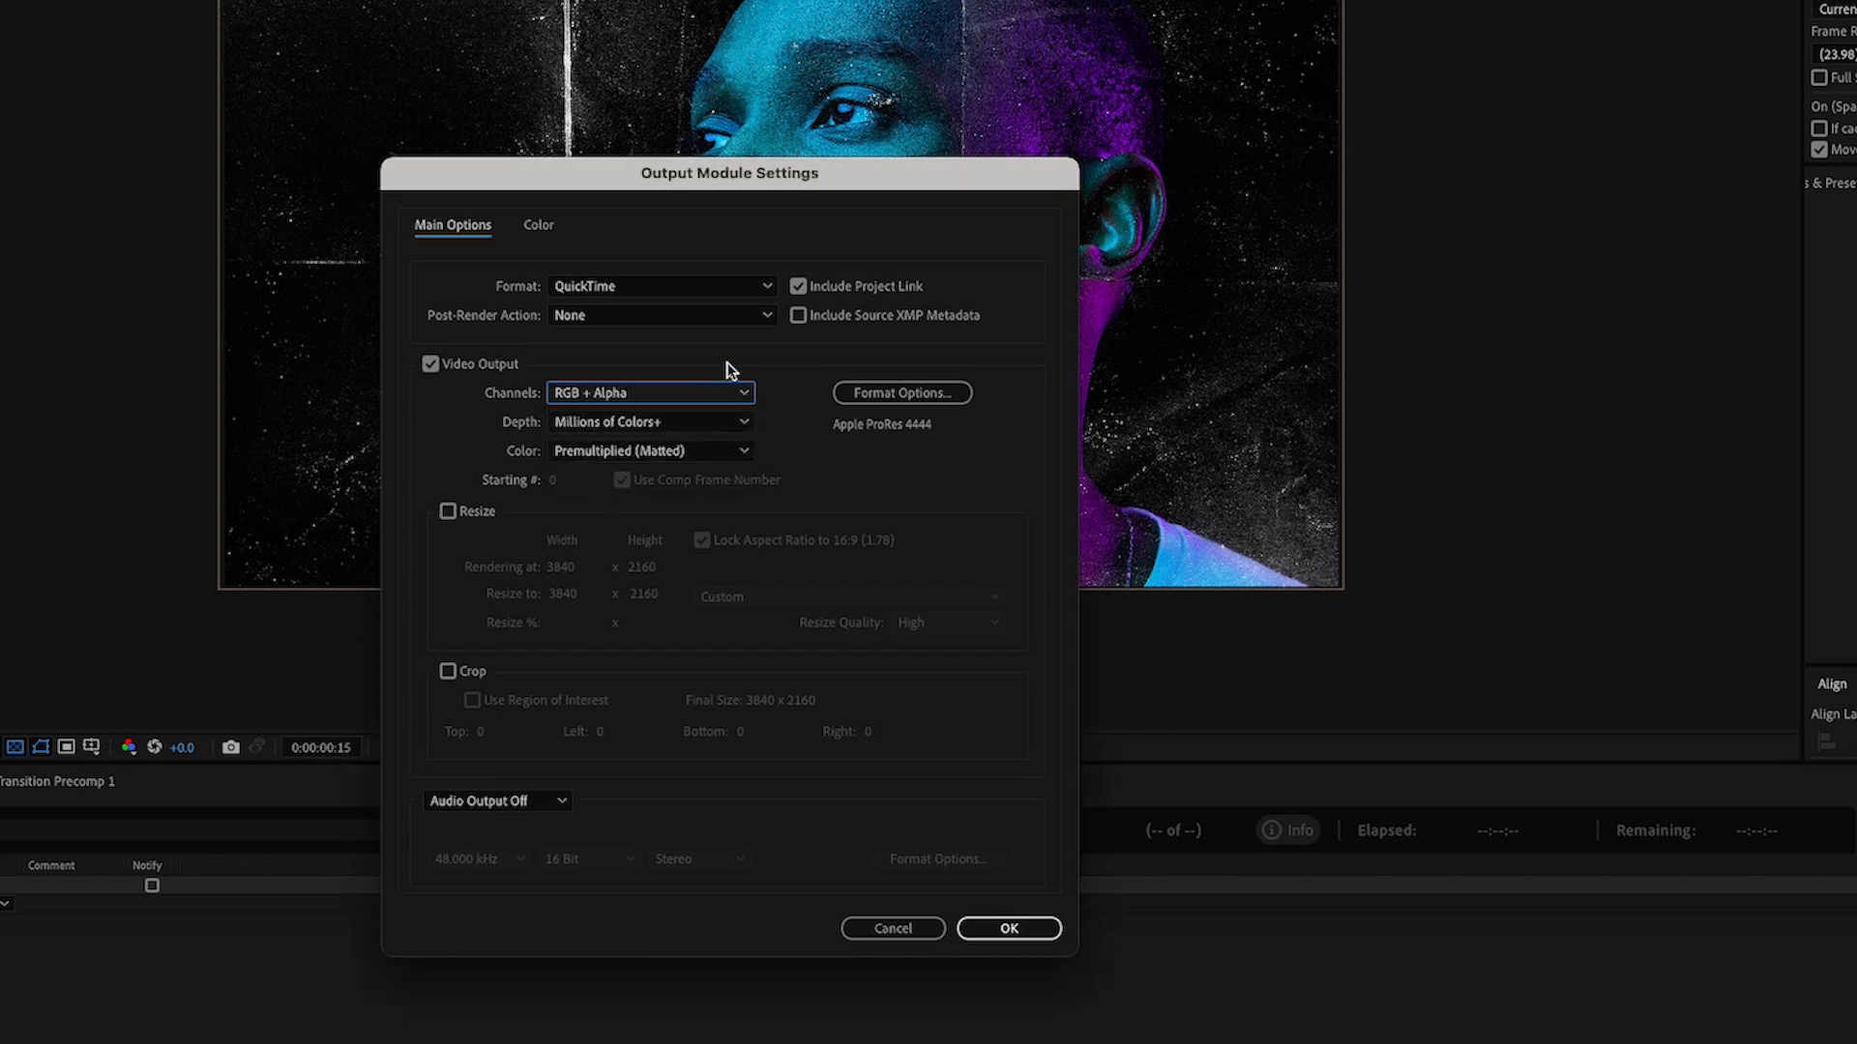
{"action": "left_click", "coordinate": [1008, 927]}
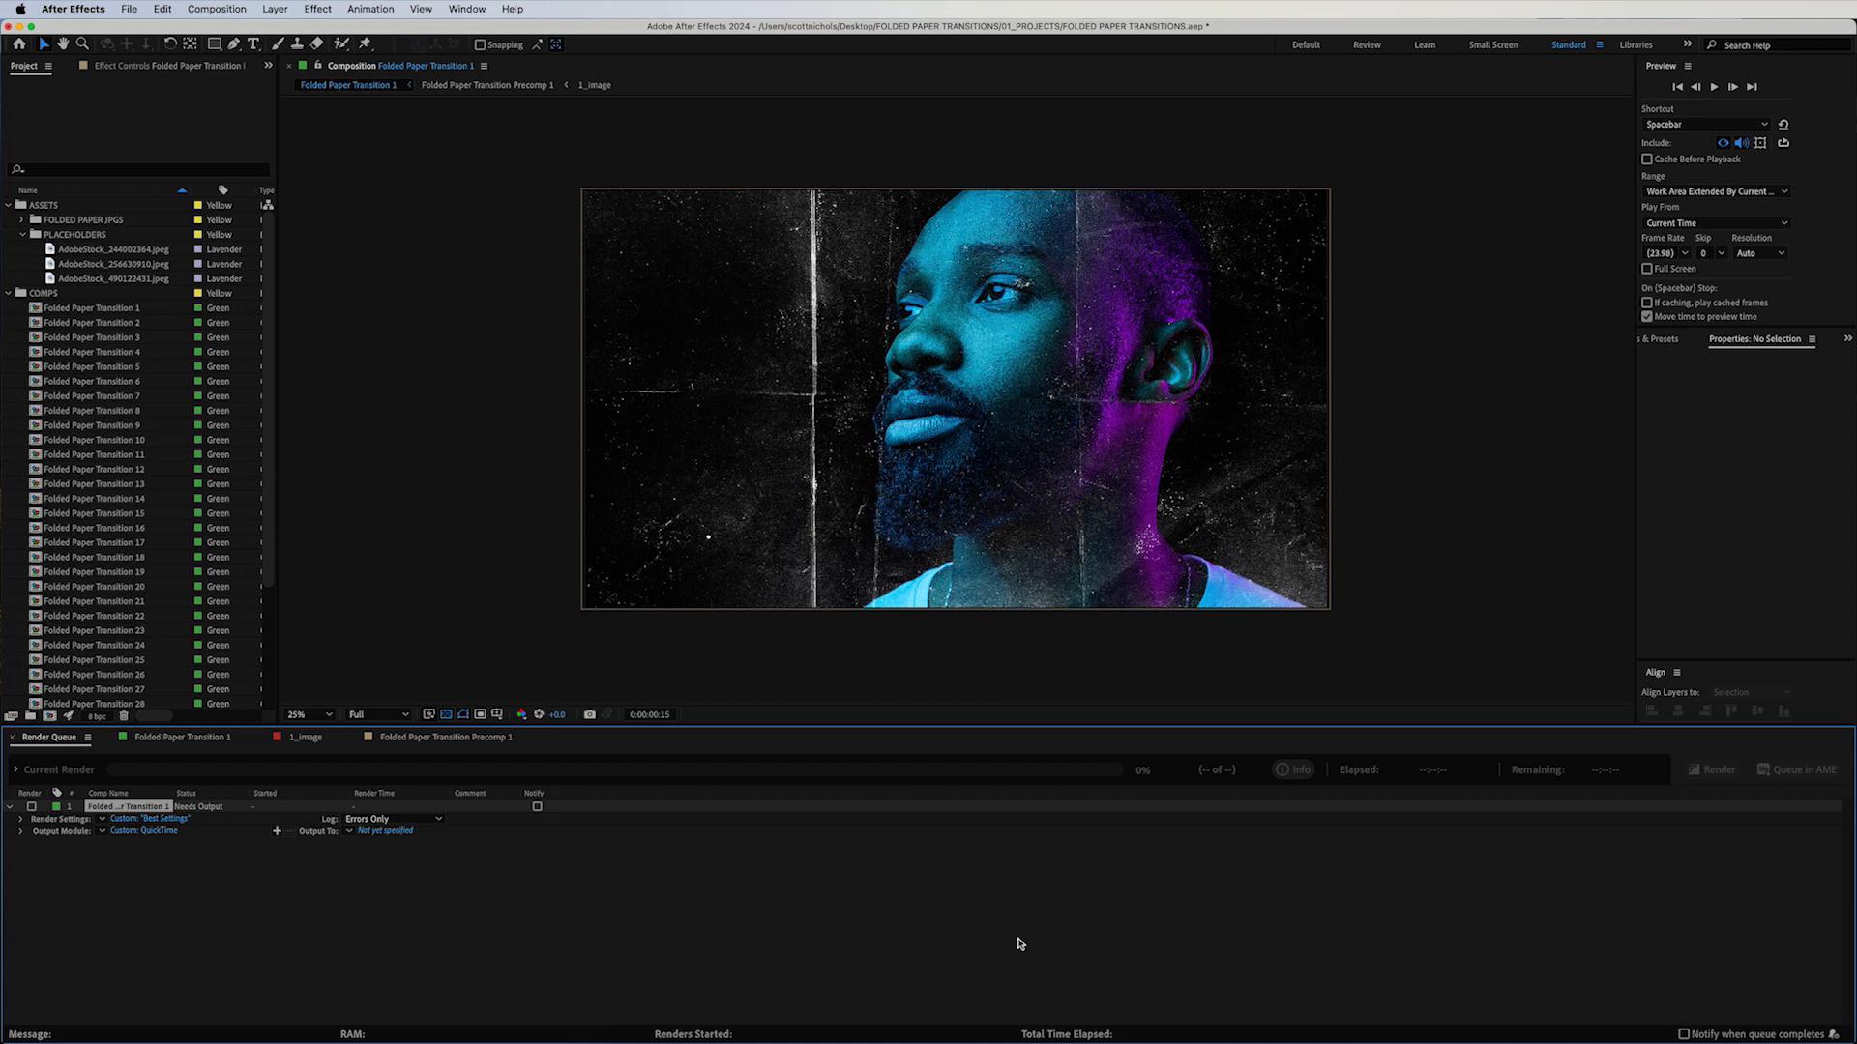
{"action": "mouse_move", "coordinate": [592, 850]}
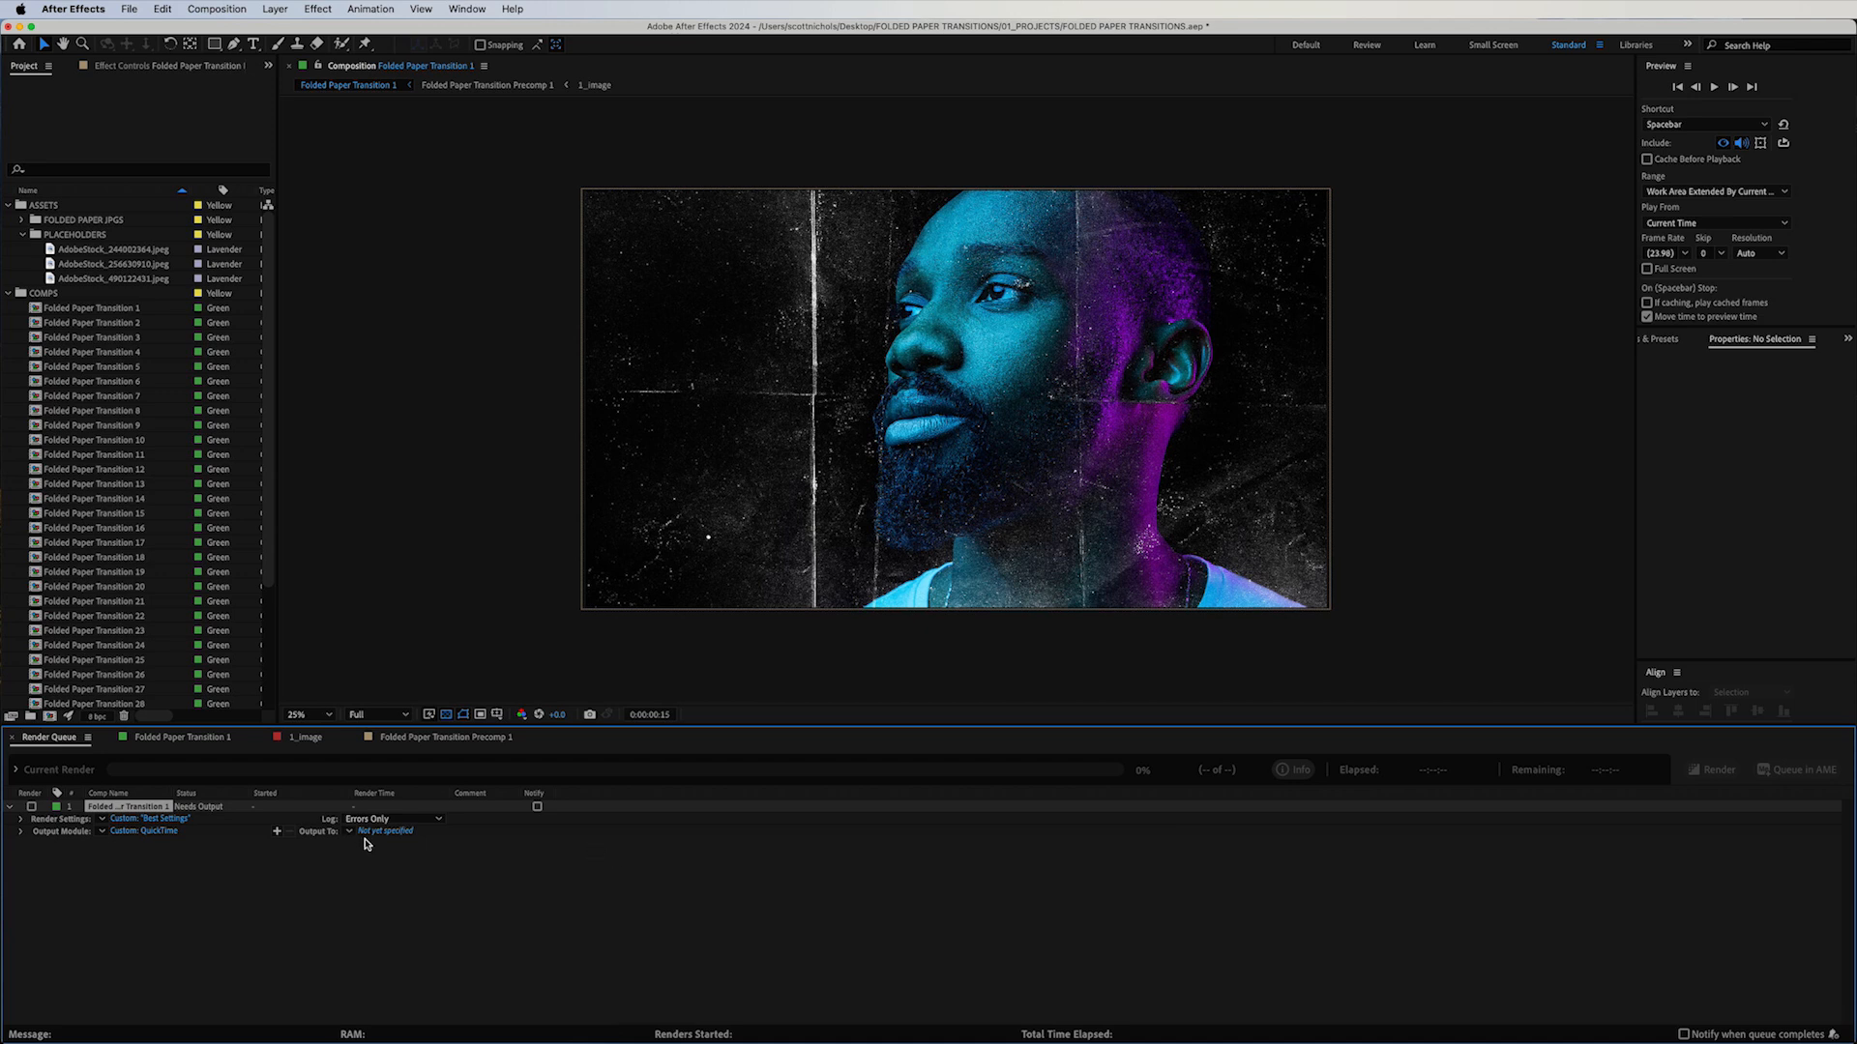
{"action": "left_click", "coordinate": [384, 830]}
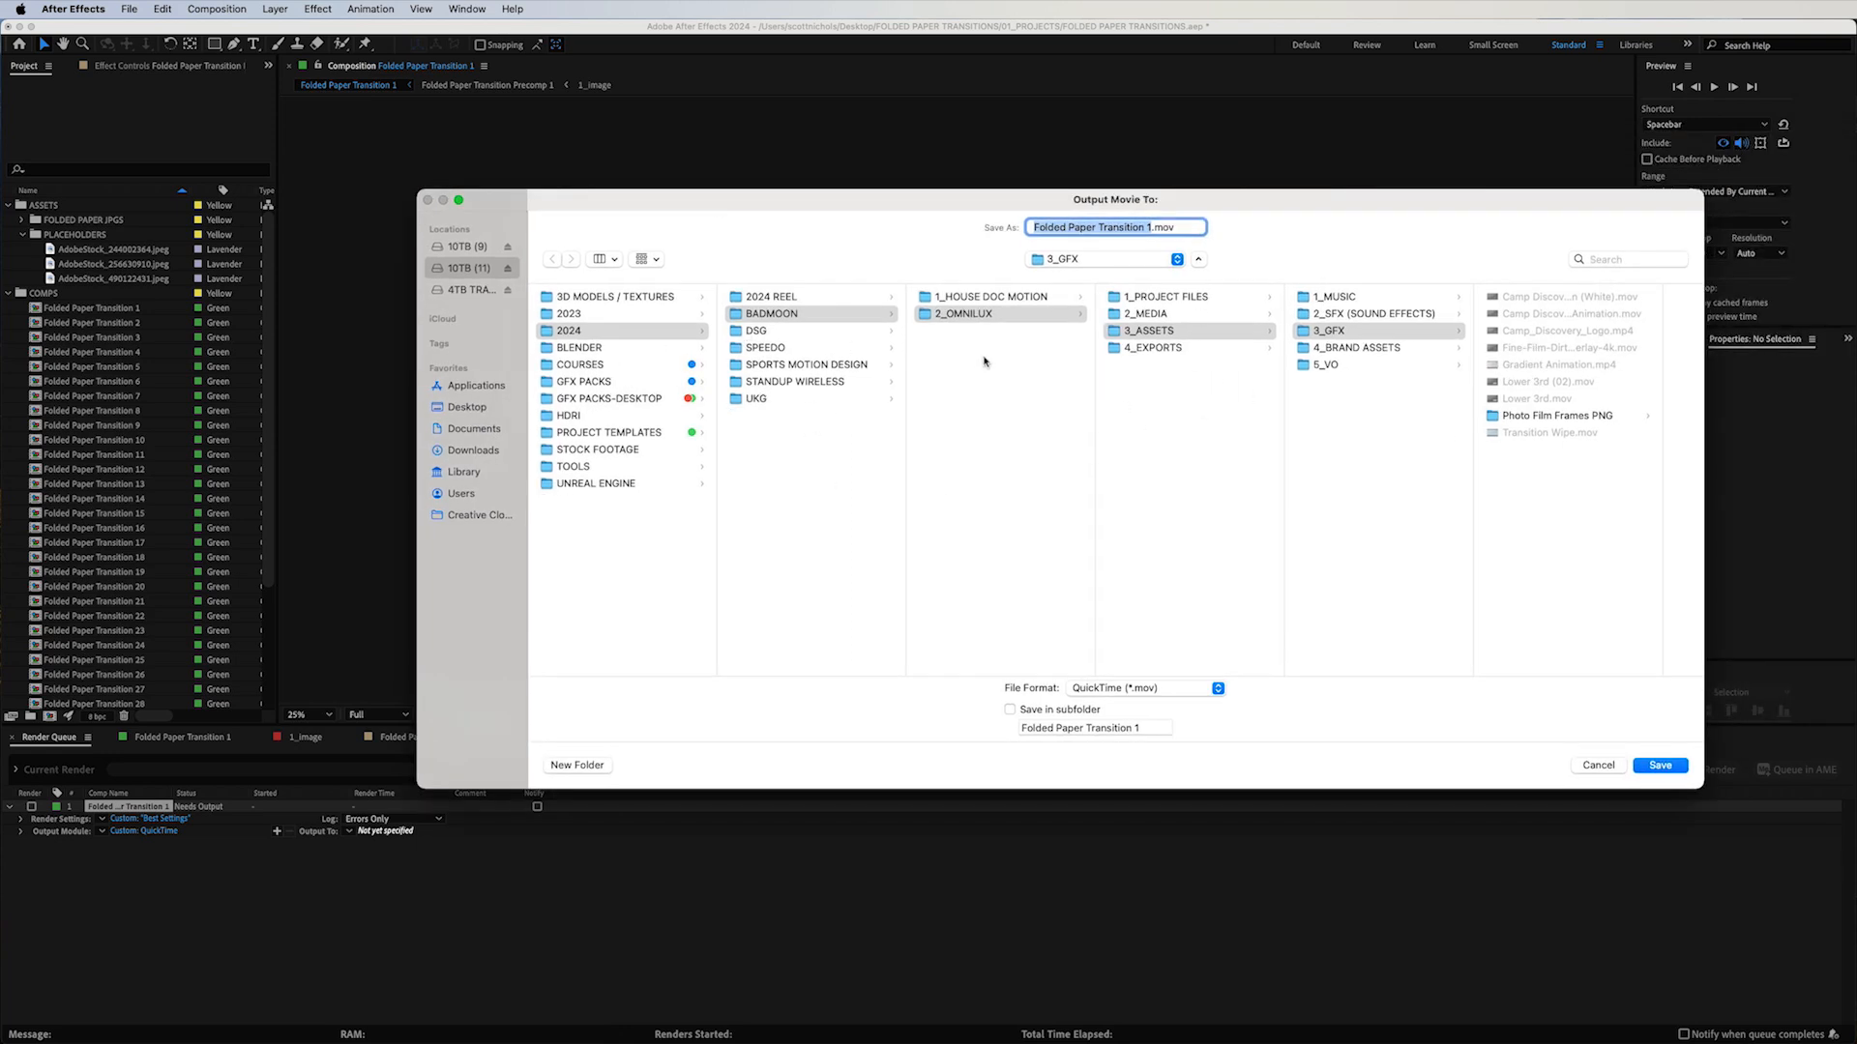
{"action": "left_click", "coordinate": [1596, 765]}
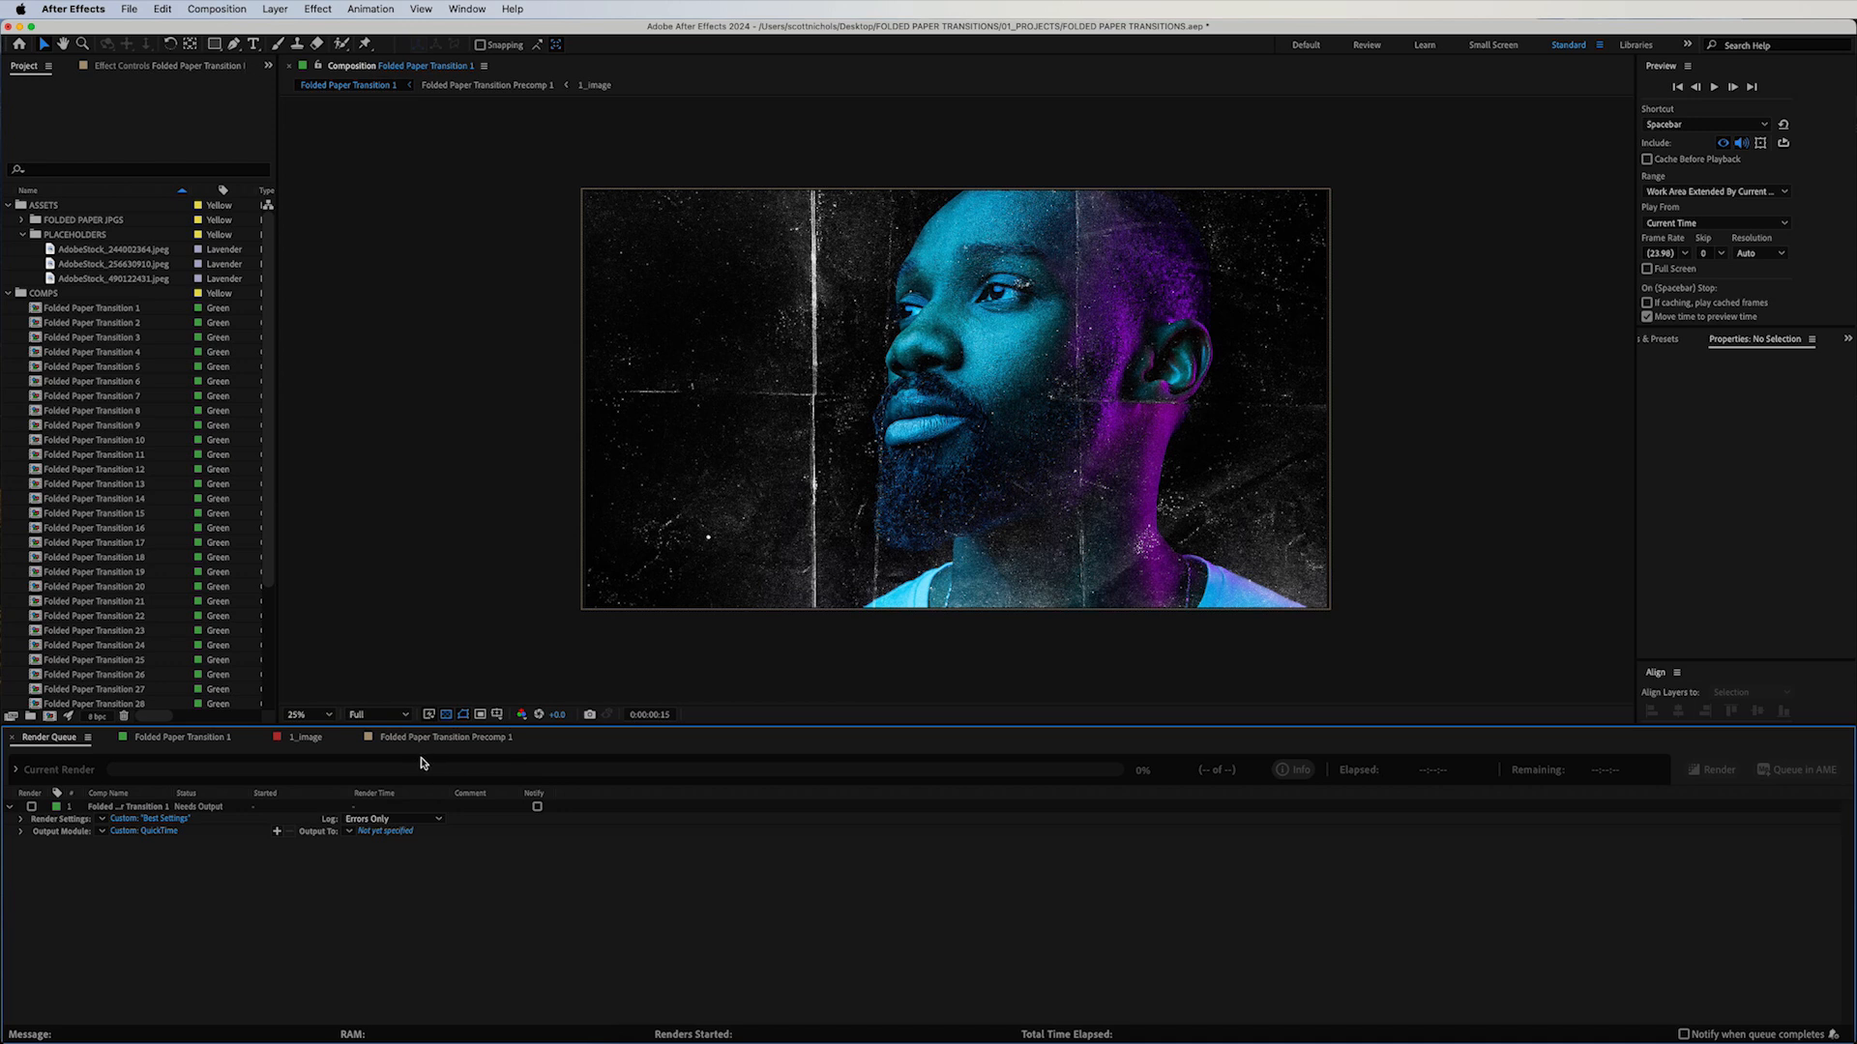
{"action": "mouse_move", "coordinate": [551, 708]}
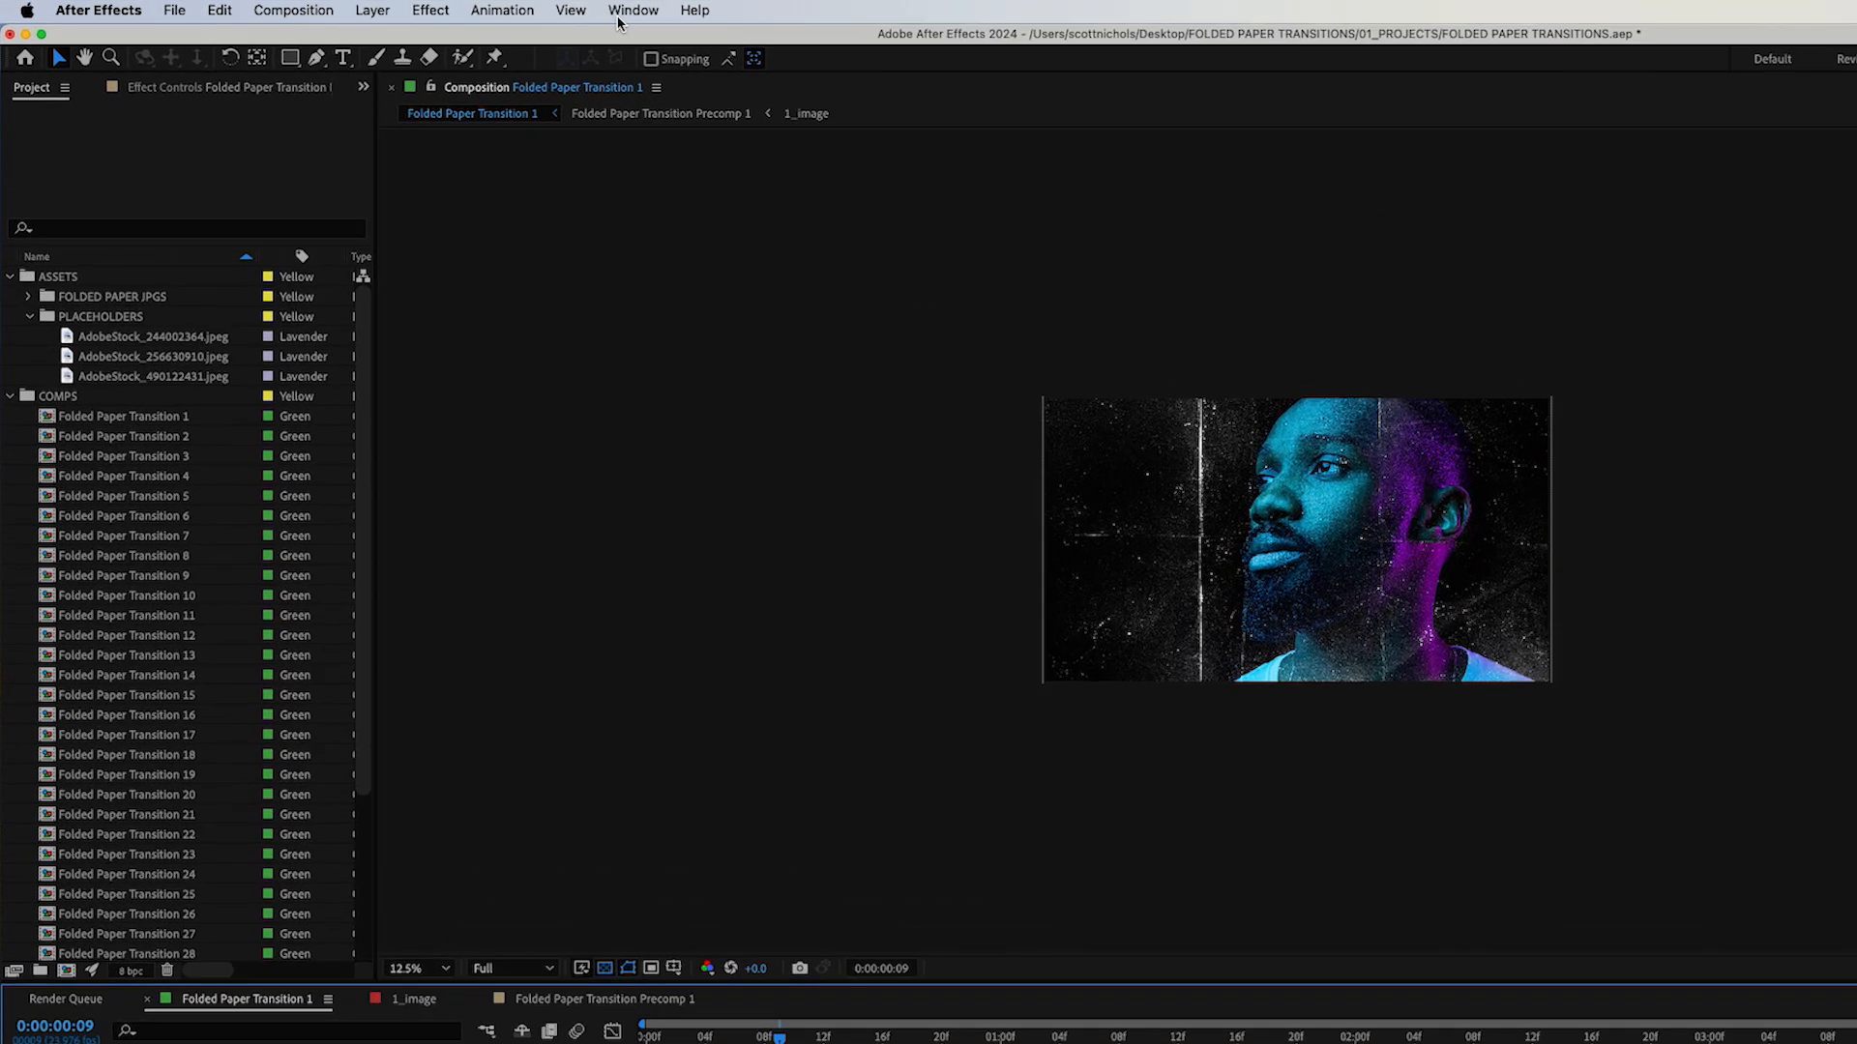
Show the Essential Graphics panel from the Window menu
{"action": "left_click", "coordinate": [633, 9]}
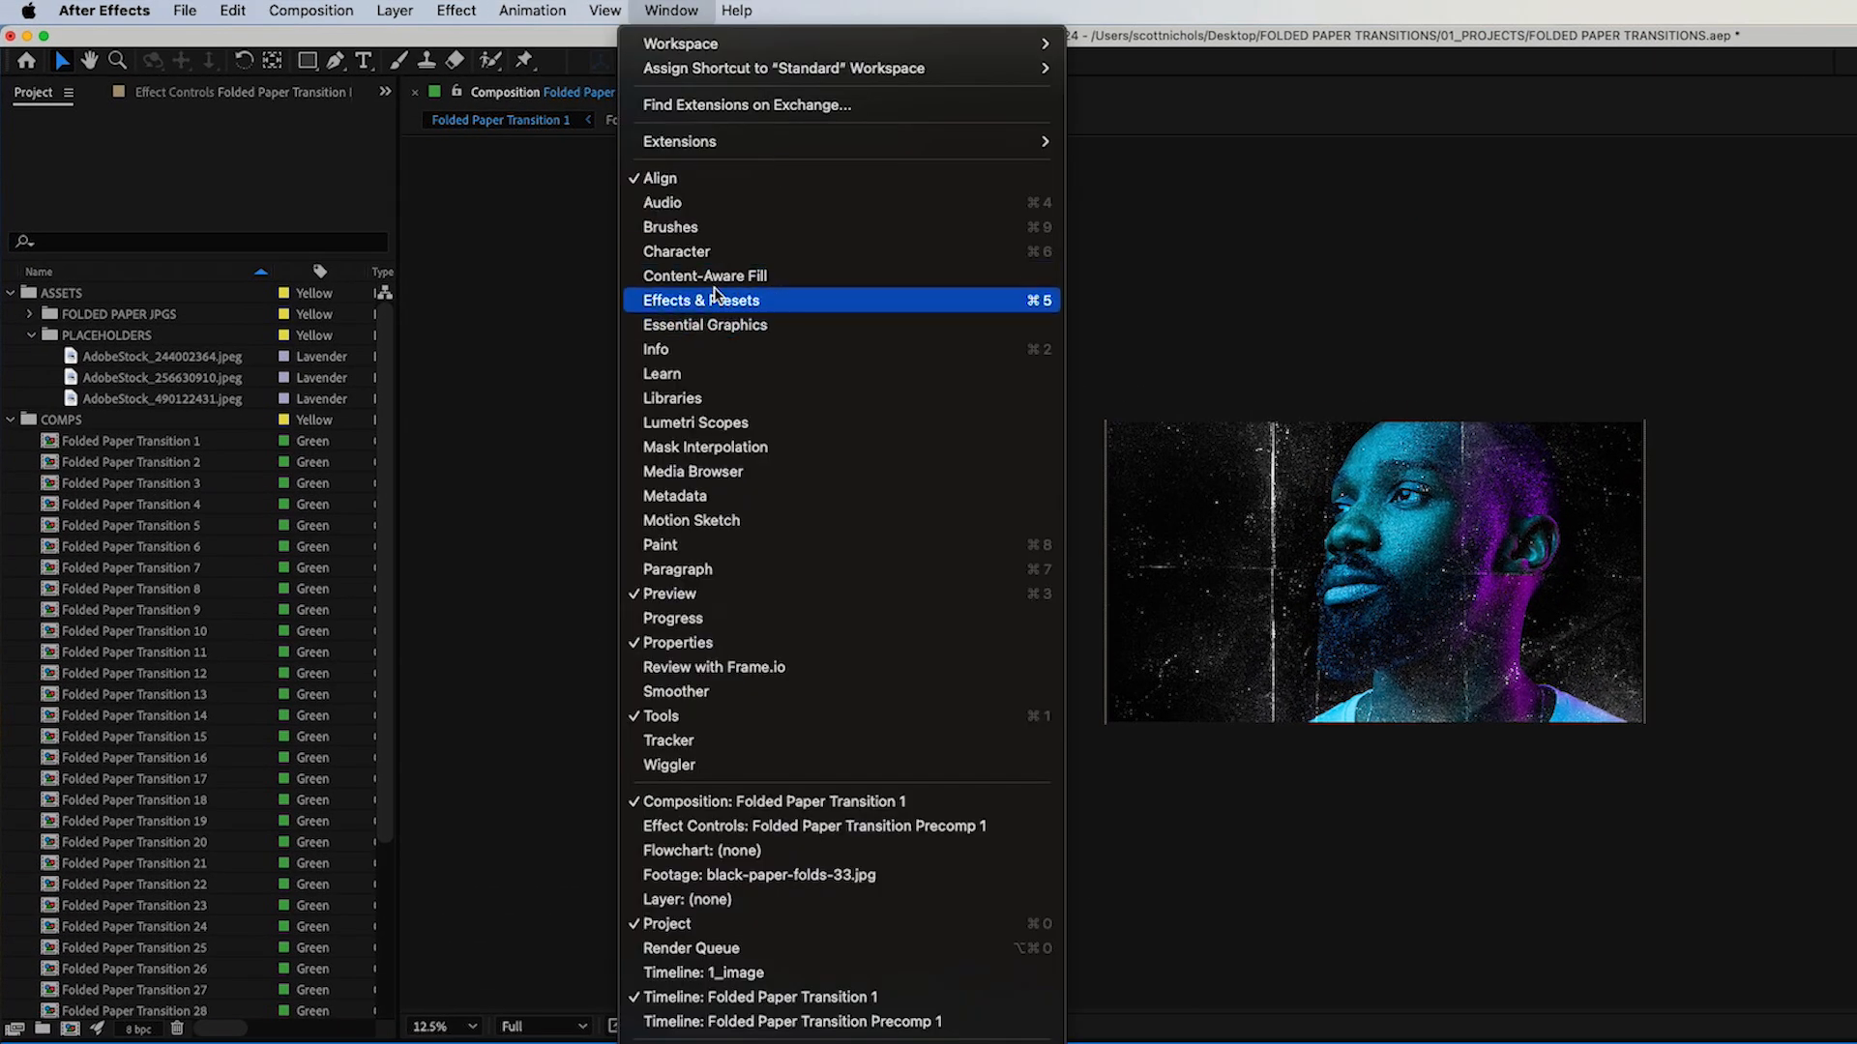
{"action": "left_click", "coordinate": [702, 300]}
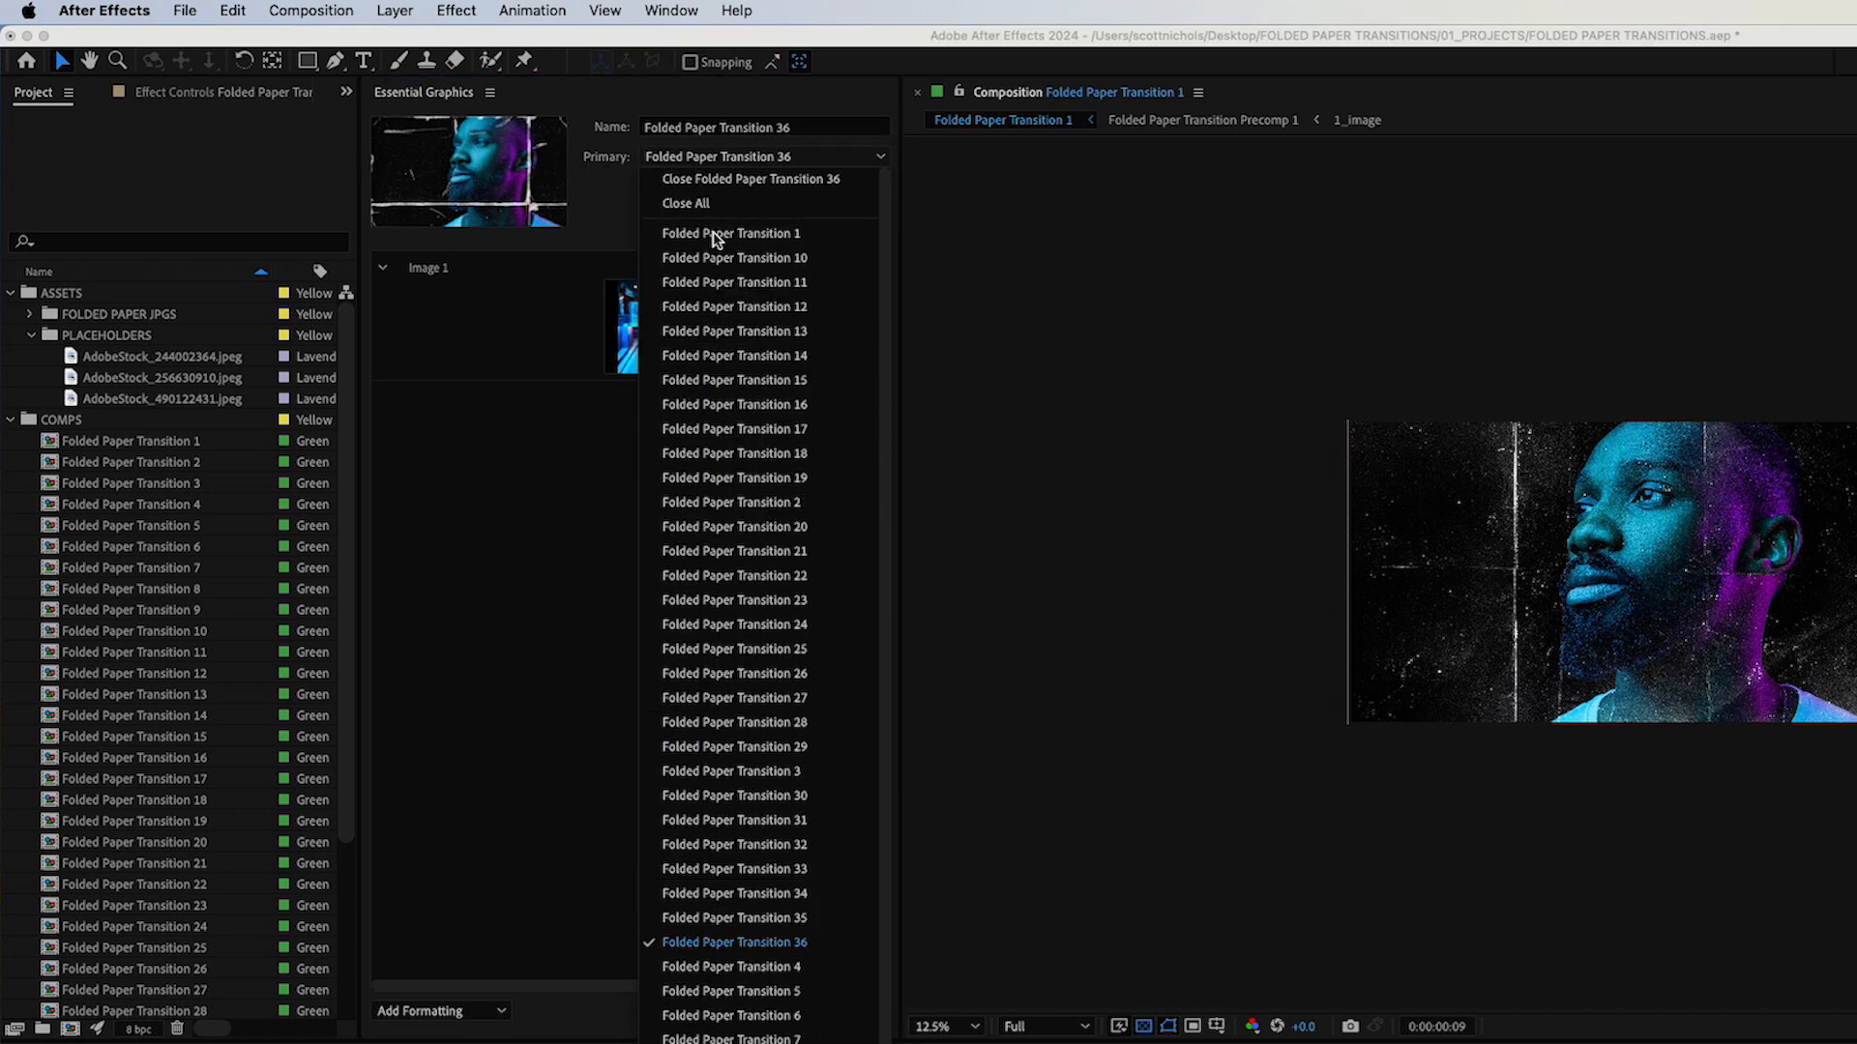
Choose Folded Paper Transition 1 as primary and name the template Folded Paper Transition 1.2
{"action": "left_click", "coordinate": [732, 234]}
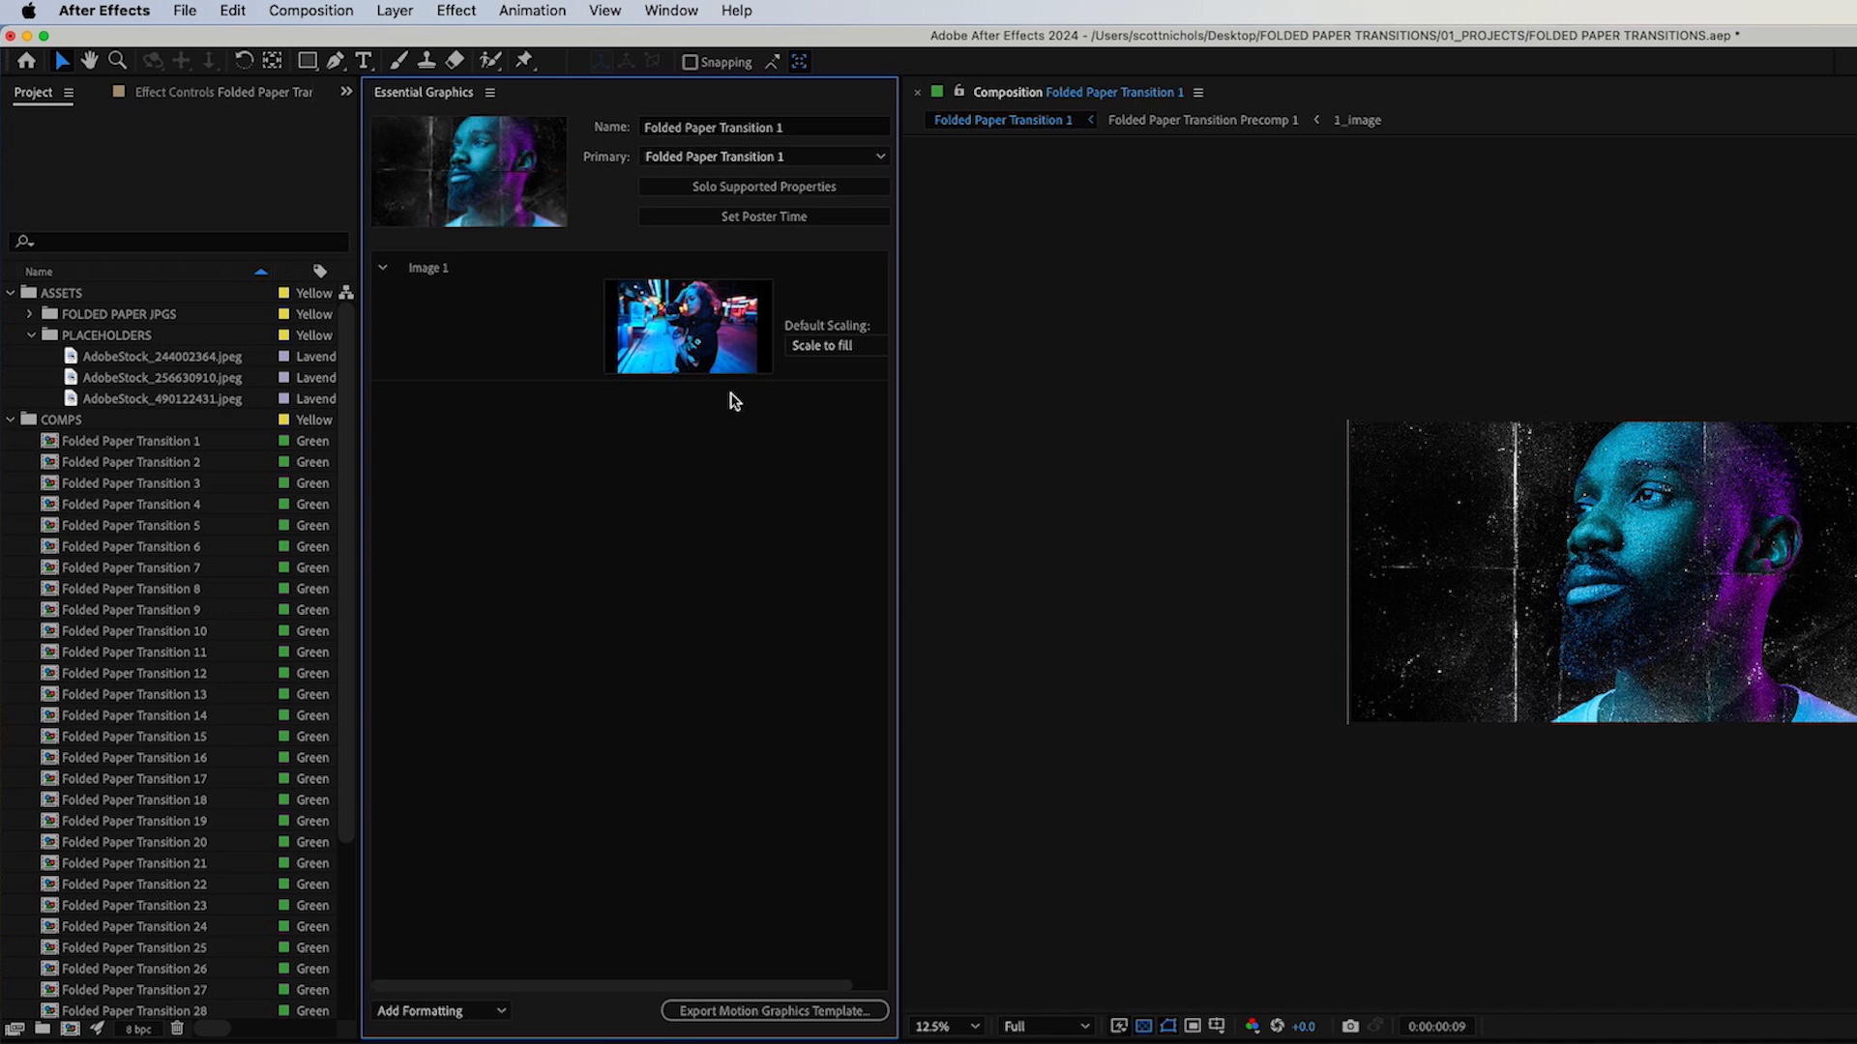
{"action": "mouse_move", "coordinate": [665, 814]}
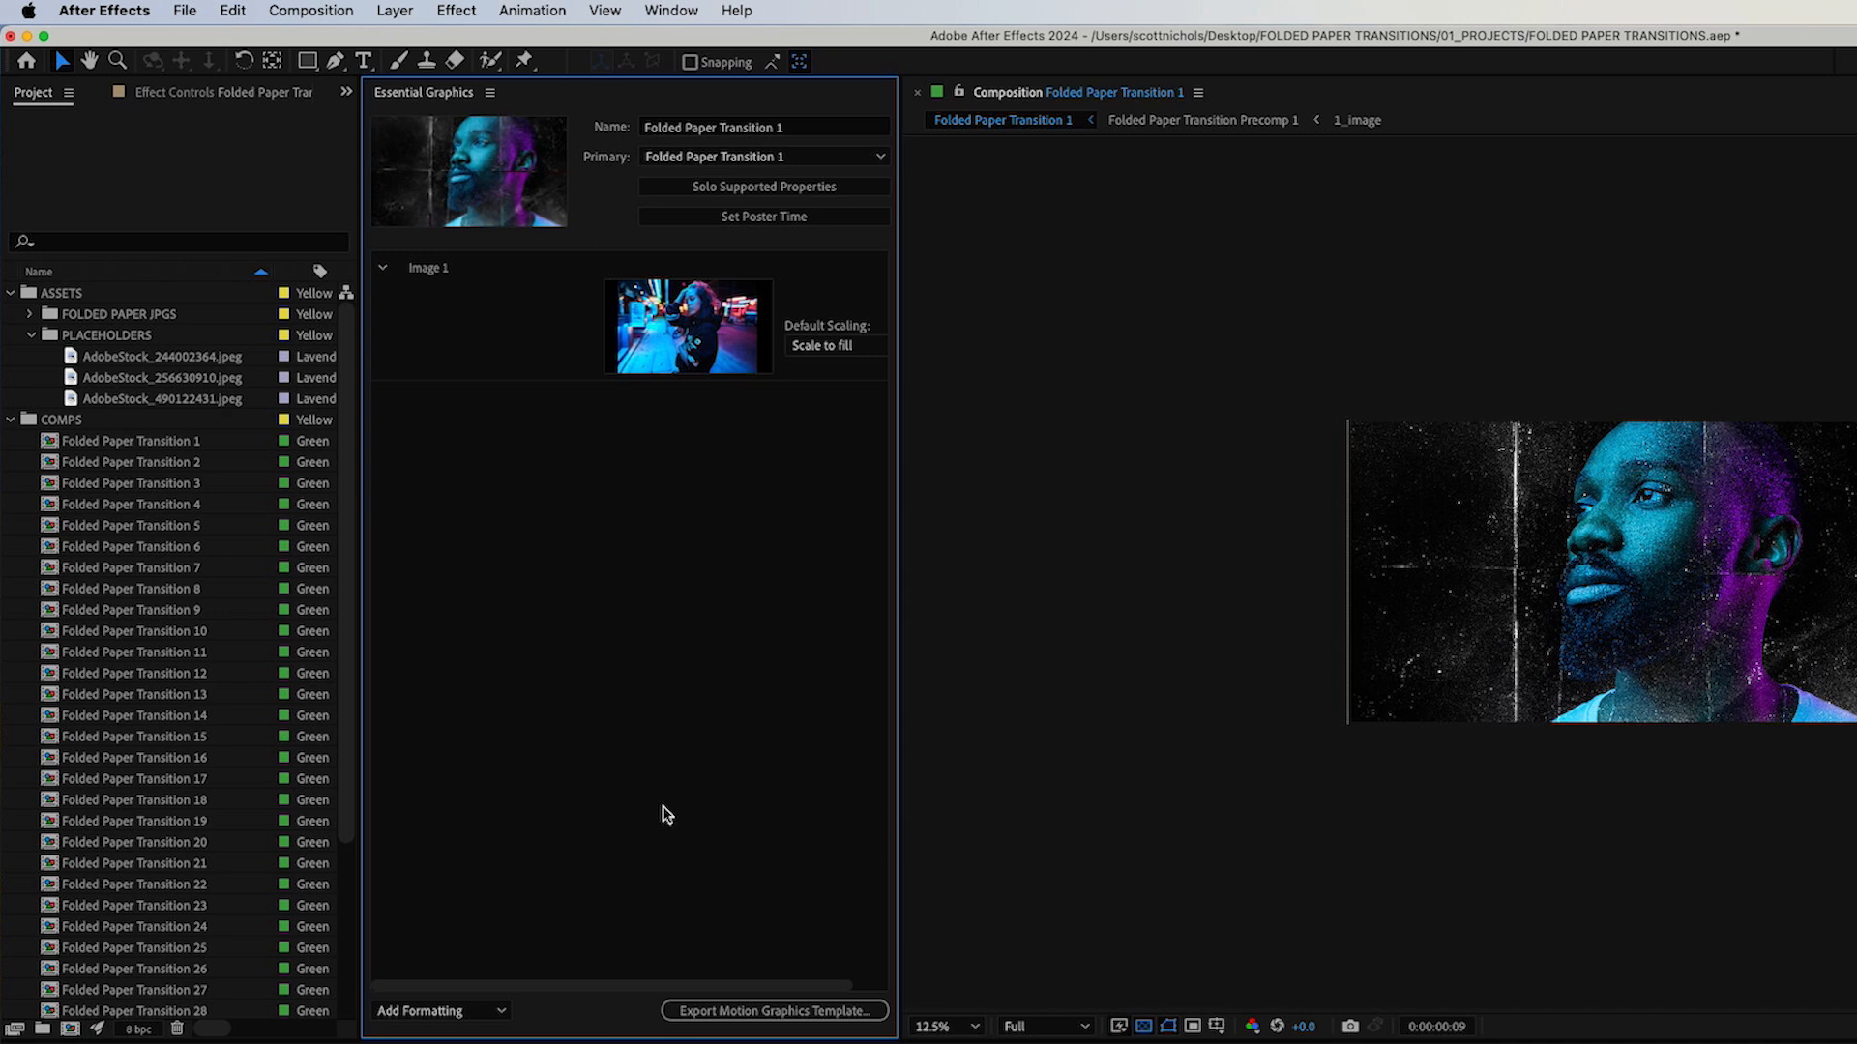
{"action": "mouse_move", "coordinate": [627, 310]}
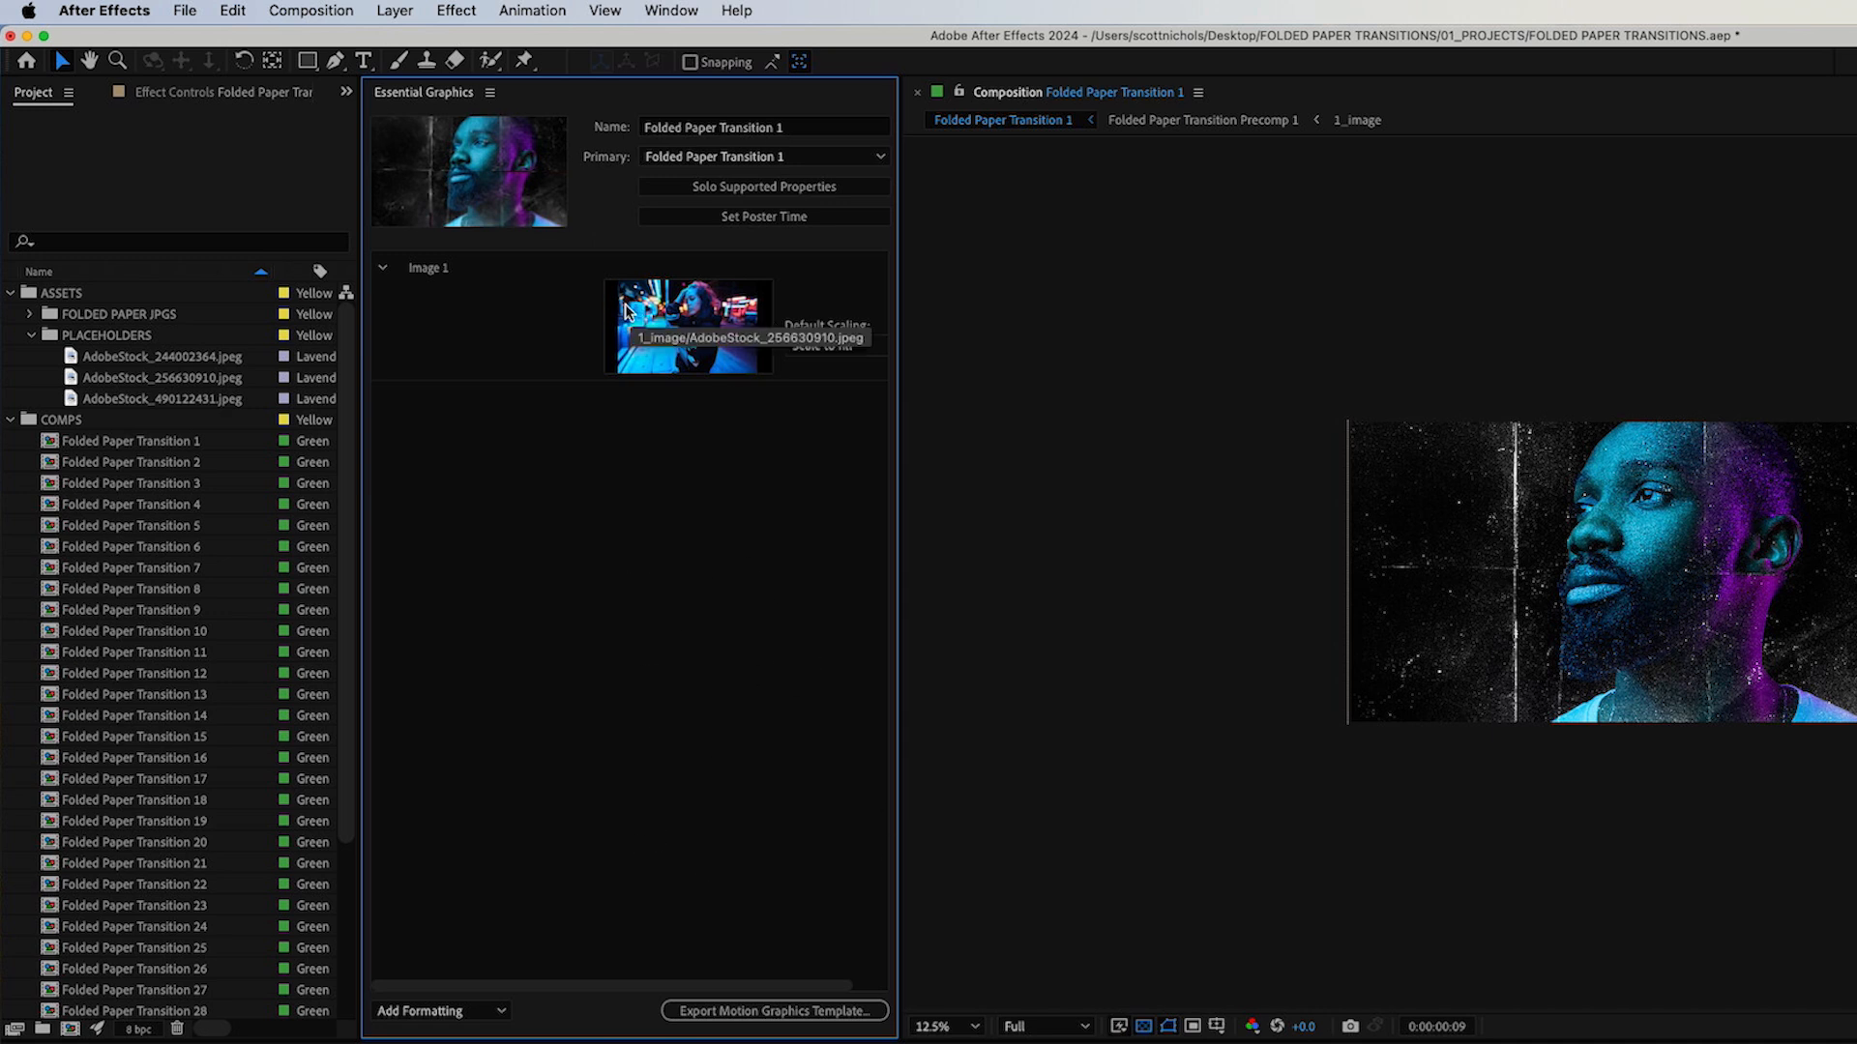
{"action": "left_click", "coordinate": [764, 127]}
{"action": "type", "text": ".2"}
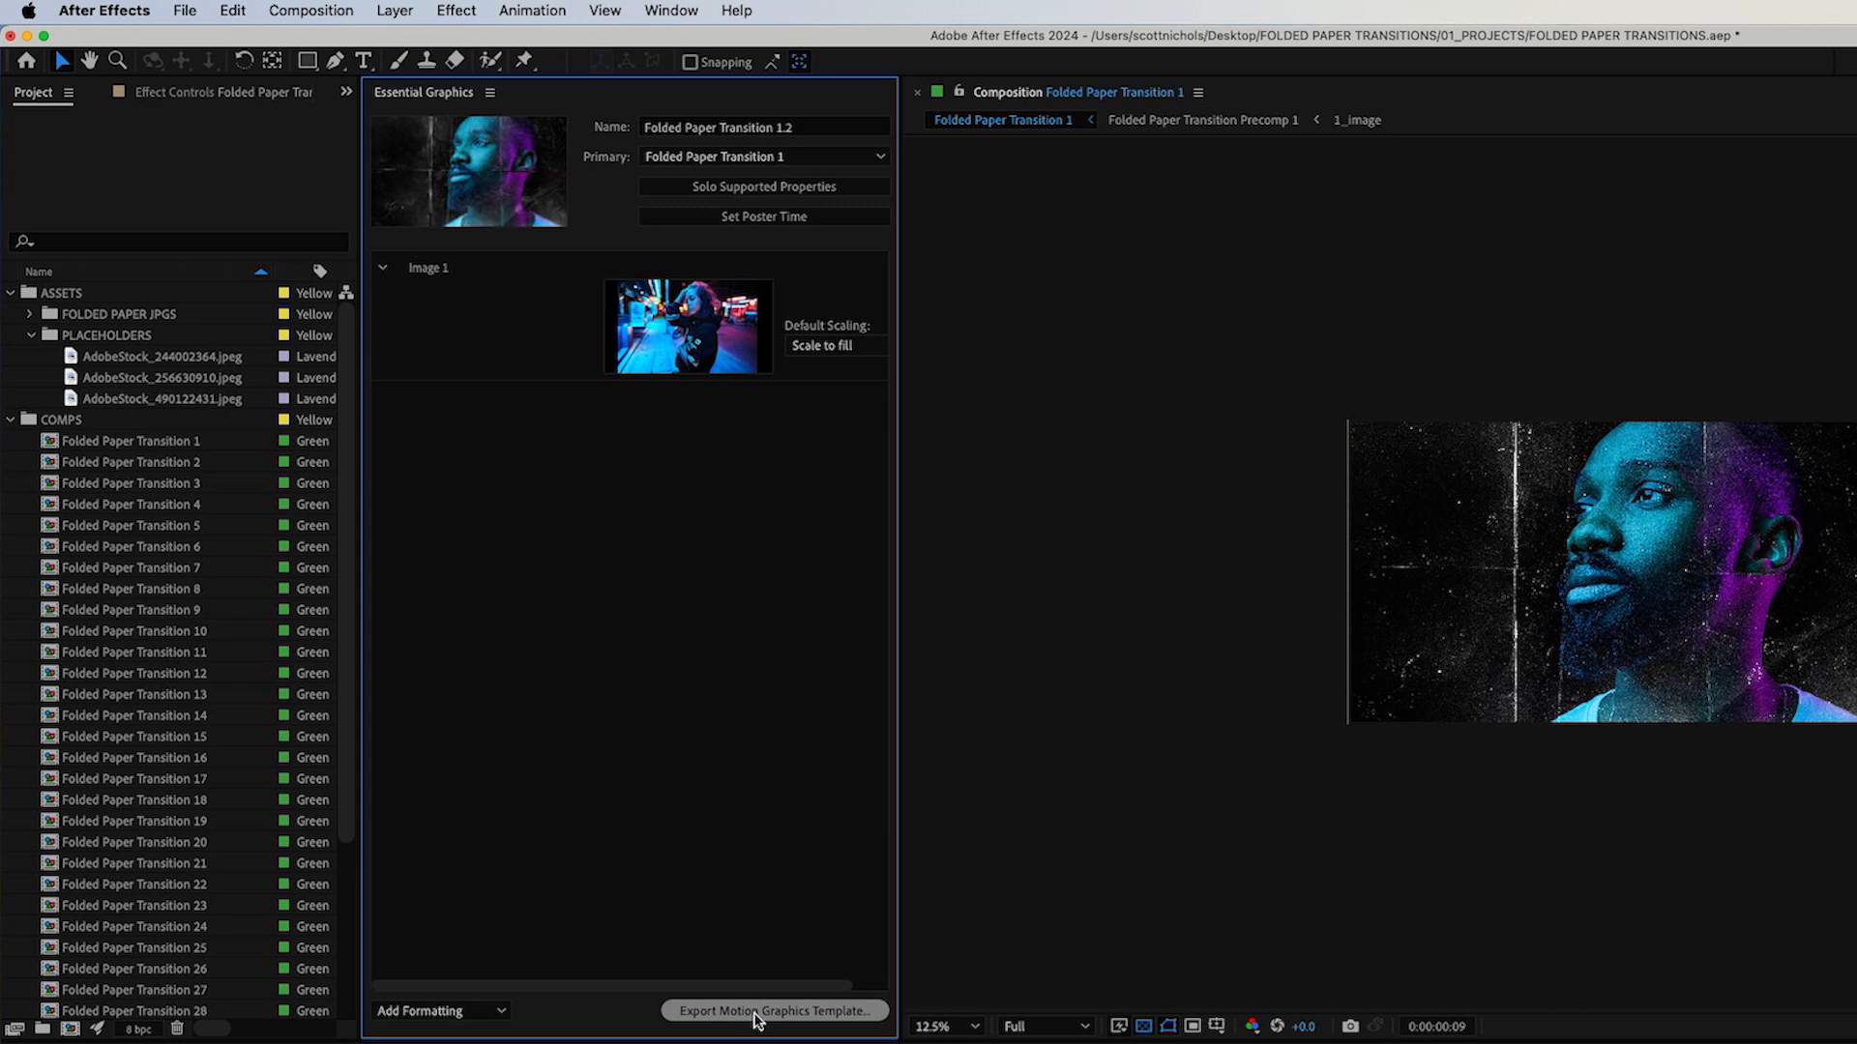
Save the project and export Folded Paper Transition 1.2.mogrt to the Desktop
{"action": "left_click", "coordinate": [774, 1009]}
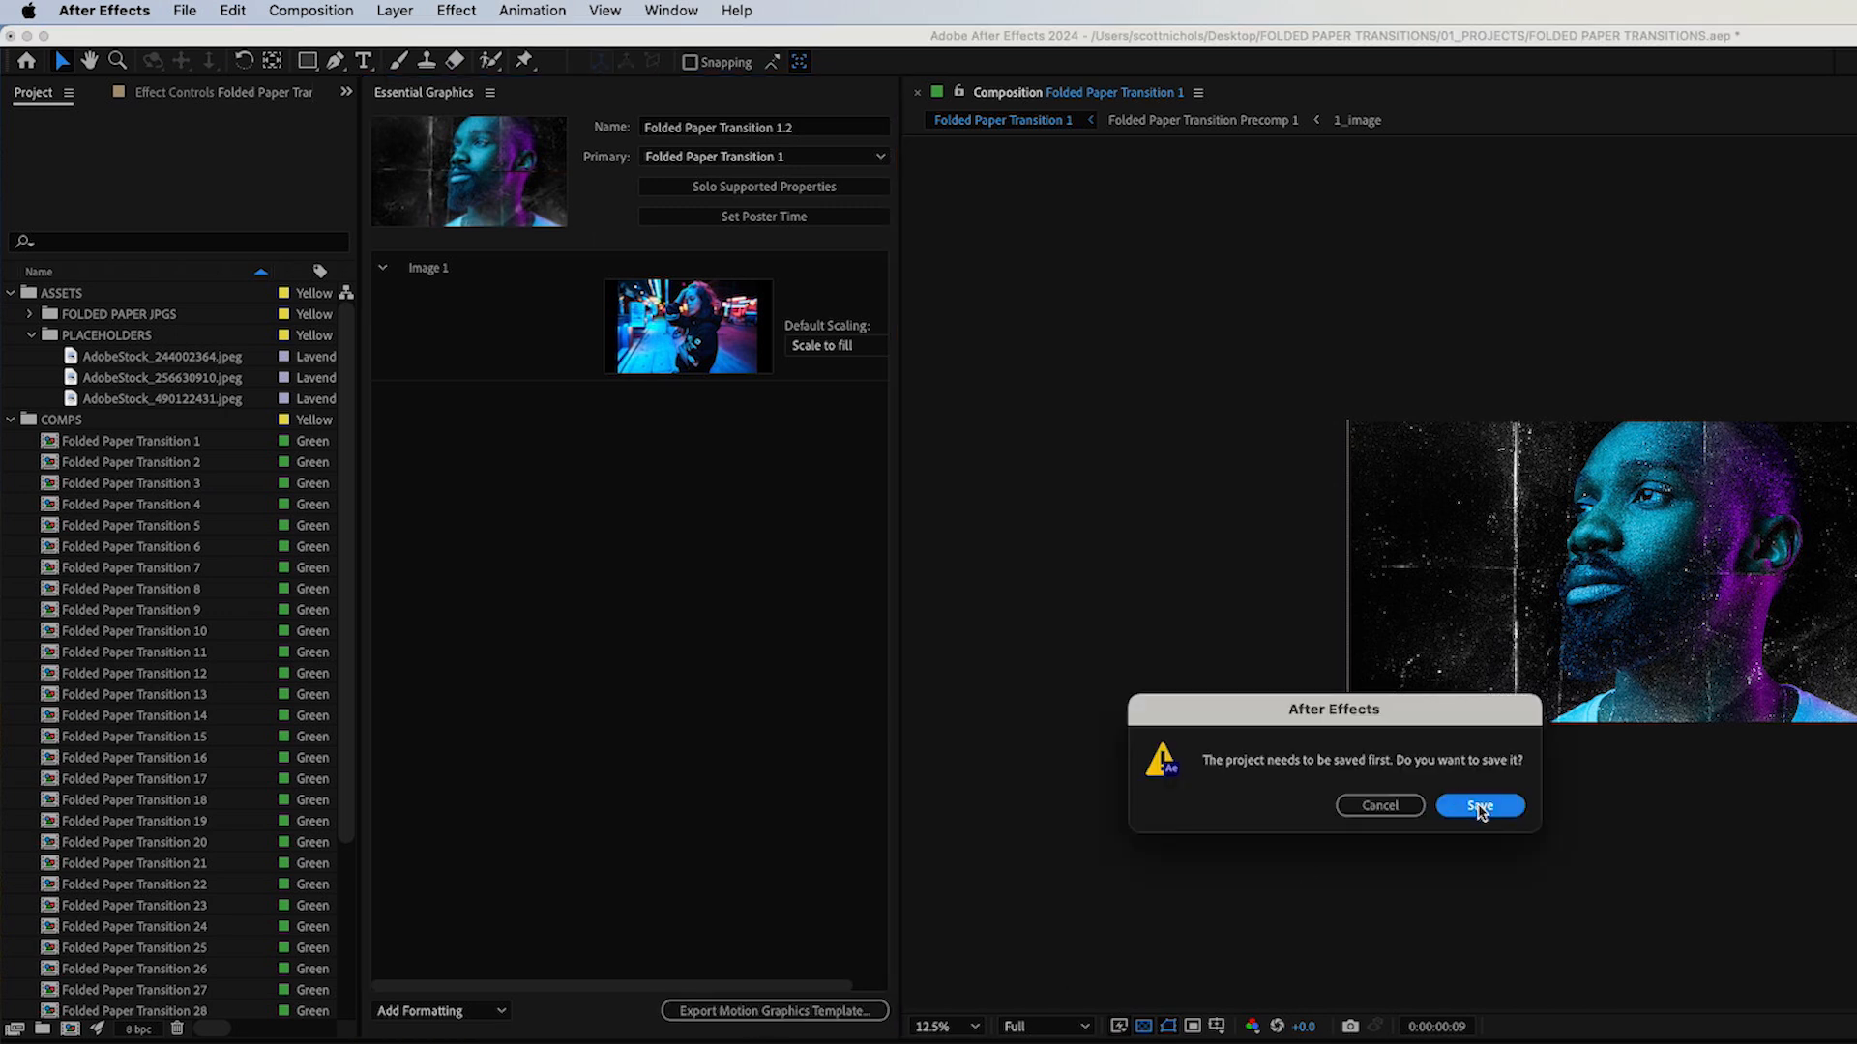
{"action": "left_click", "coordinate": [1479, 805]}
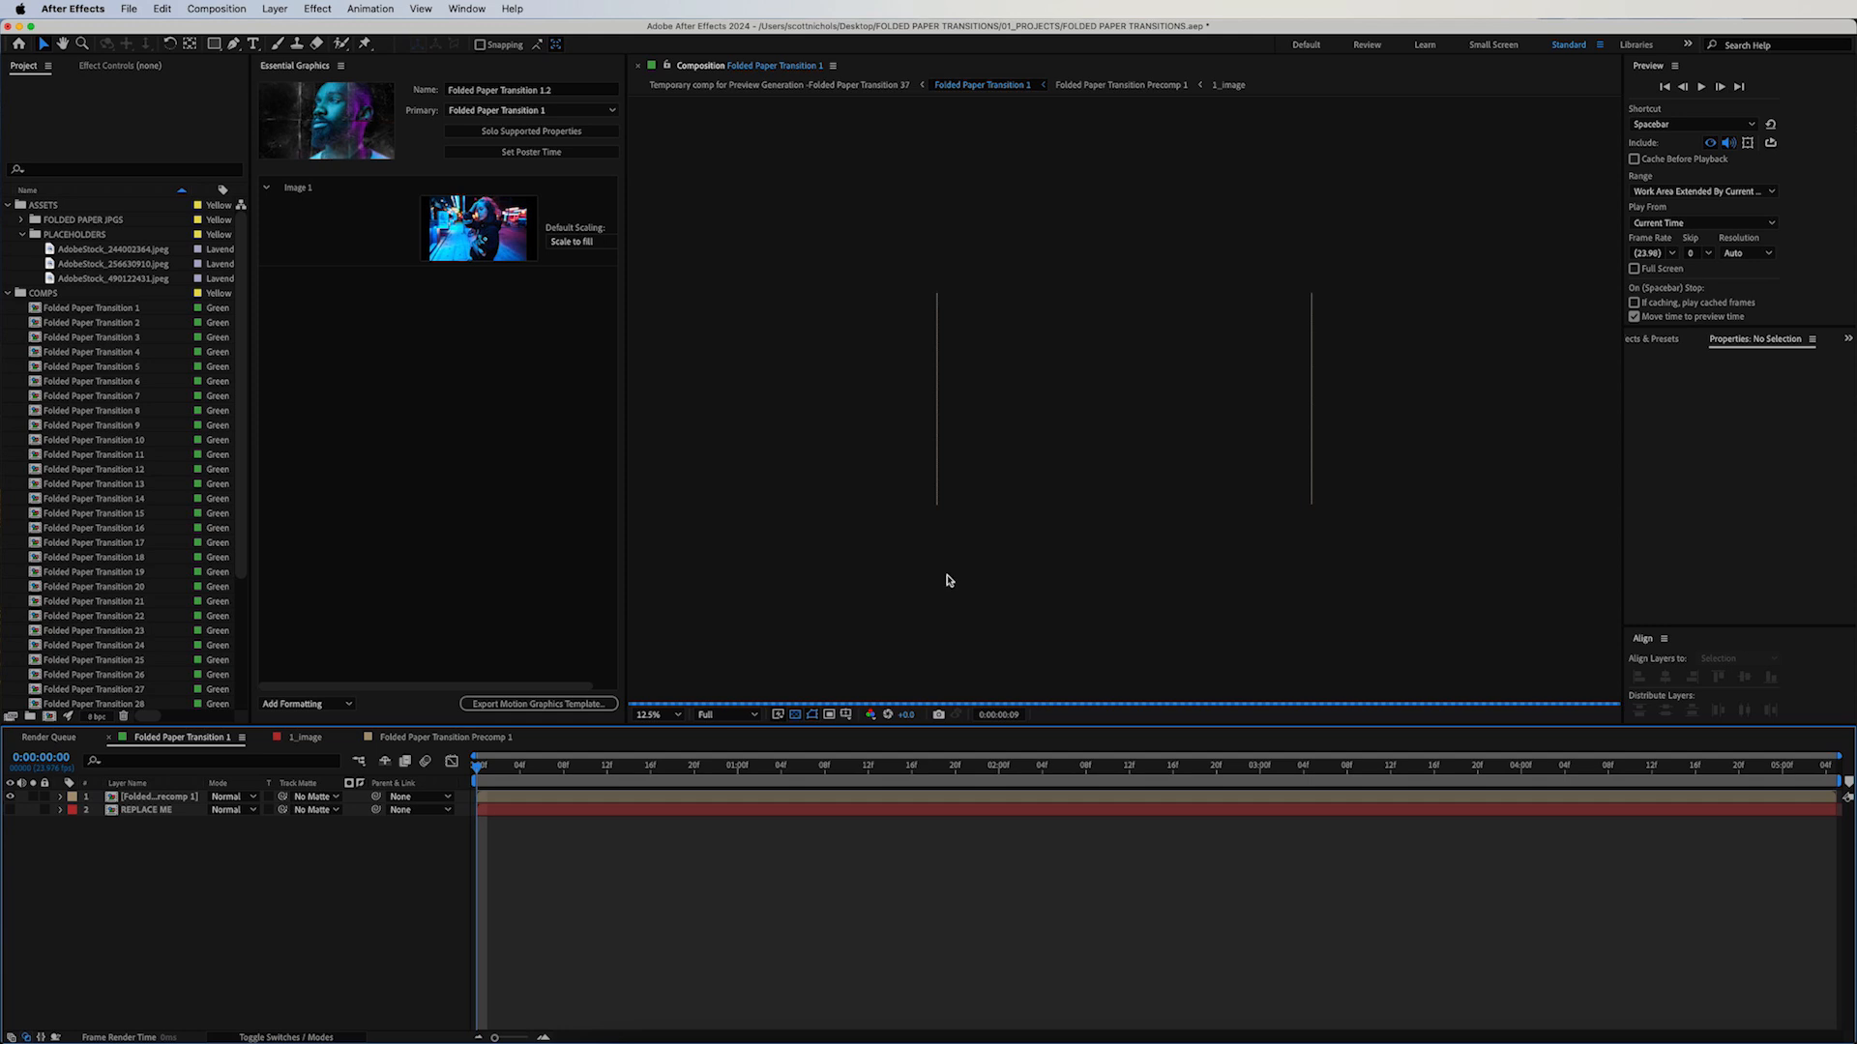
{"action": "left_click", "coordinate": [537, 703]}
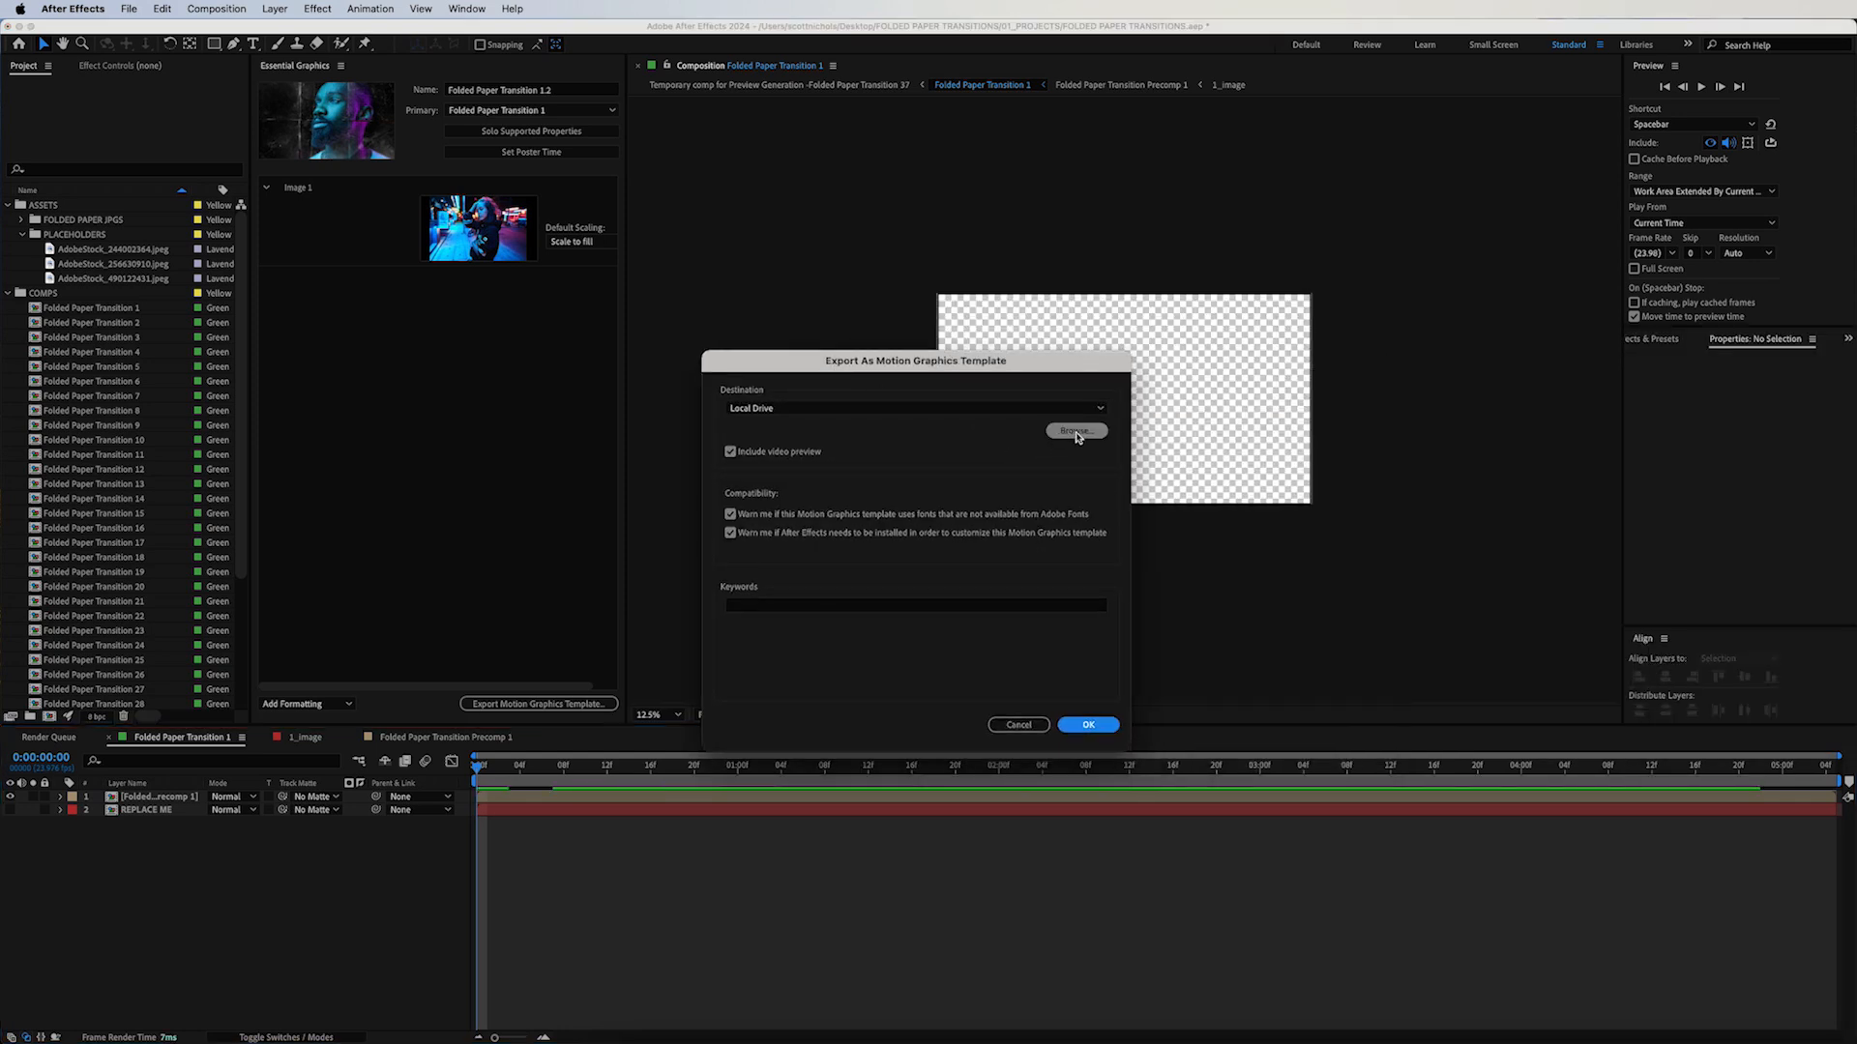
{"action": "left_click", "coordinate": [1074, 432]}
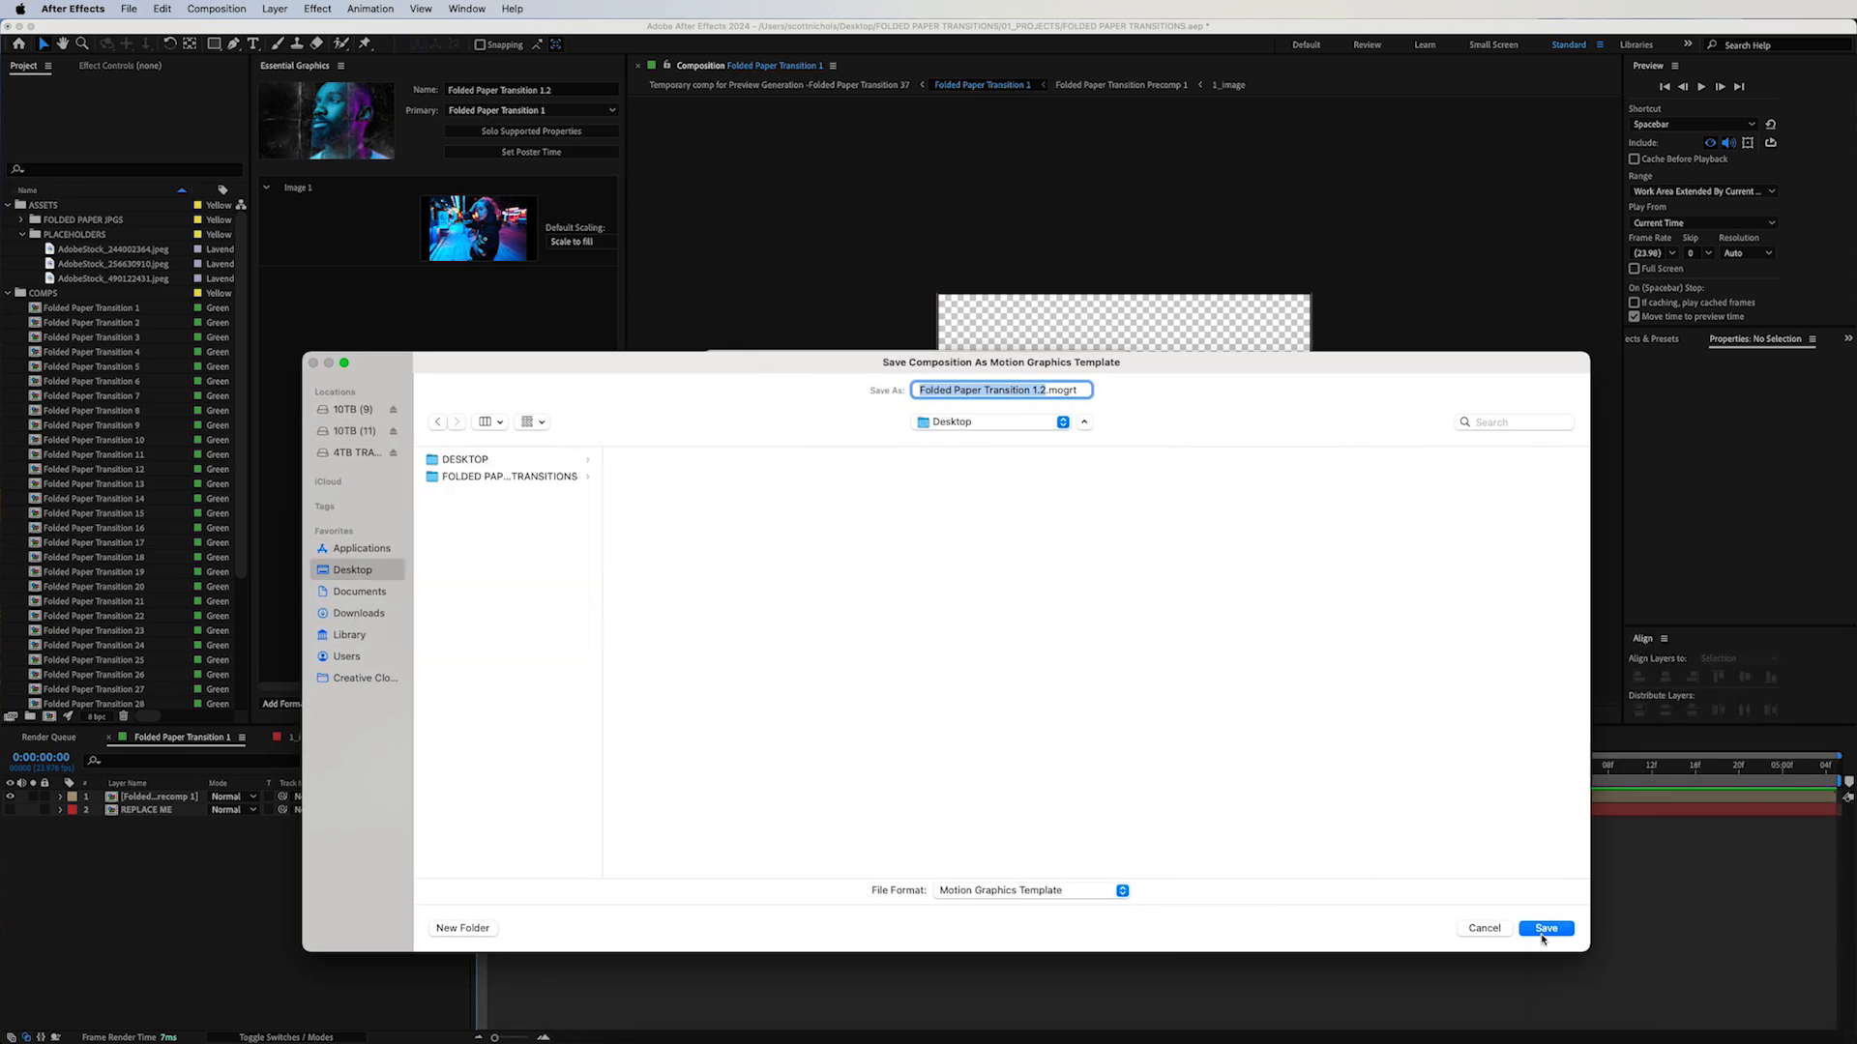
{"action": "left_click", "coordinate": [1546, 928]}
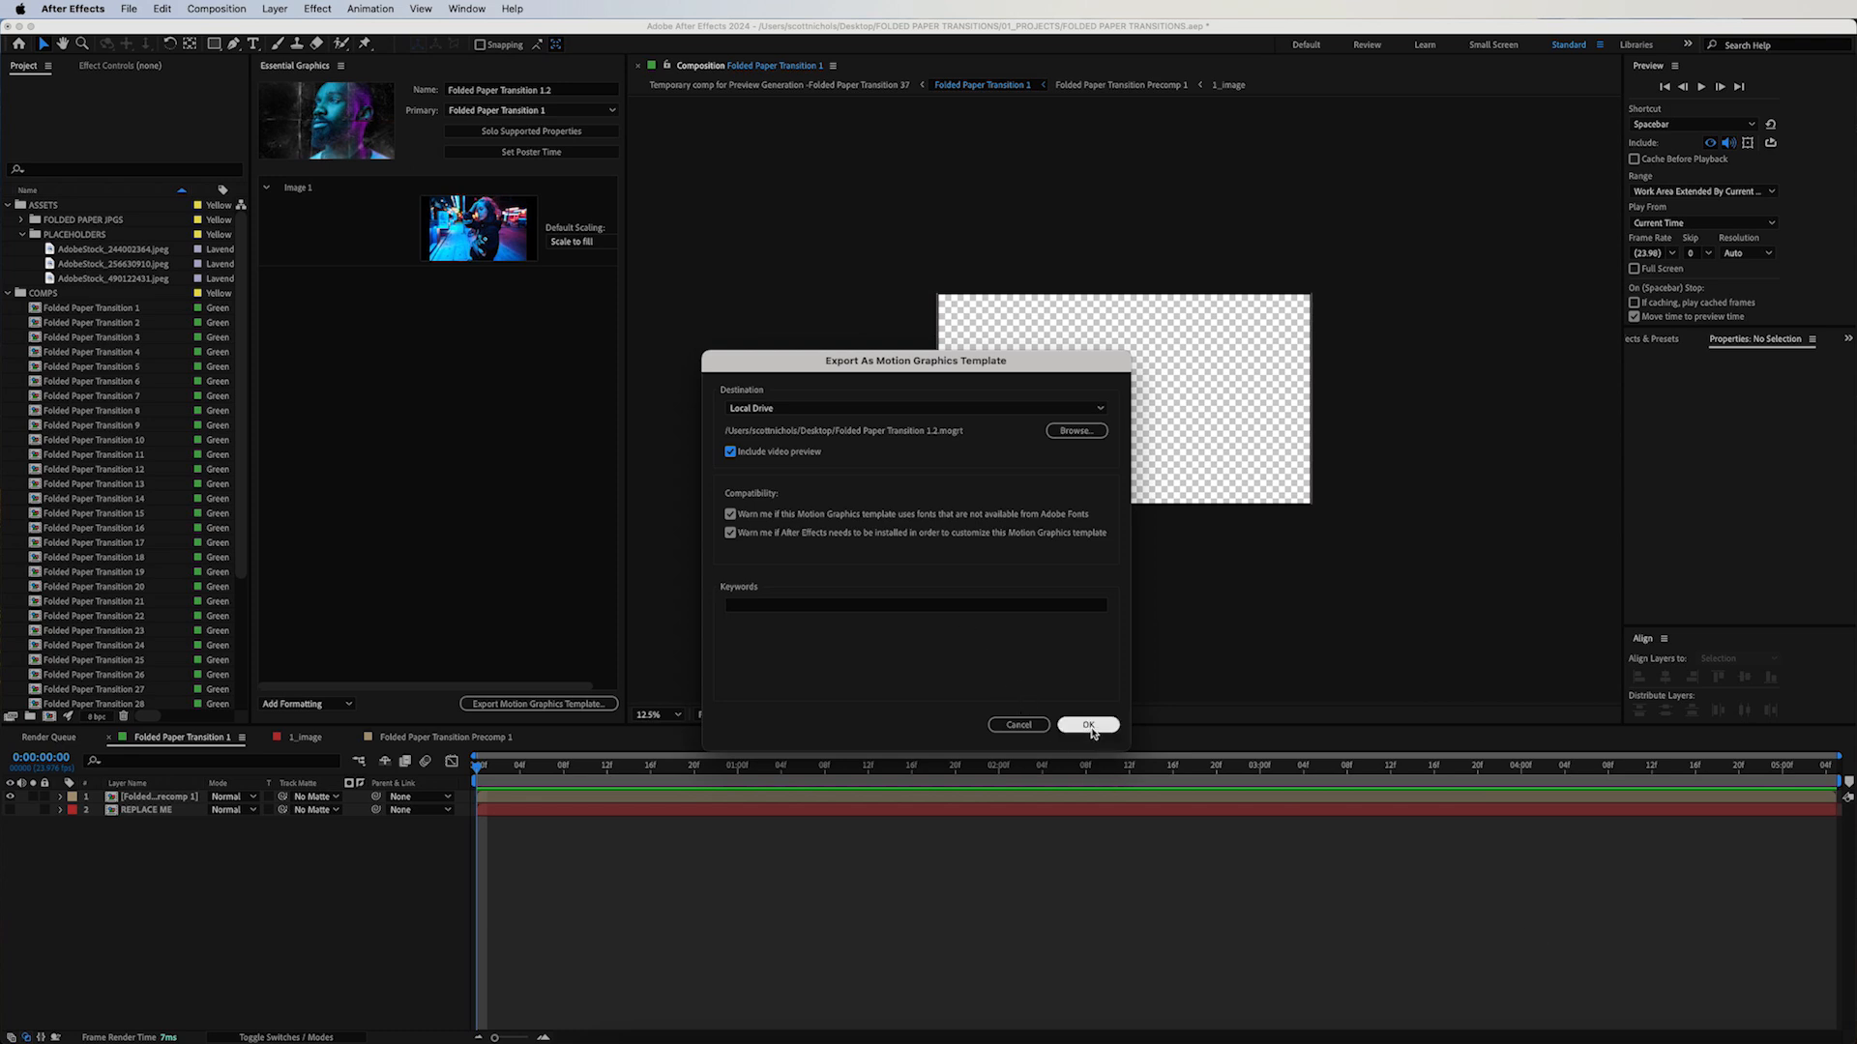
{"action": "left_click", "coordinate": [1086, 723]}
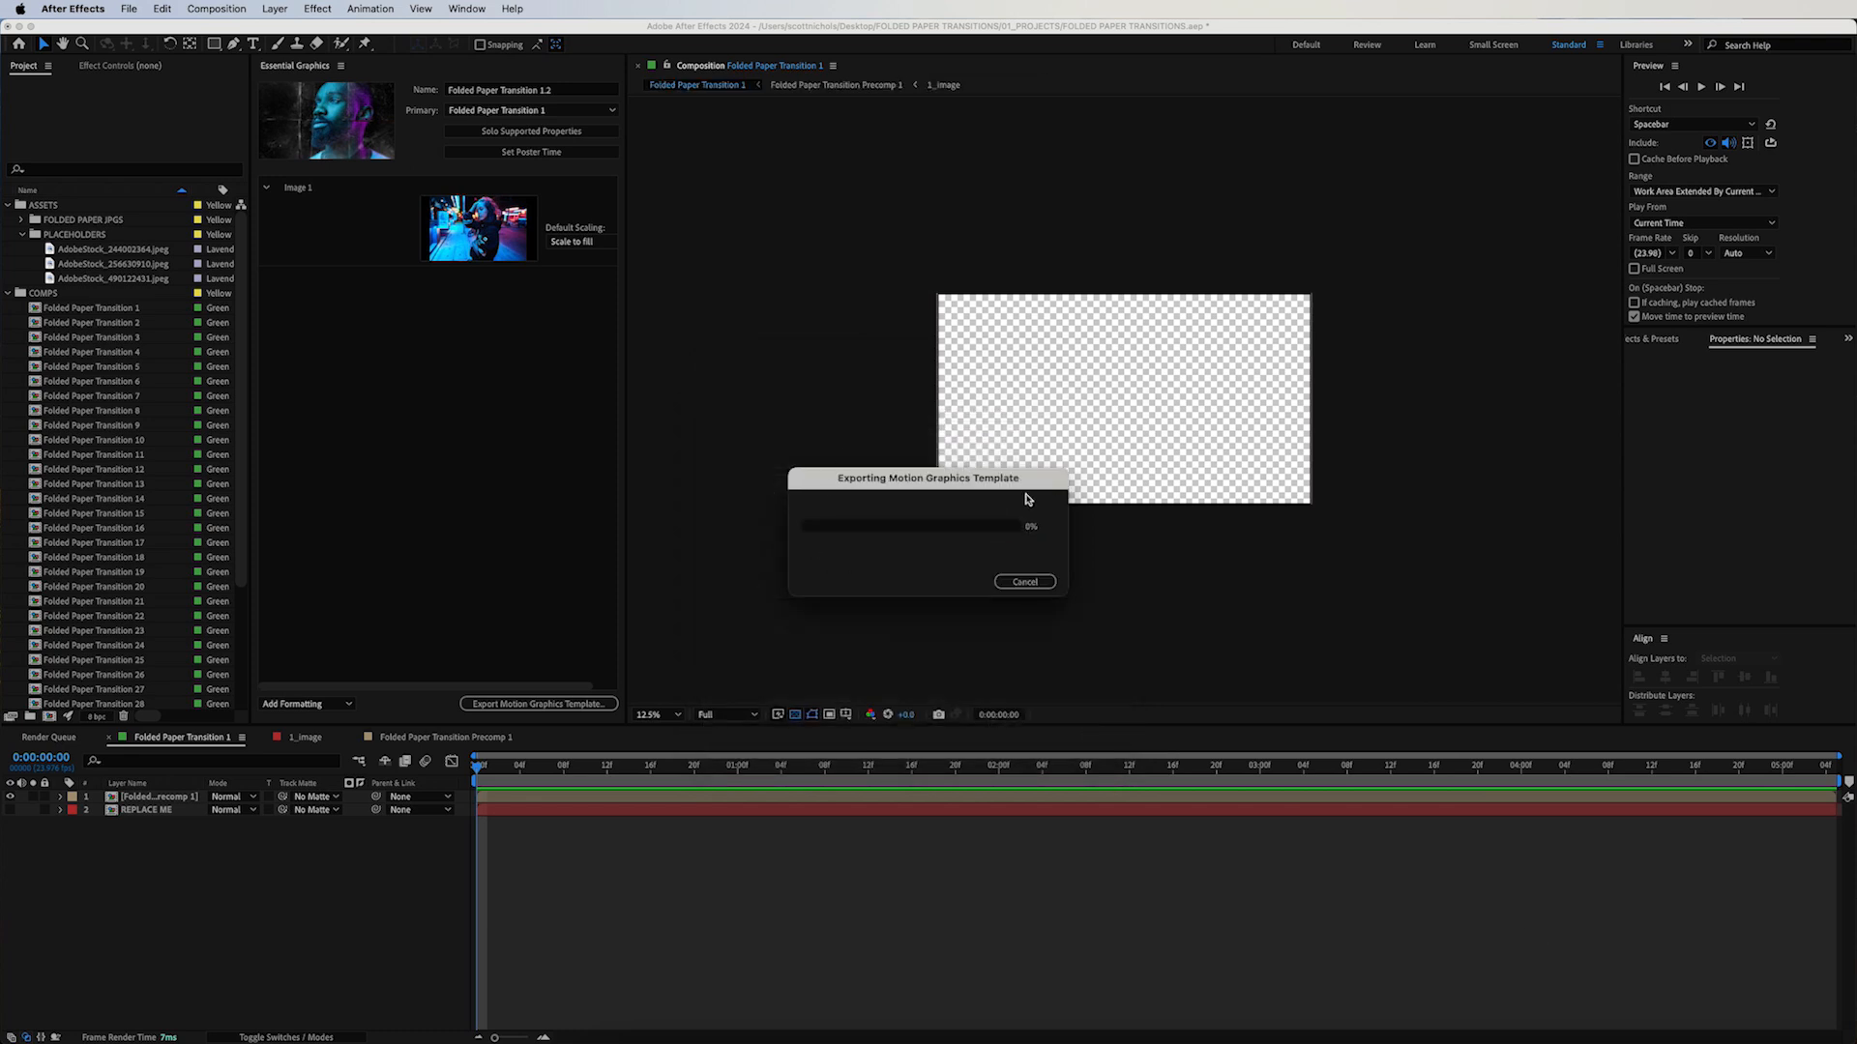